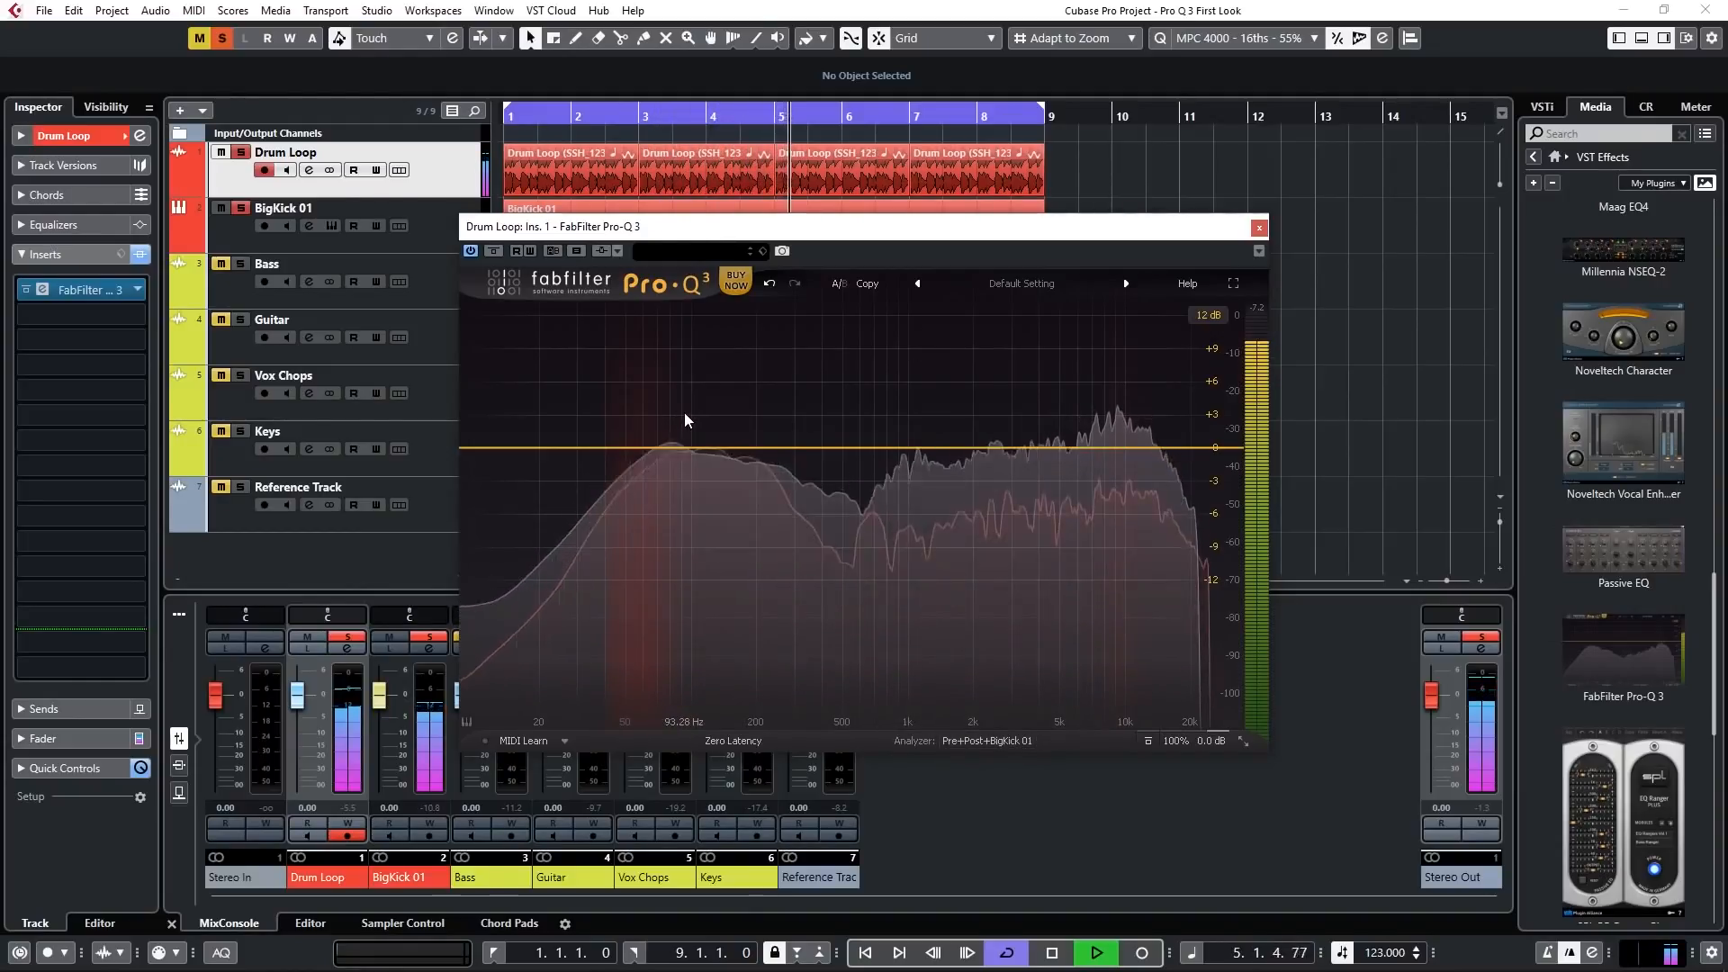
Stop the transport and briefly view the BigKick 01 Channel Settings, leaving the tracks showing
{"action": "left_click", "coordinate": [1095, 952]}
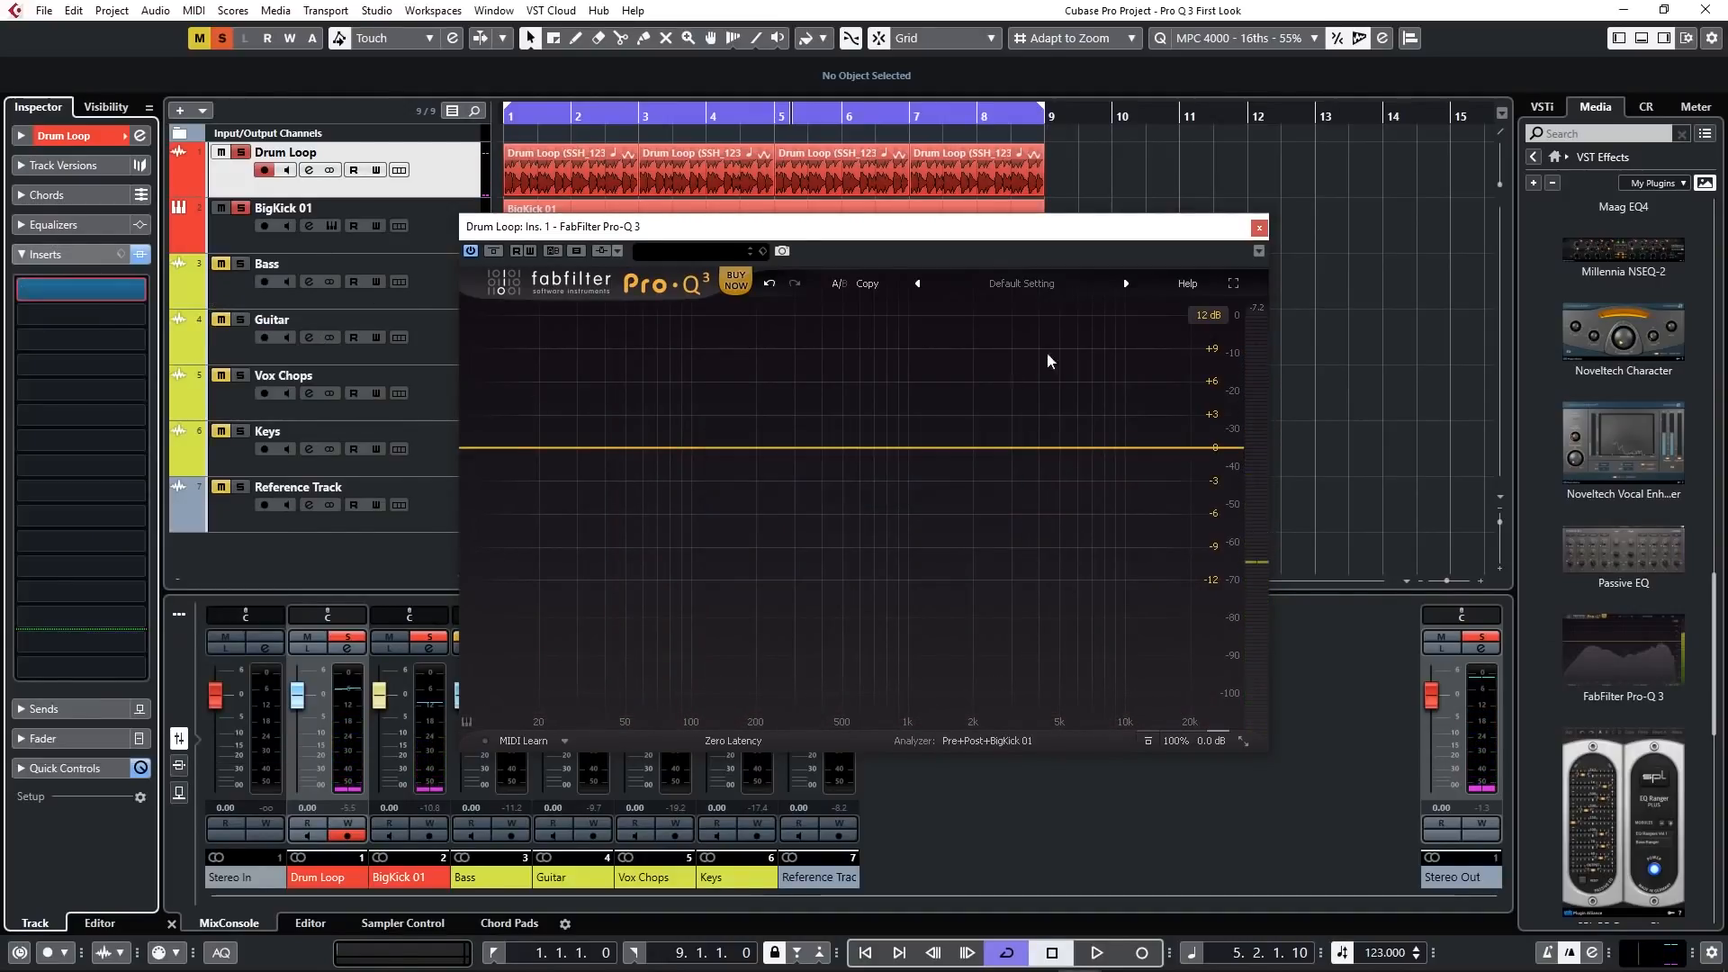
{"action": "left_click", "coordinate": [1259, 227]}
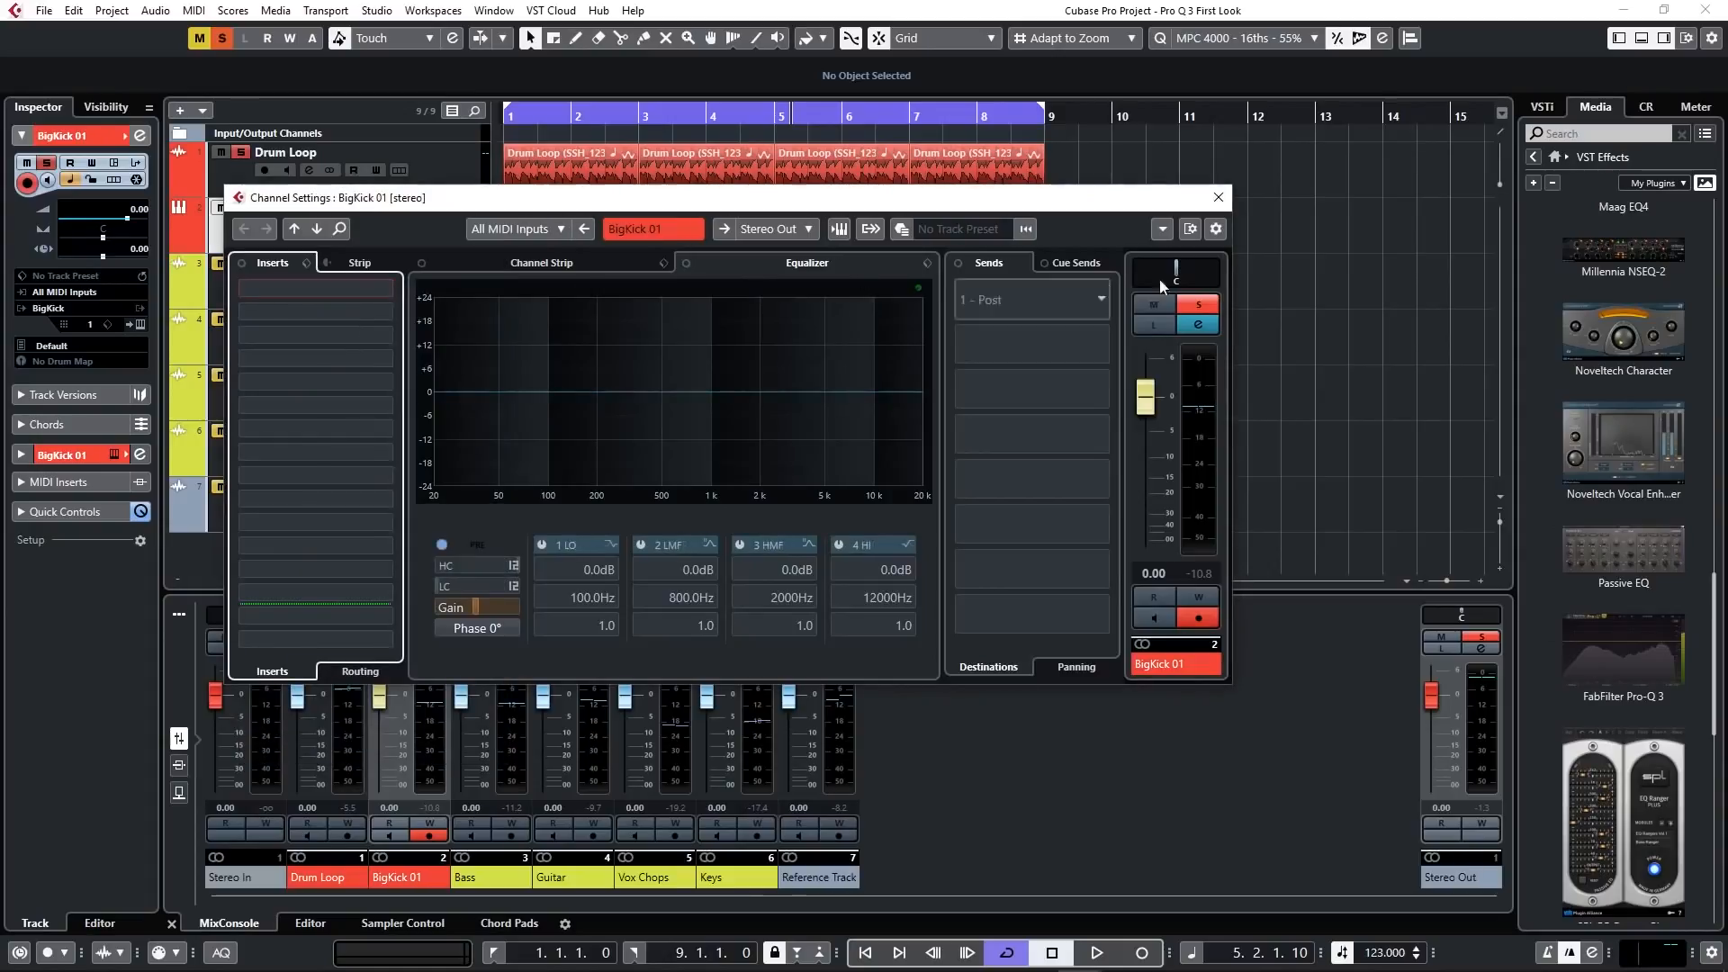
{"action": "left_click", "coordinate": [1217, 198]}
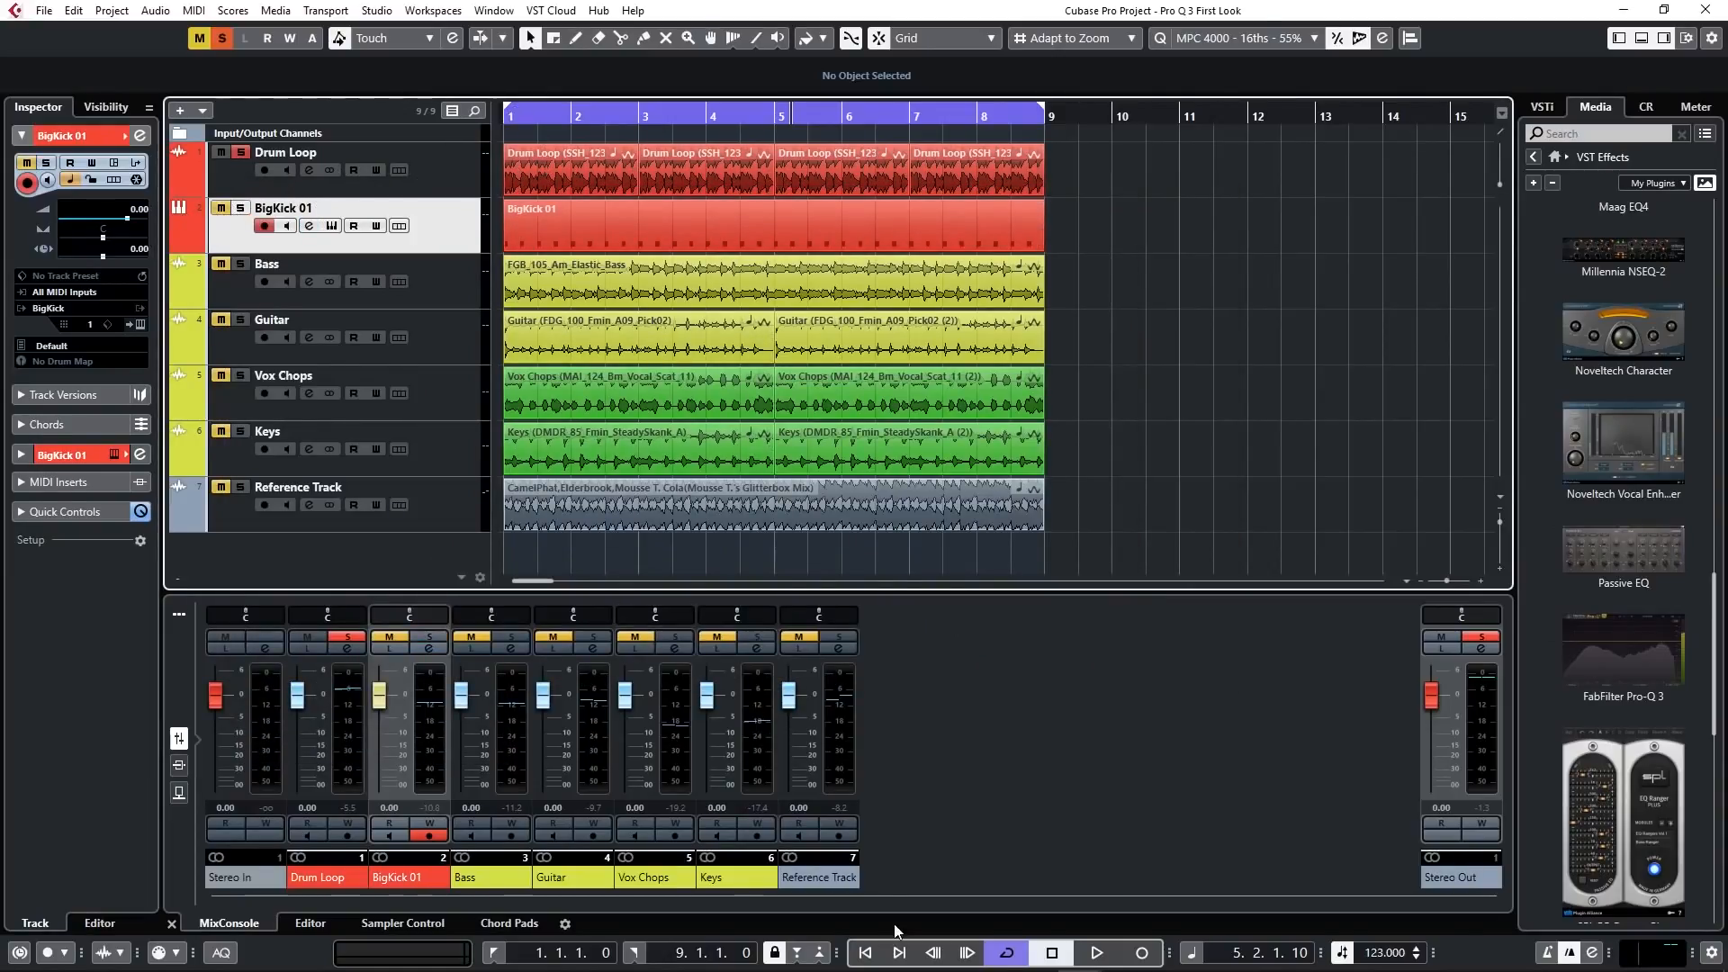
Play the project, audition the Pro-Q 3 editors on Drum Loop and BigKick 01, then close both
{"action": "left_click", "coordinate": [1095, 953]}
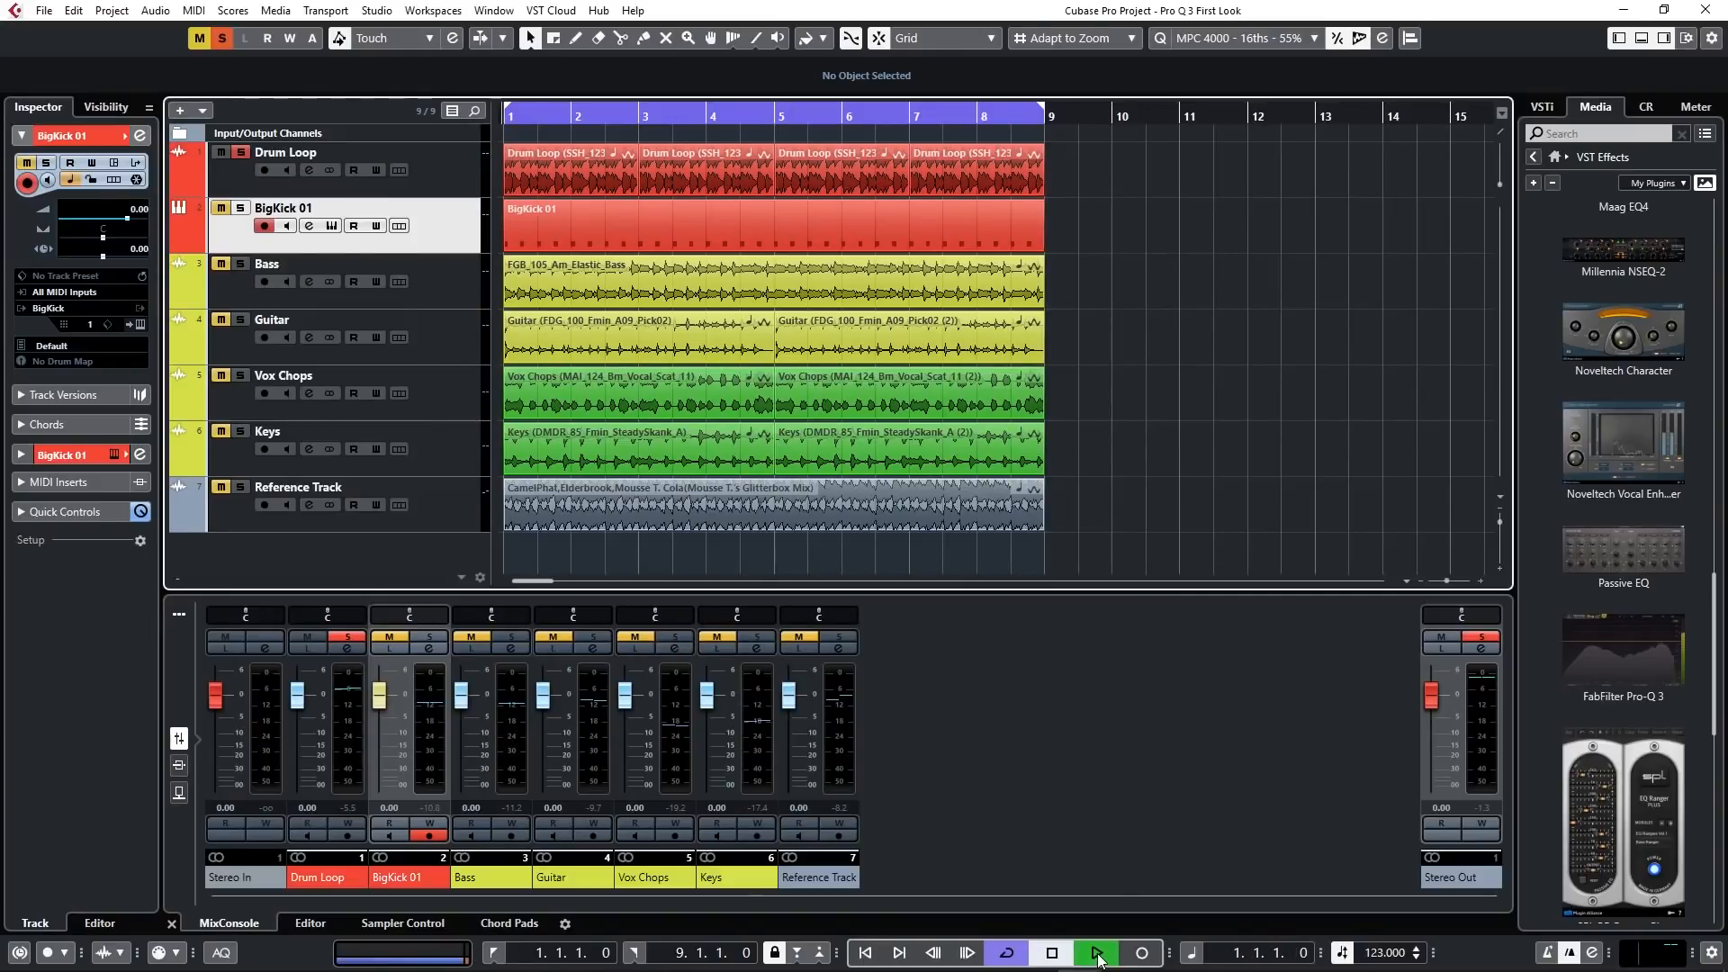
{"action": "left_click", "coordinate": [1095, 952]}
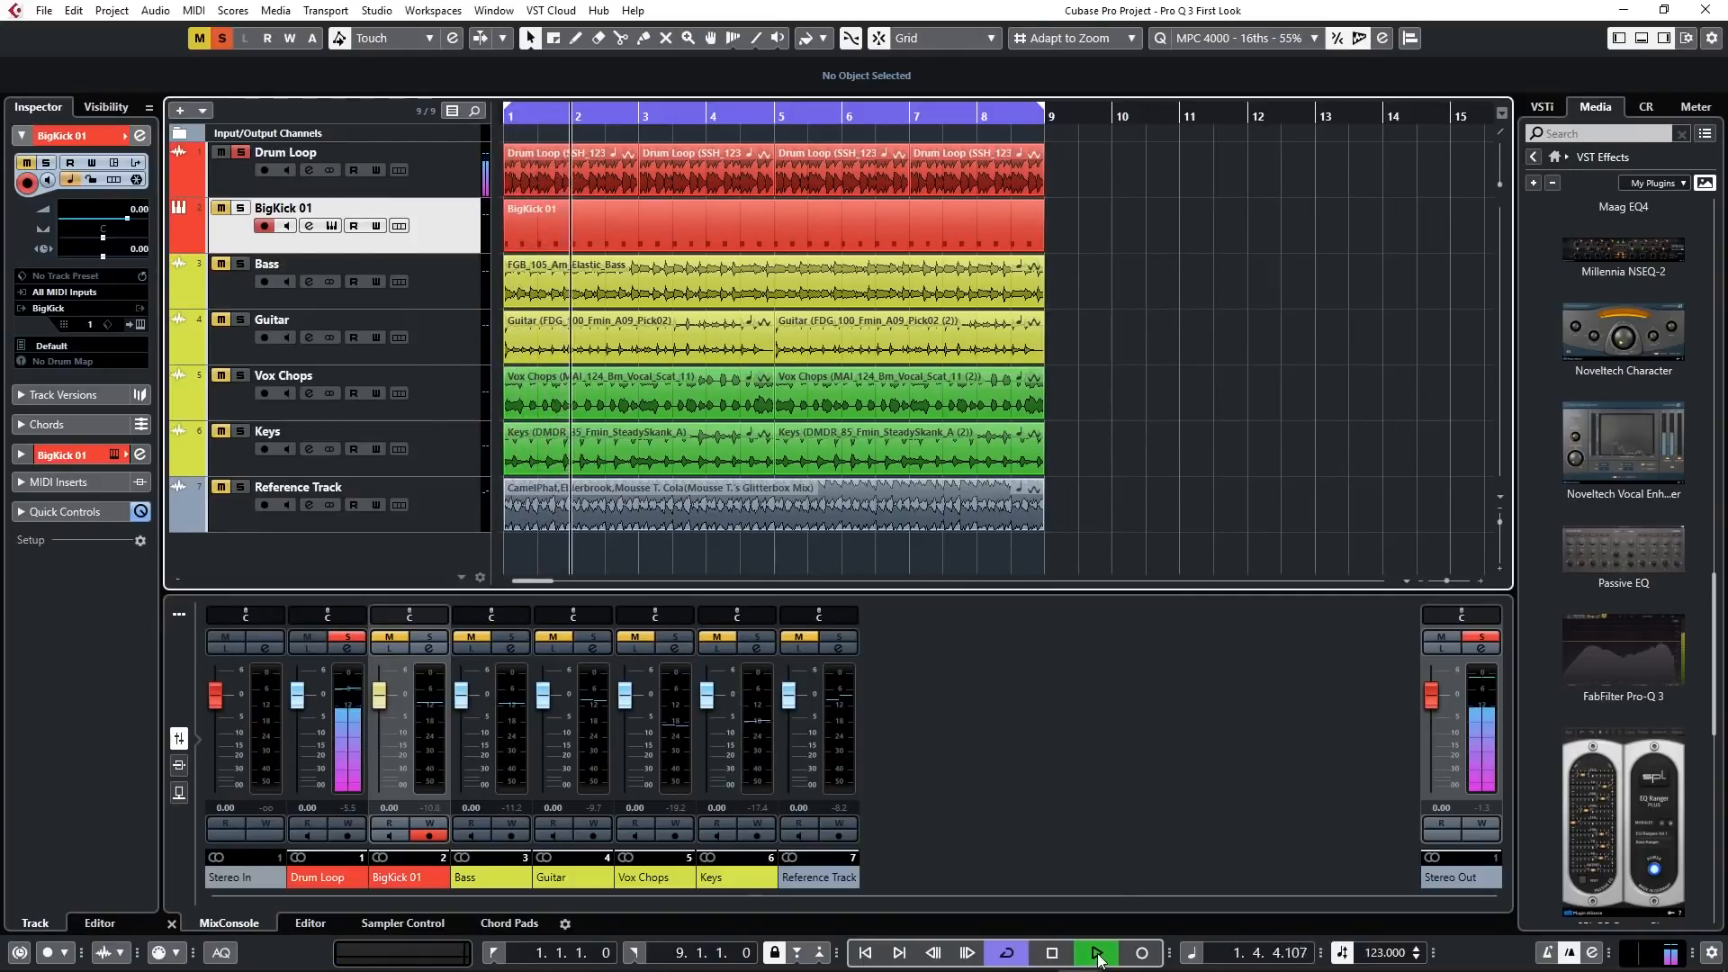
{"action": "left_click", "coordinate": [1094, 953]}
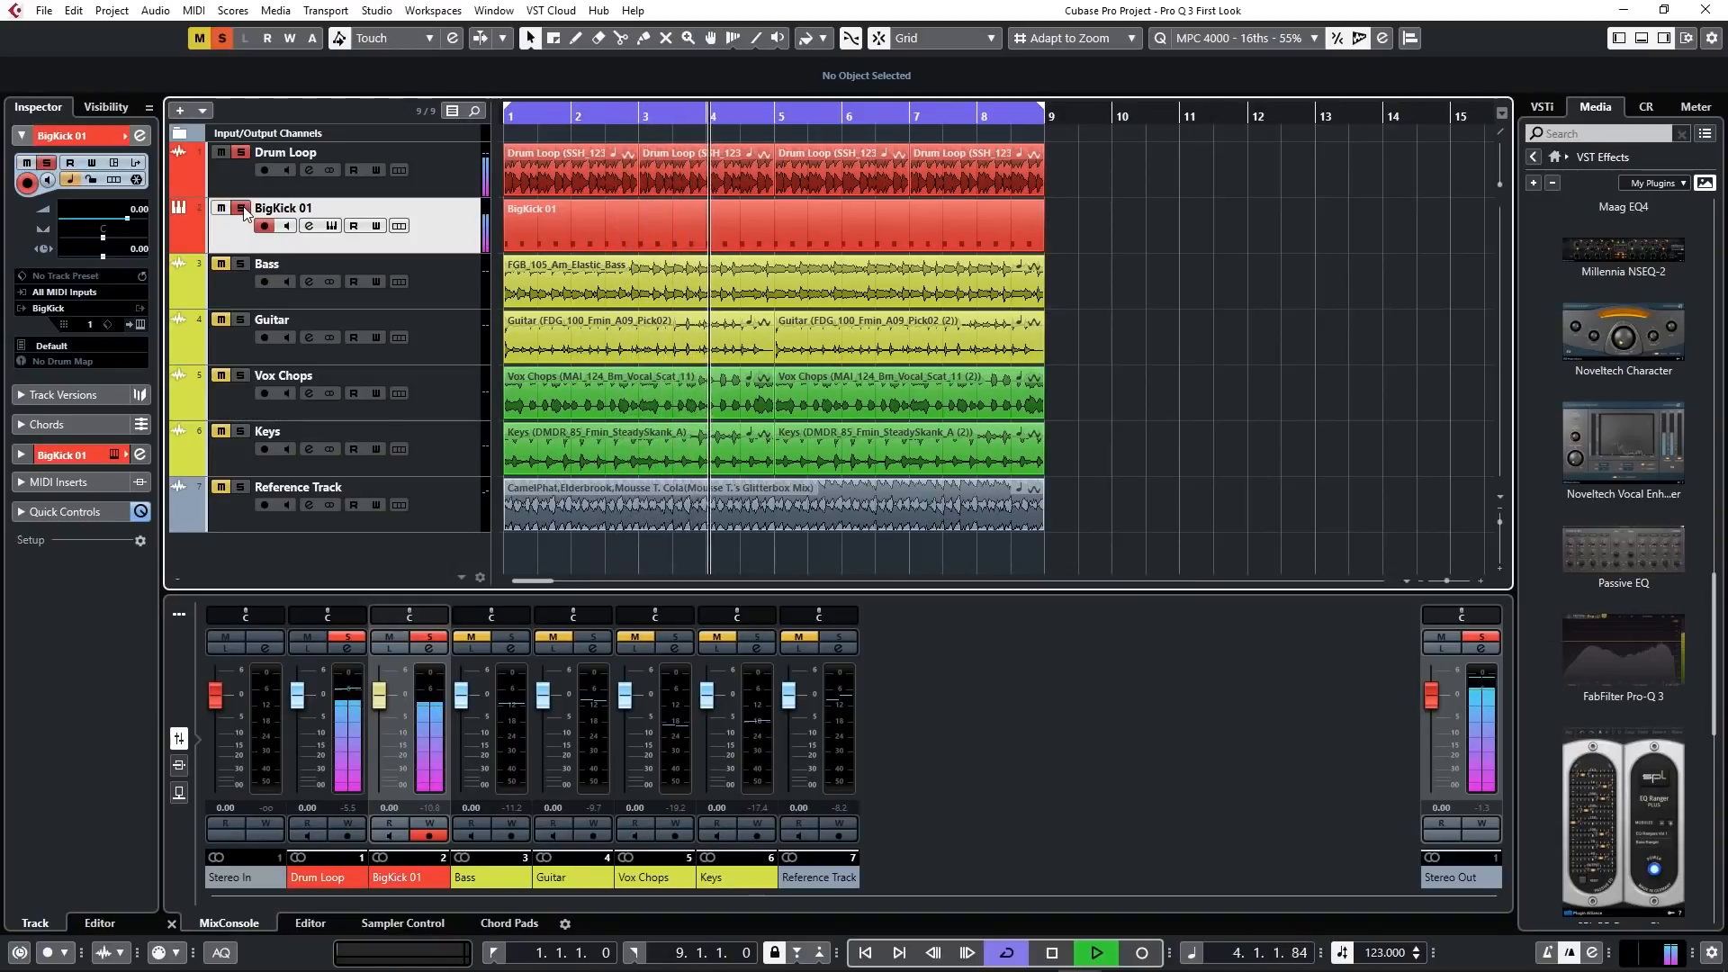
{"action": "left_click", "coordinate": [1092, 953]}
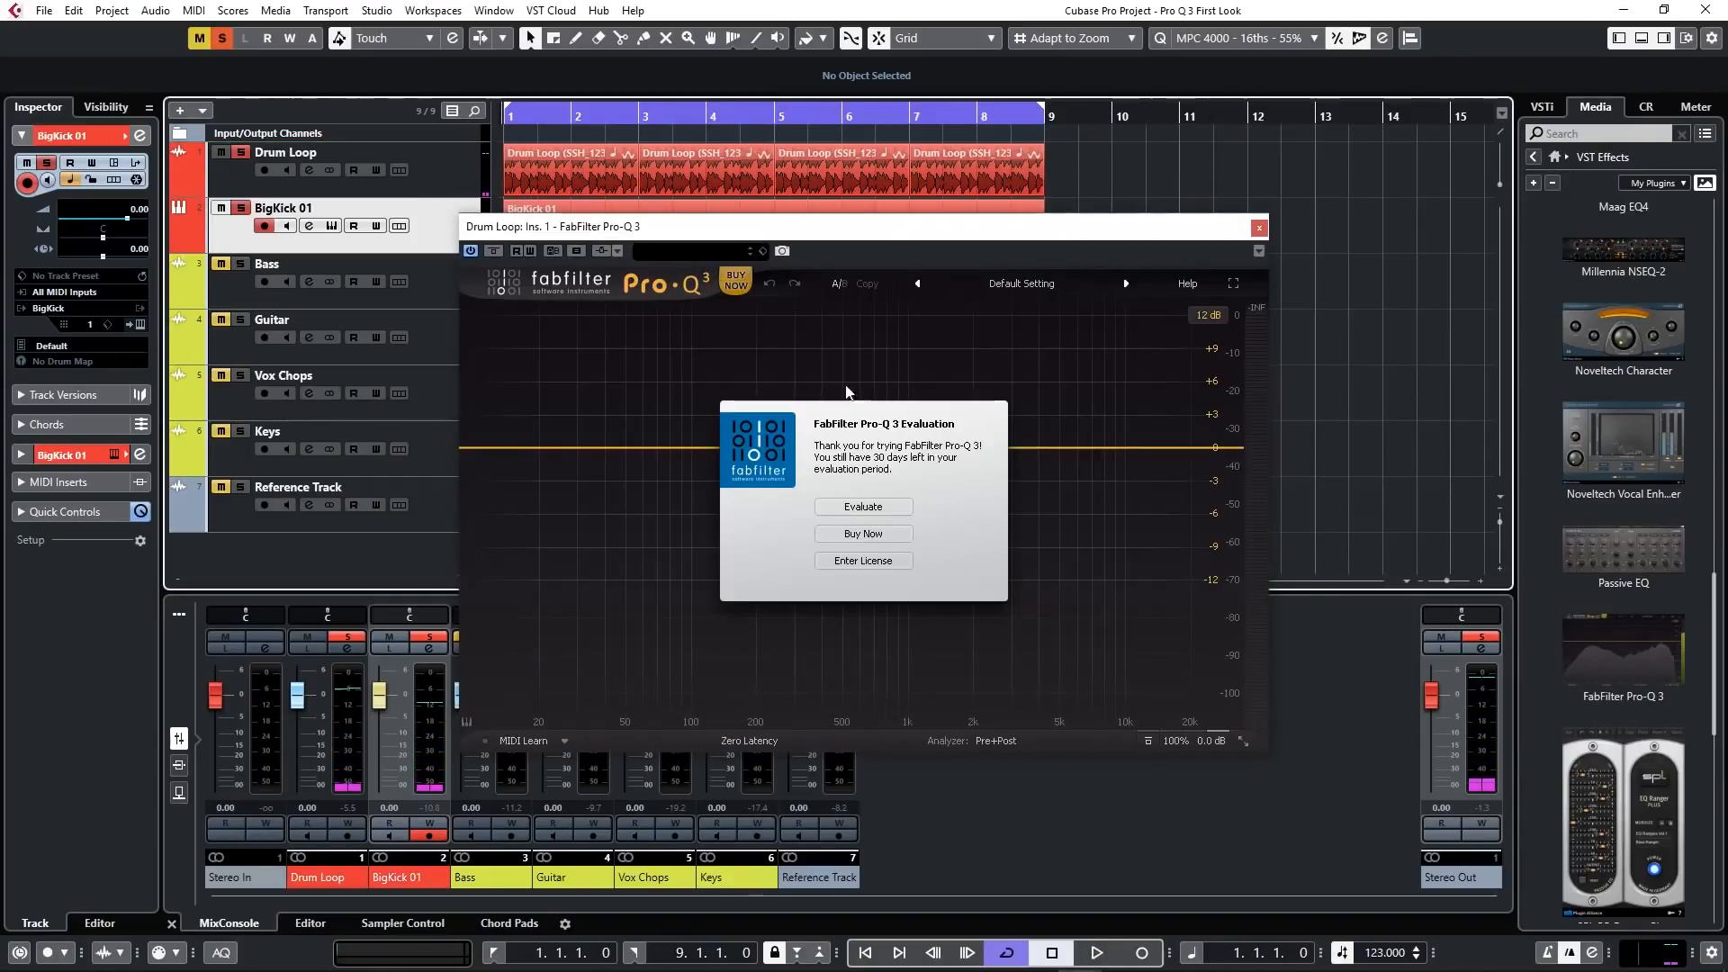
{"action": "left_click", "coordinate": [862, 506]}
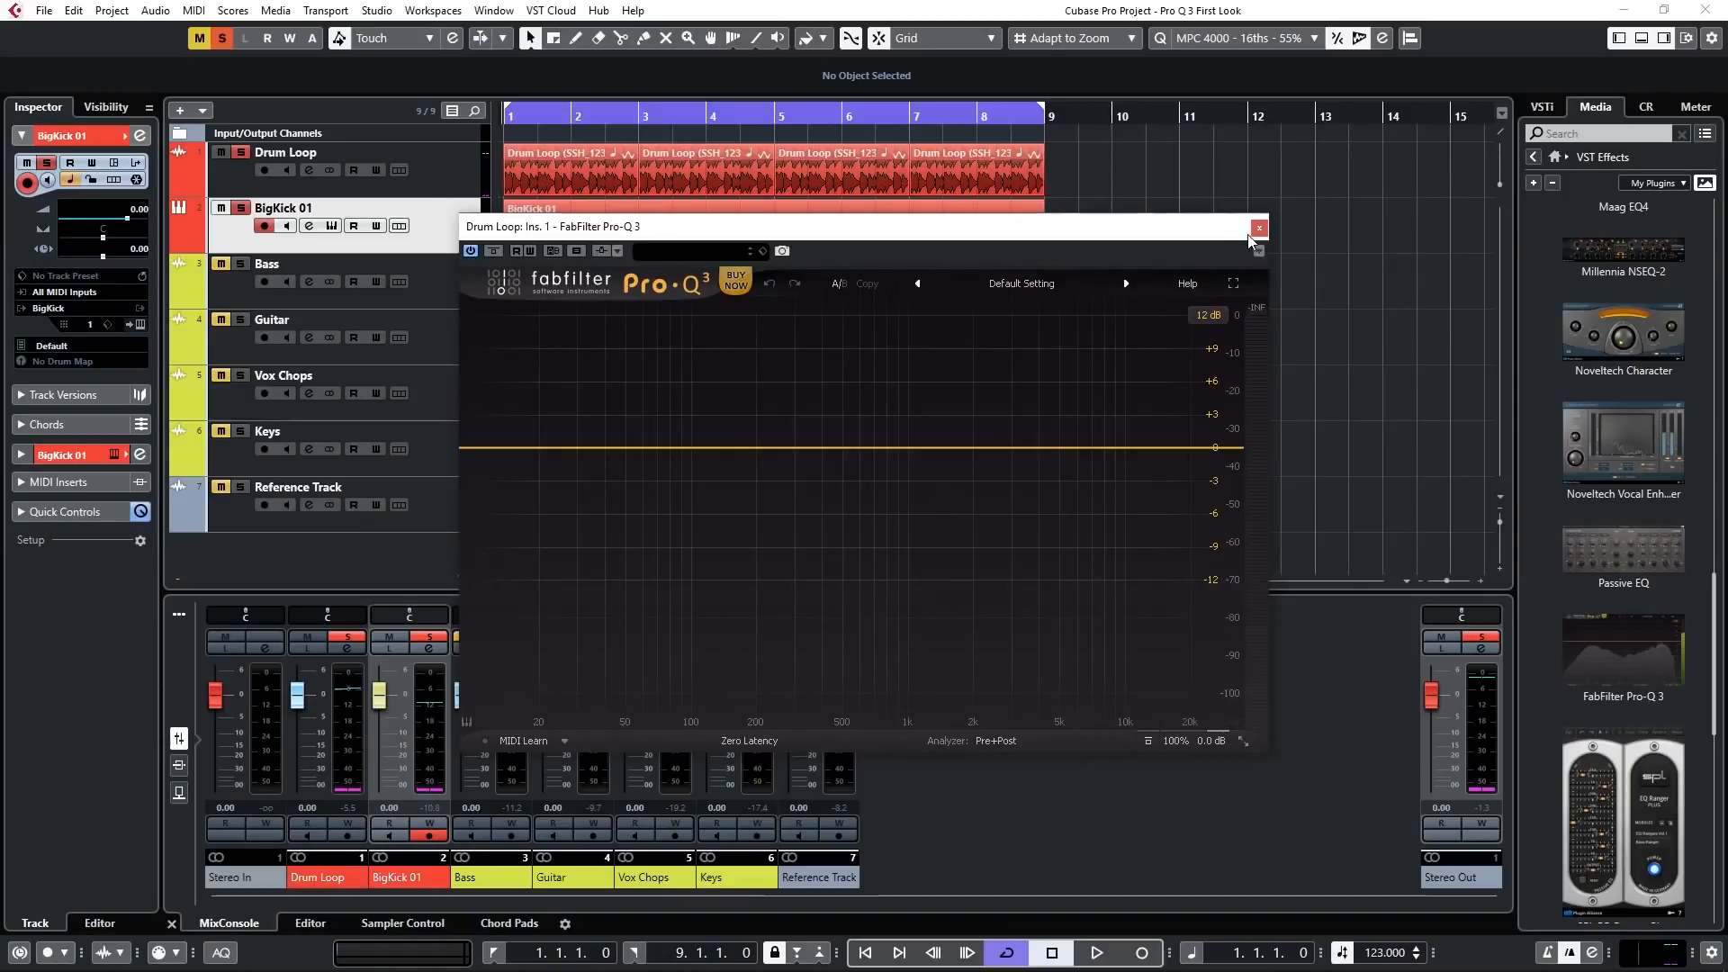
{"action": "left_click", "coordinate": [1258, 227]}
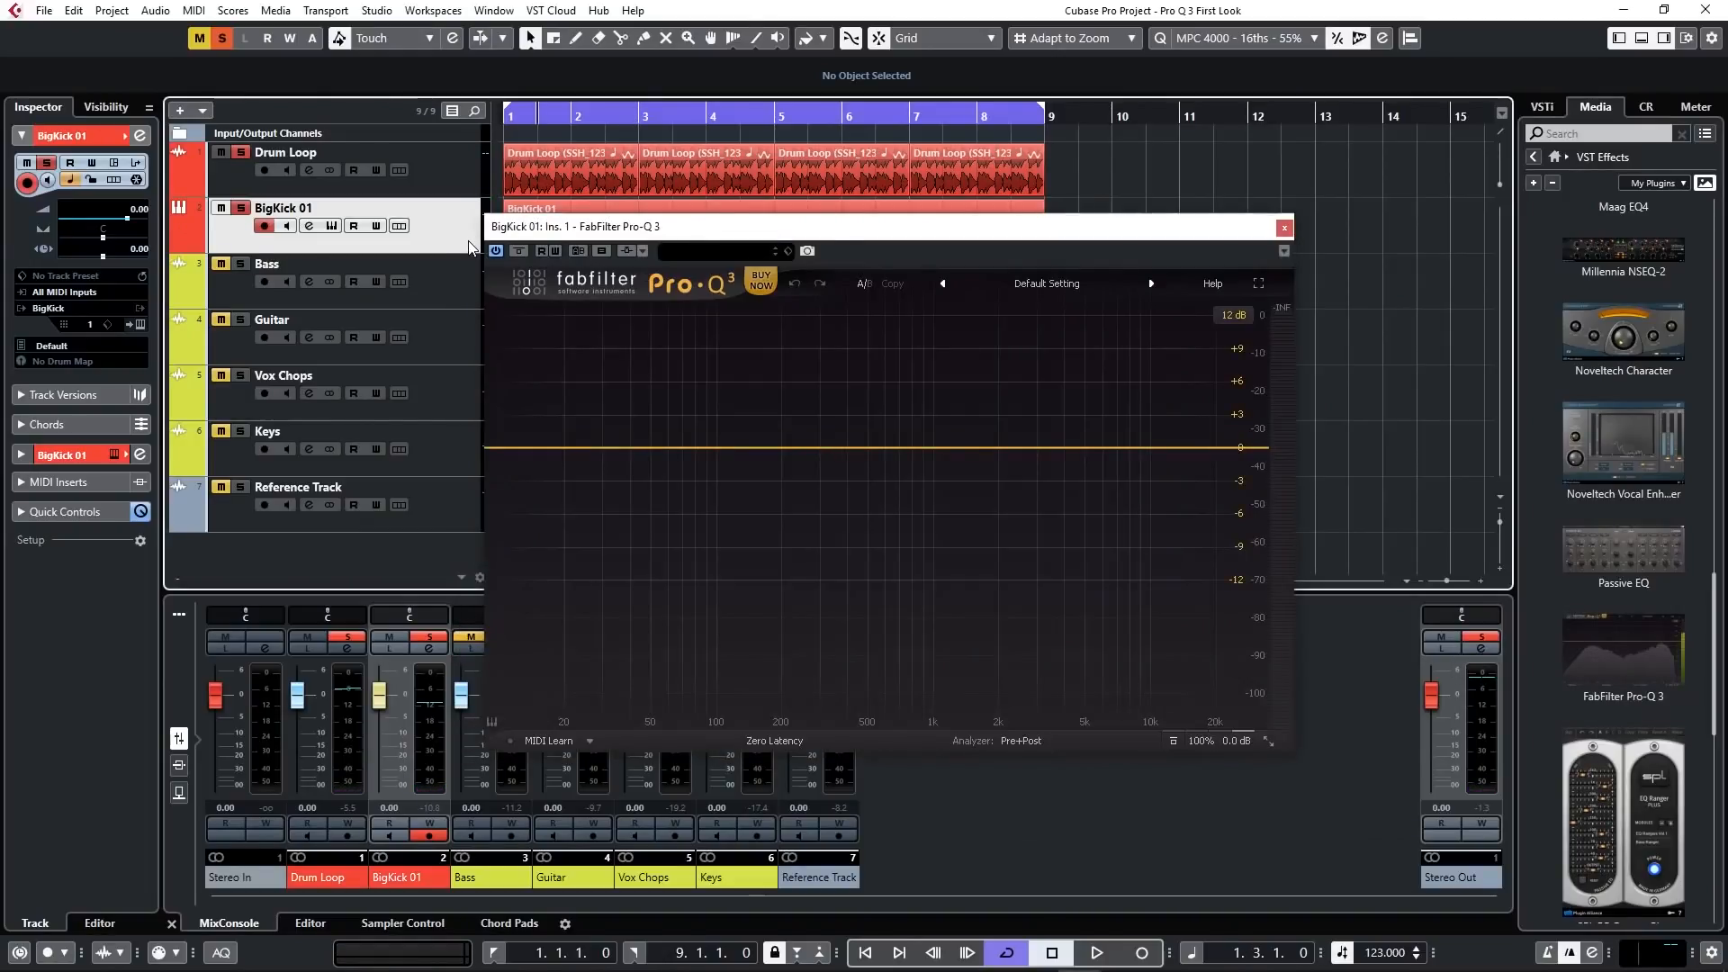
{"action": "left_click", "coordinate": [1284, 227]}
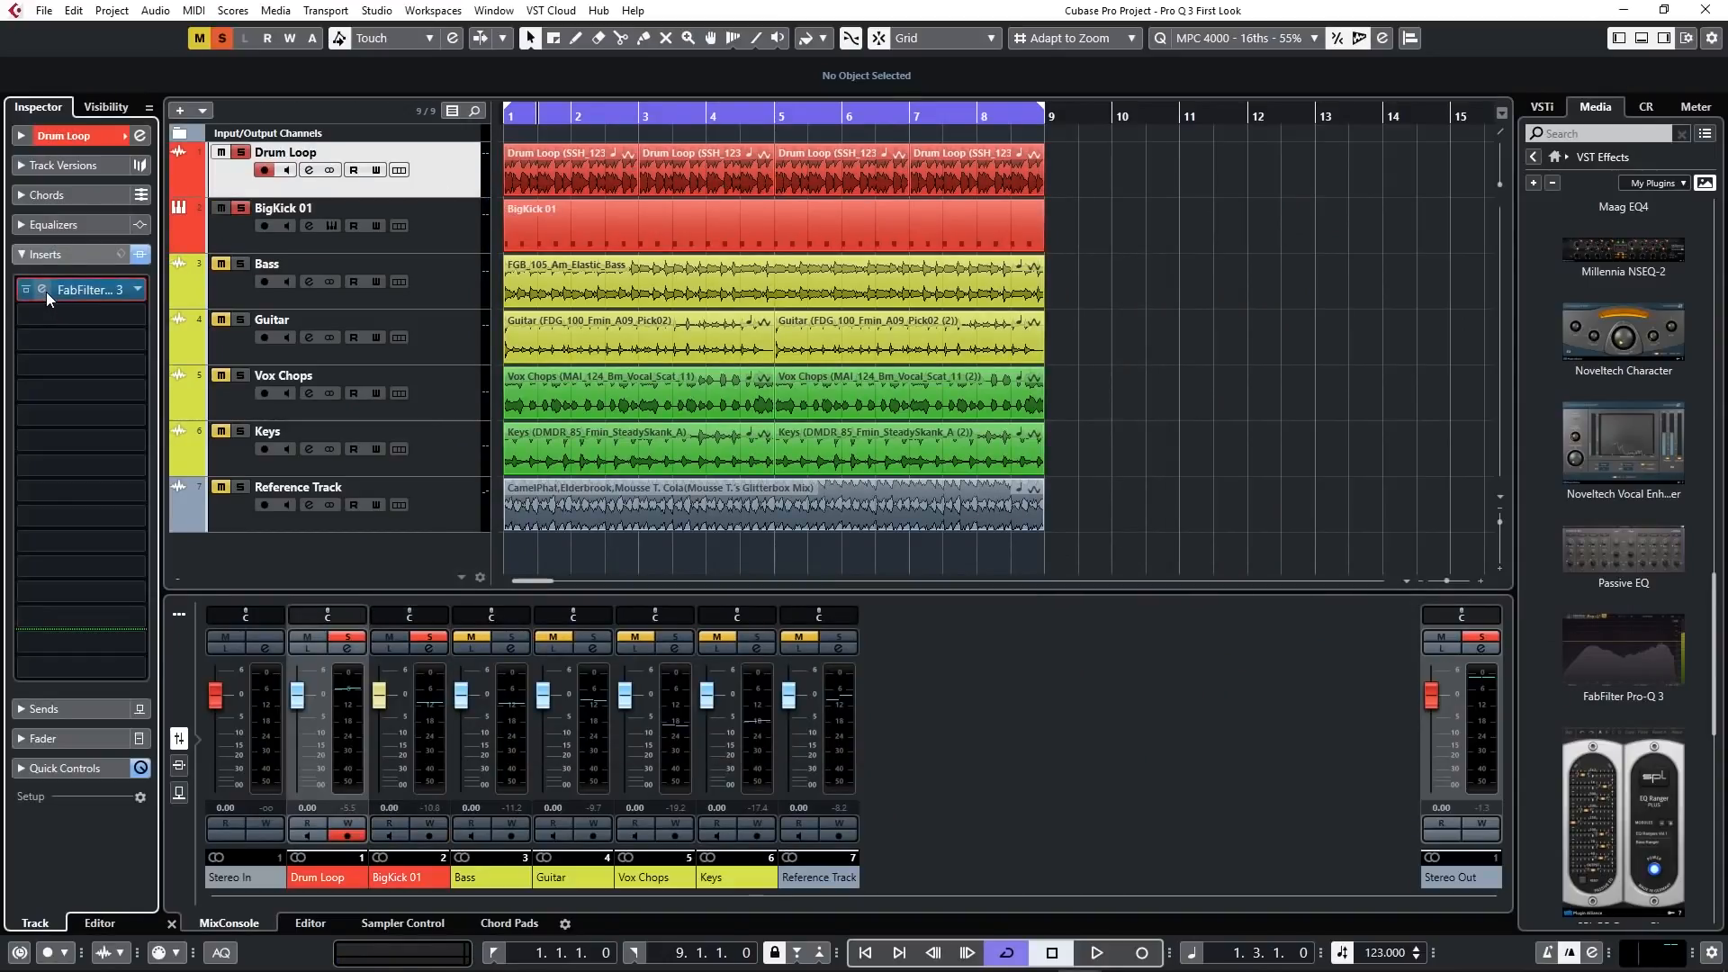
Show the BigKick 01 spectrum in the Drum Loop Pro-Q 3 analyzer via its side-chain
{"action": "double_click", "coordinate": [82, 288]}
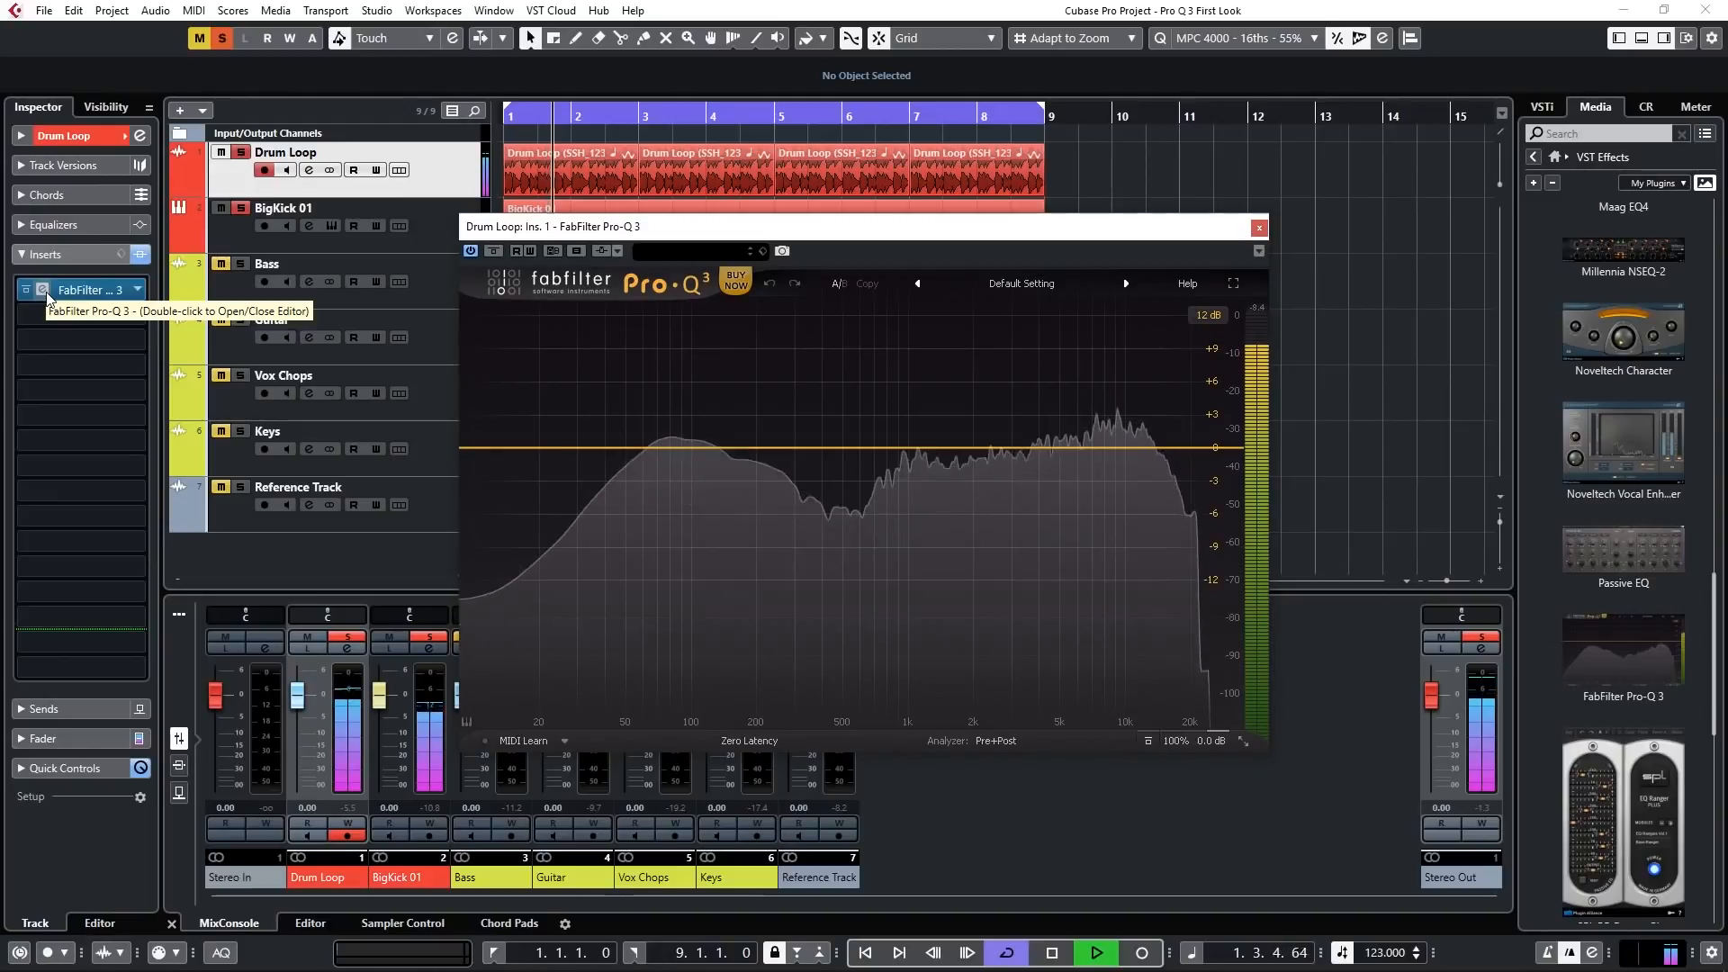
{"action": "left_click", "coordinate": [995, 740]}
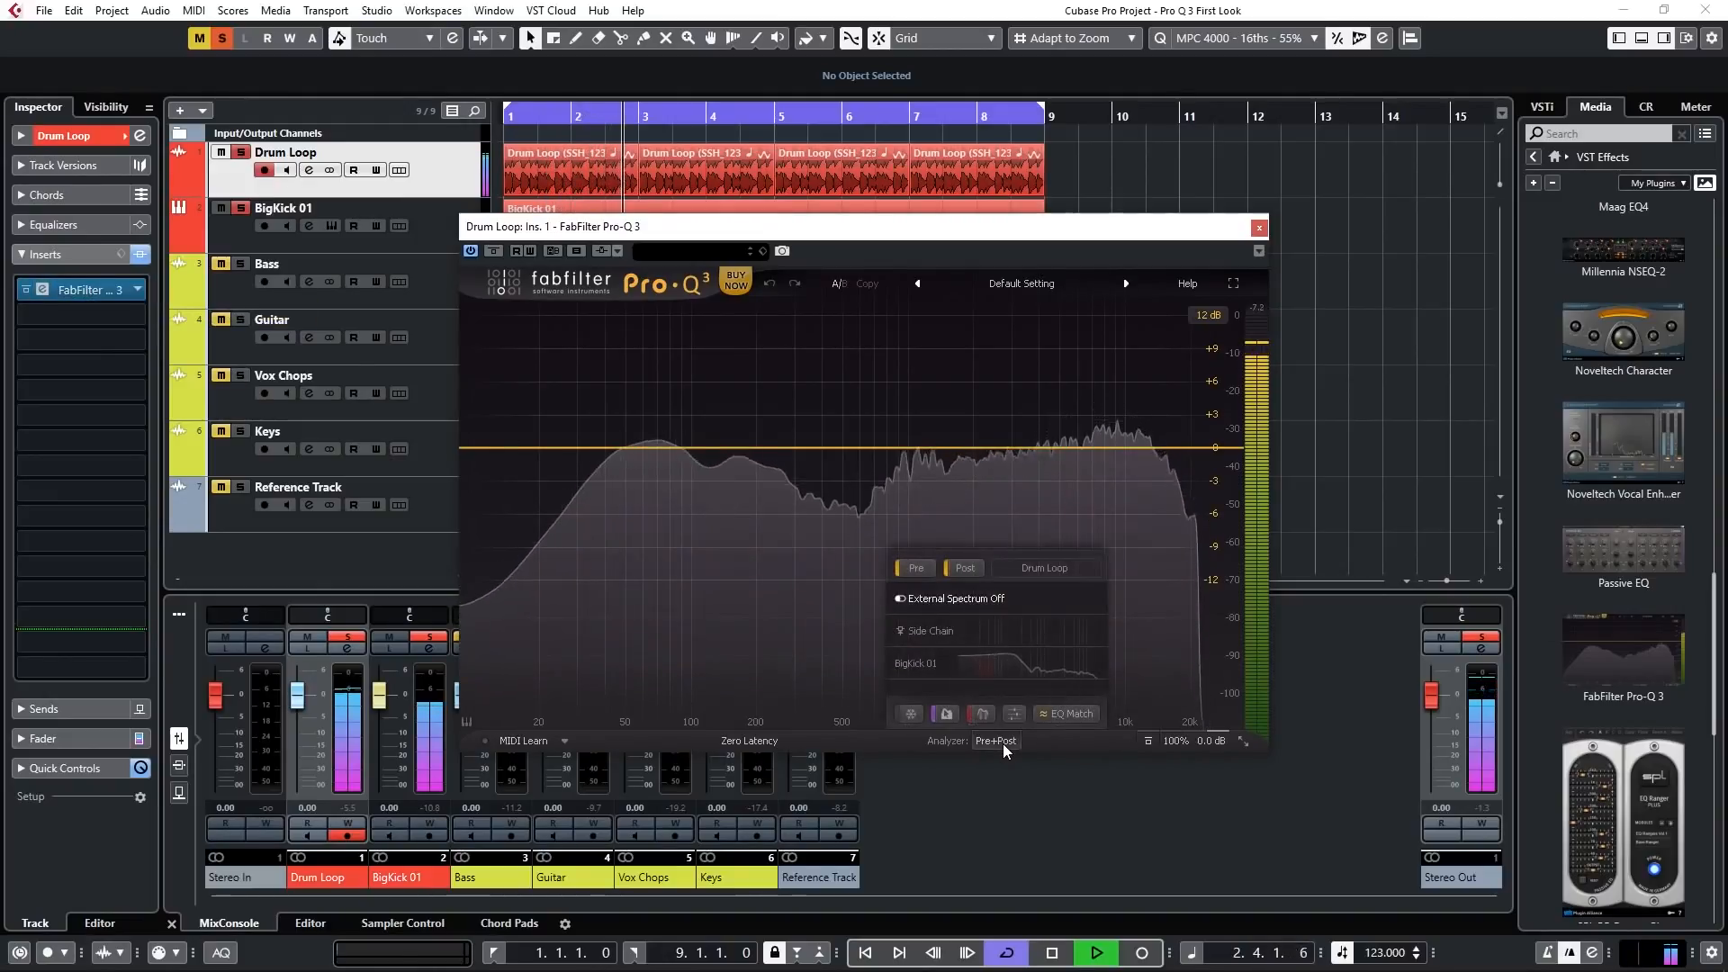
{"action": "left_click", "coordinate": [916, 664]}
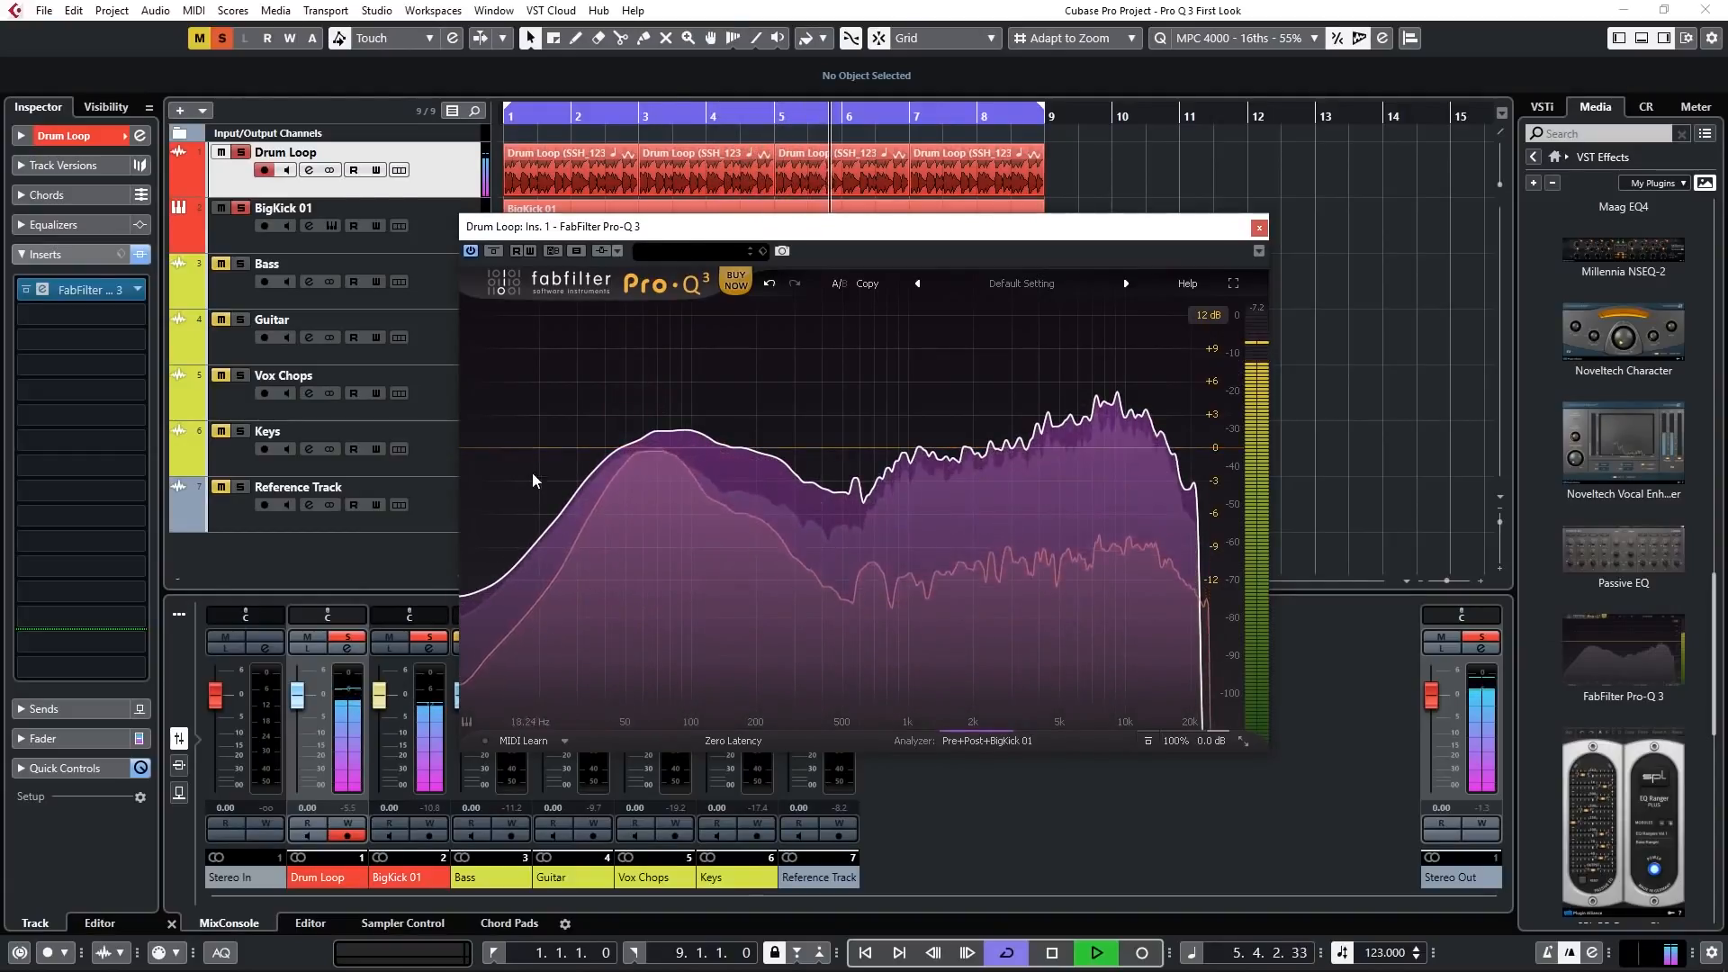
Add a deep cut band at the kick's peak around 57 Hz and reach its slope choices
{"action": "left_click", "coordinate": [637, 452]}
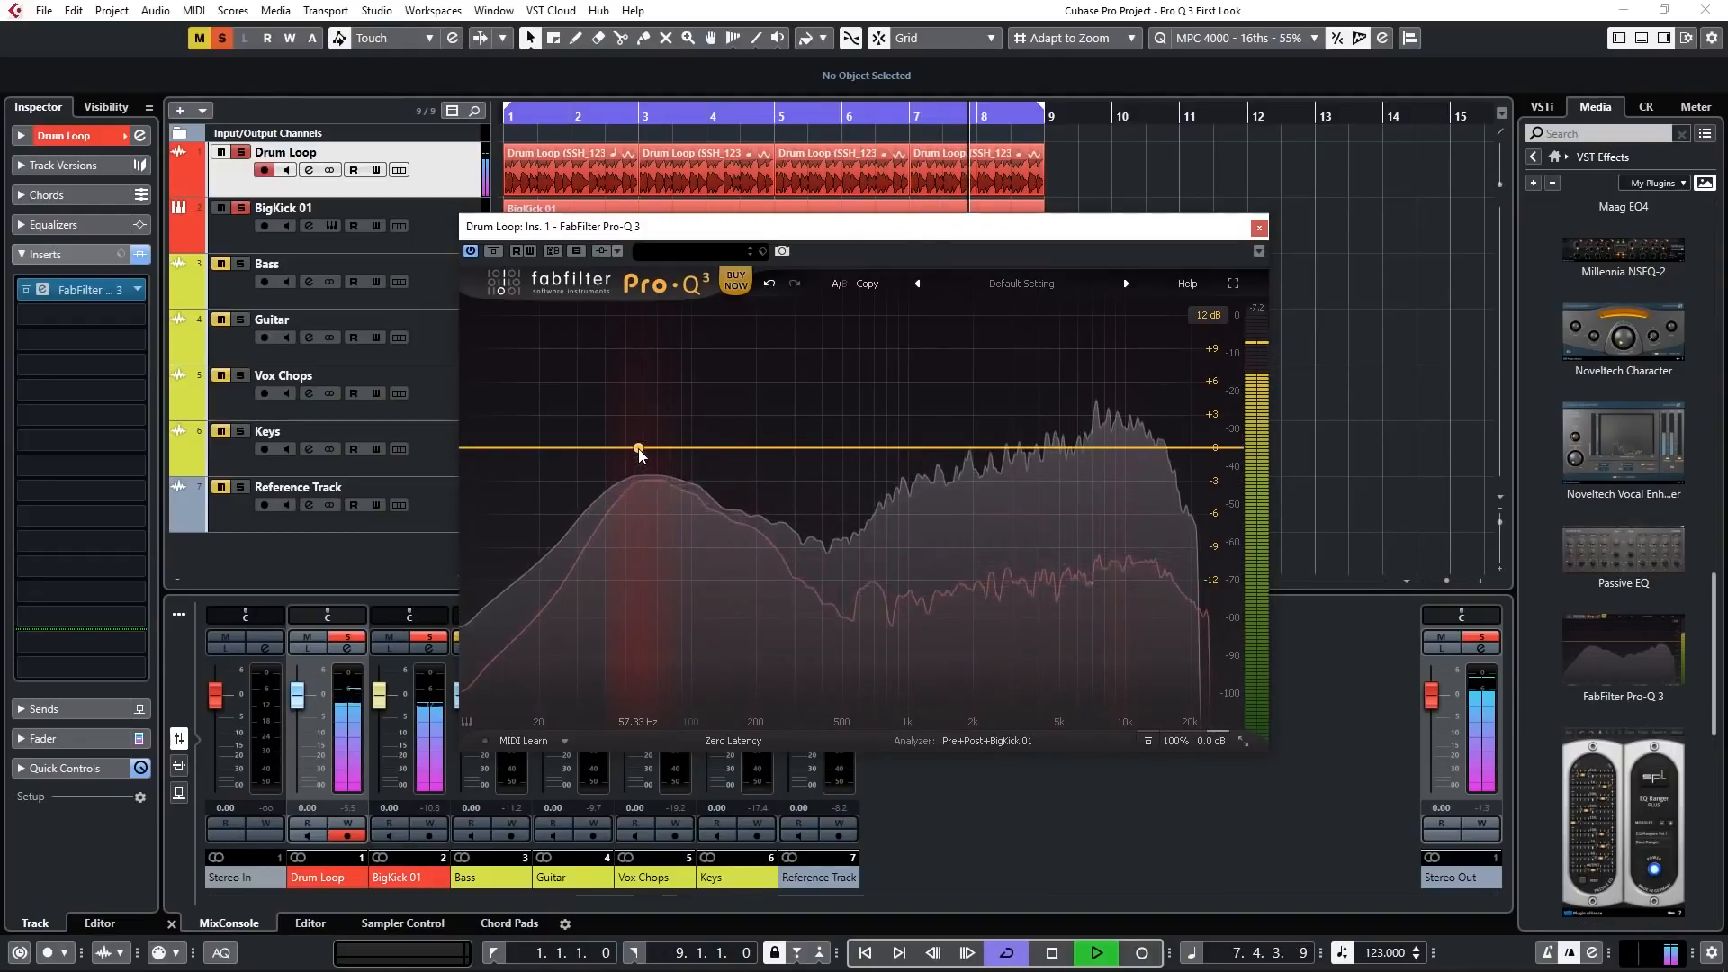
{"action": "left_click", "coordinate": [638, 449]}
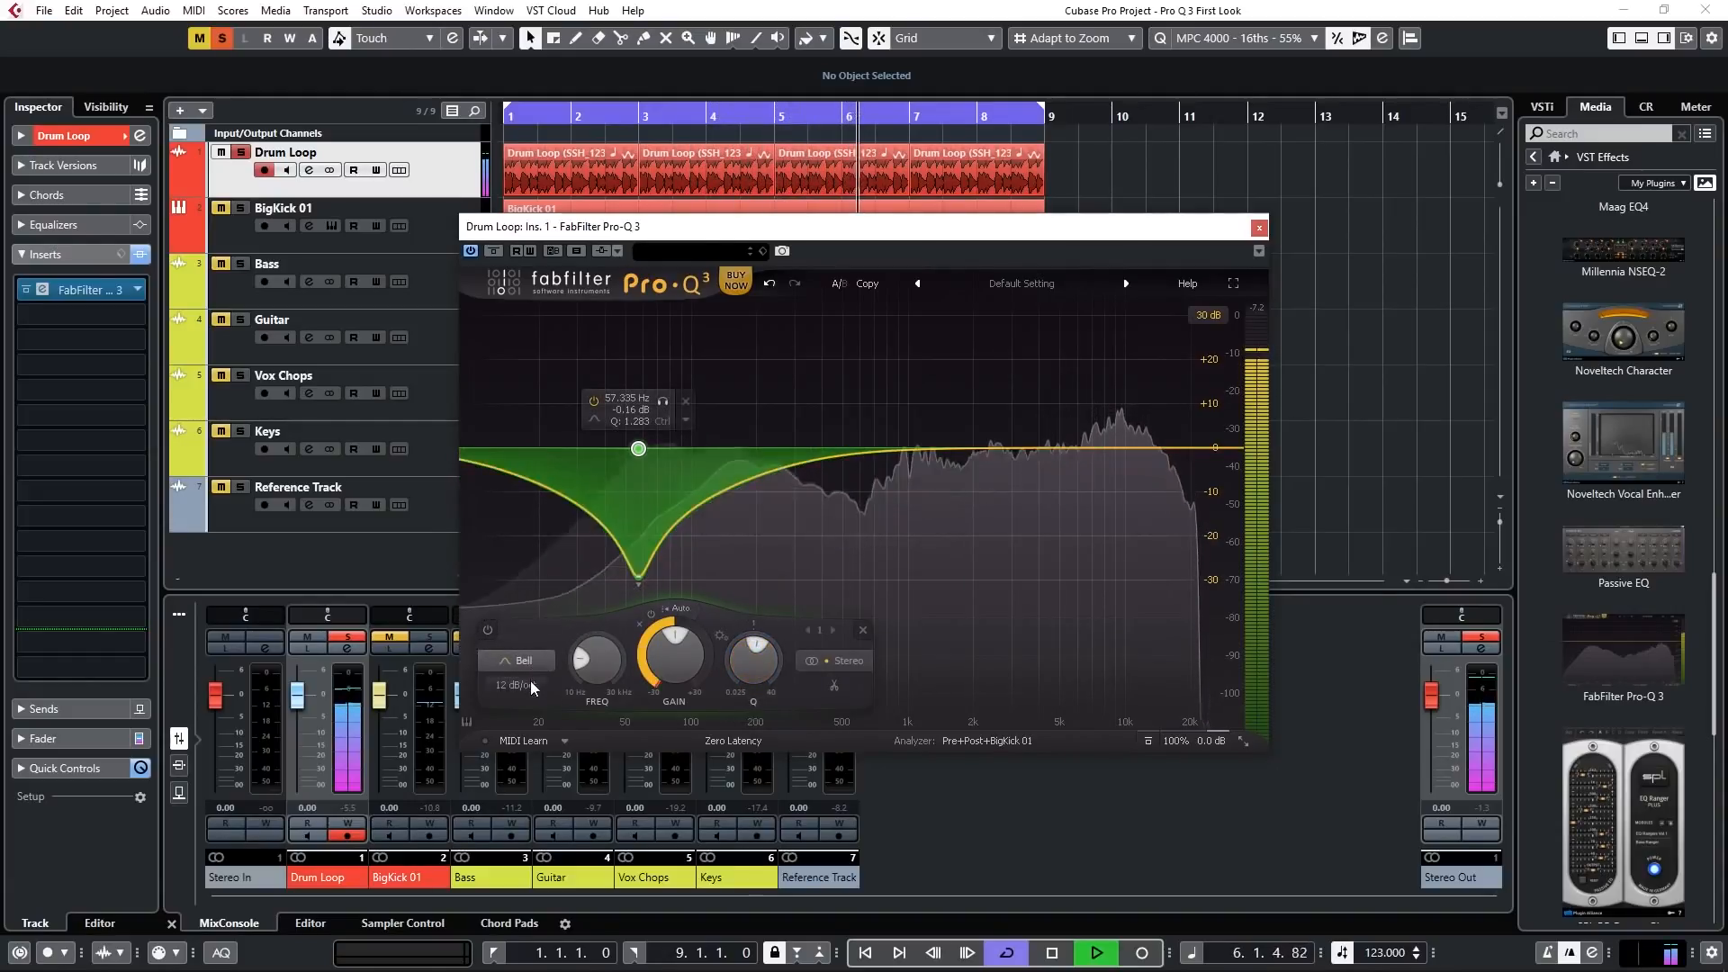
{"action": "left_click", "coordinate": [515, 684]}
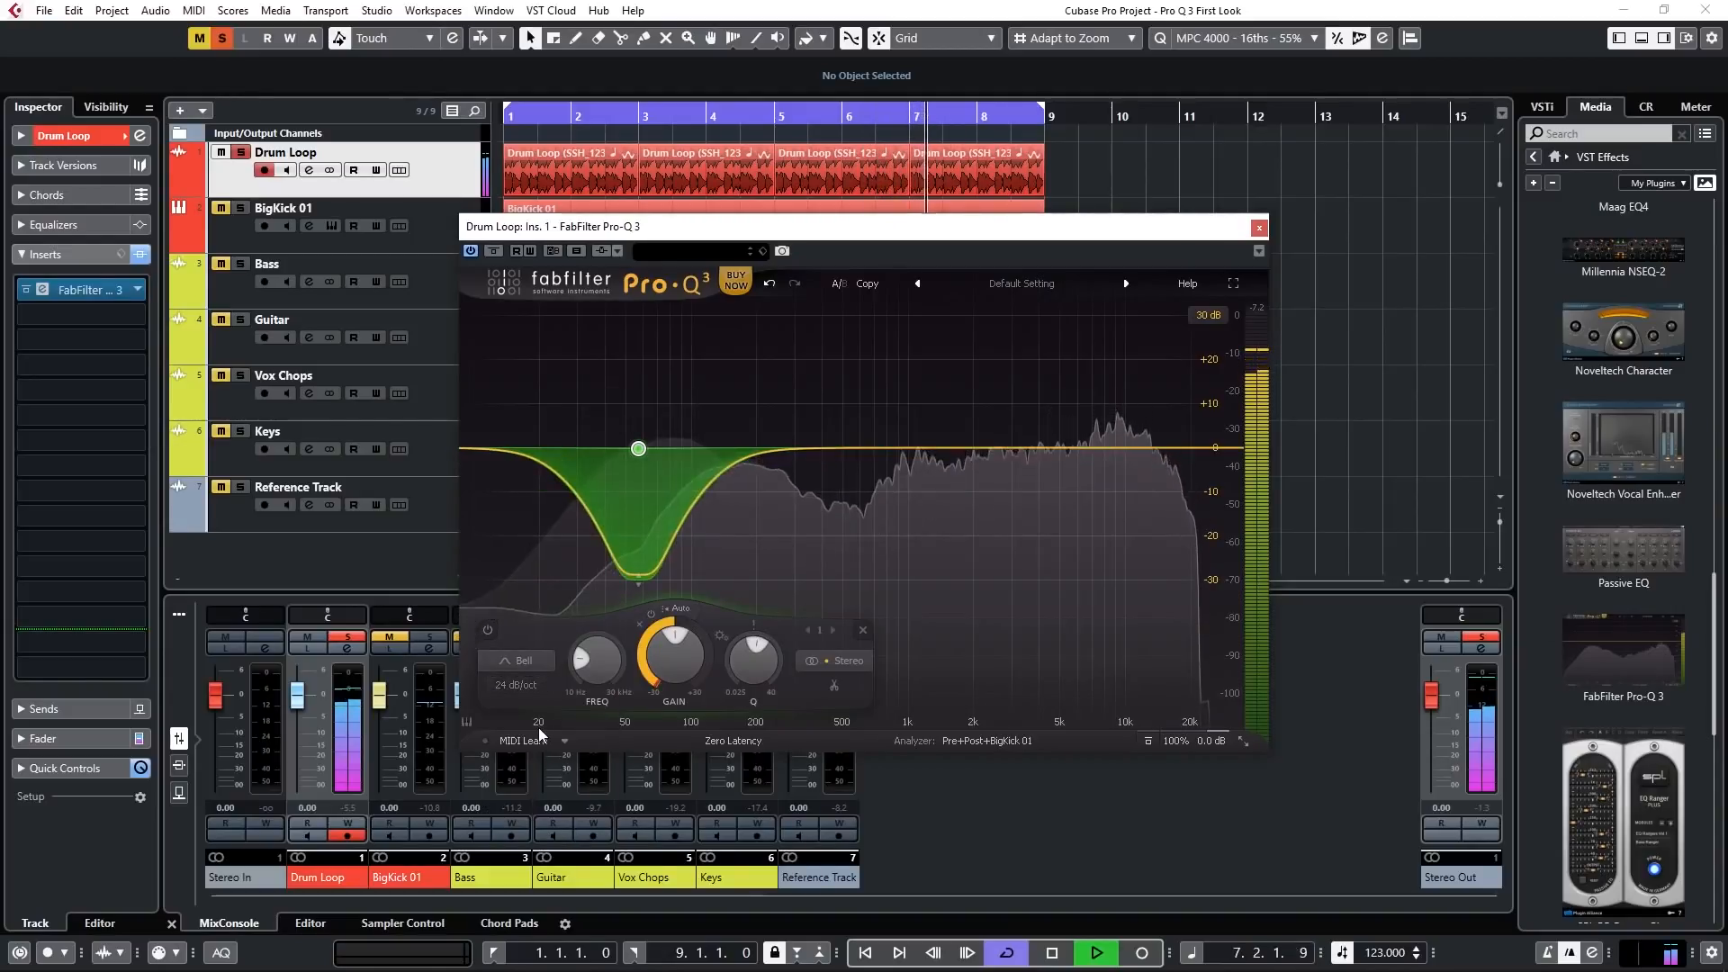
{"action": "left_click", "coordinate": [515, 684]}
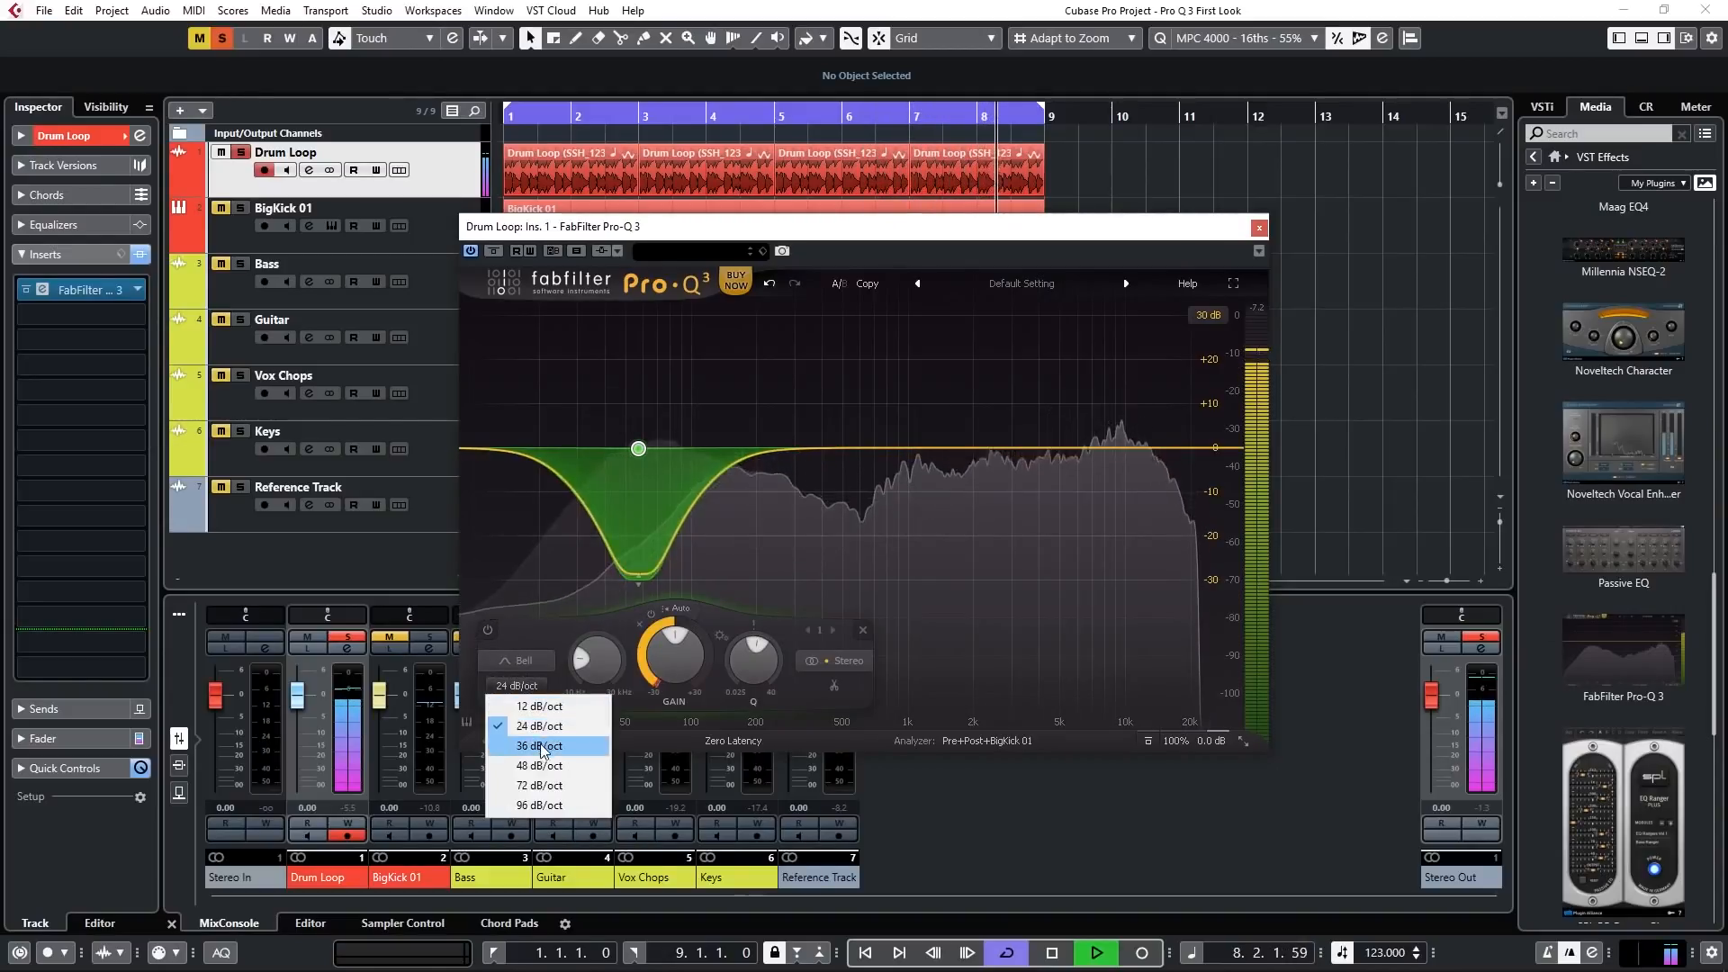
Give the 57 Hz cut band a 96 dB/oct slope and close the Drum Loop Pro-Q 3 window
{"action": "left_click", "coordinate": [540, 804]}
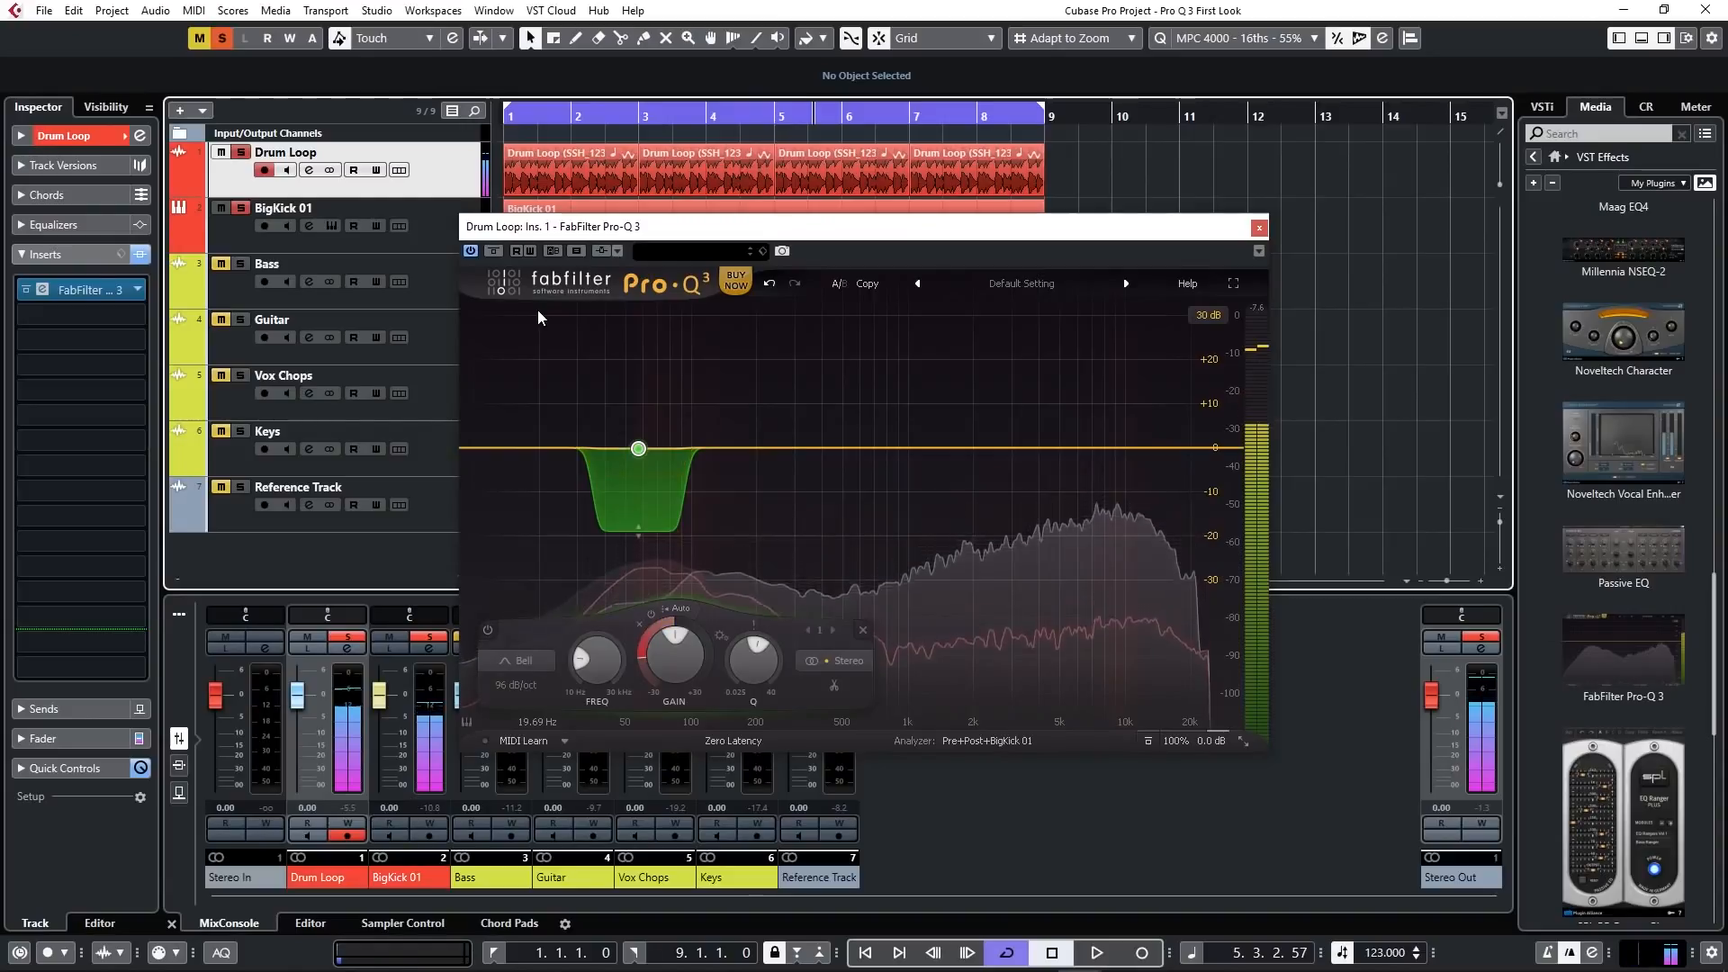
{"action": "left_click", "coordinate": [1257, 227]}
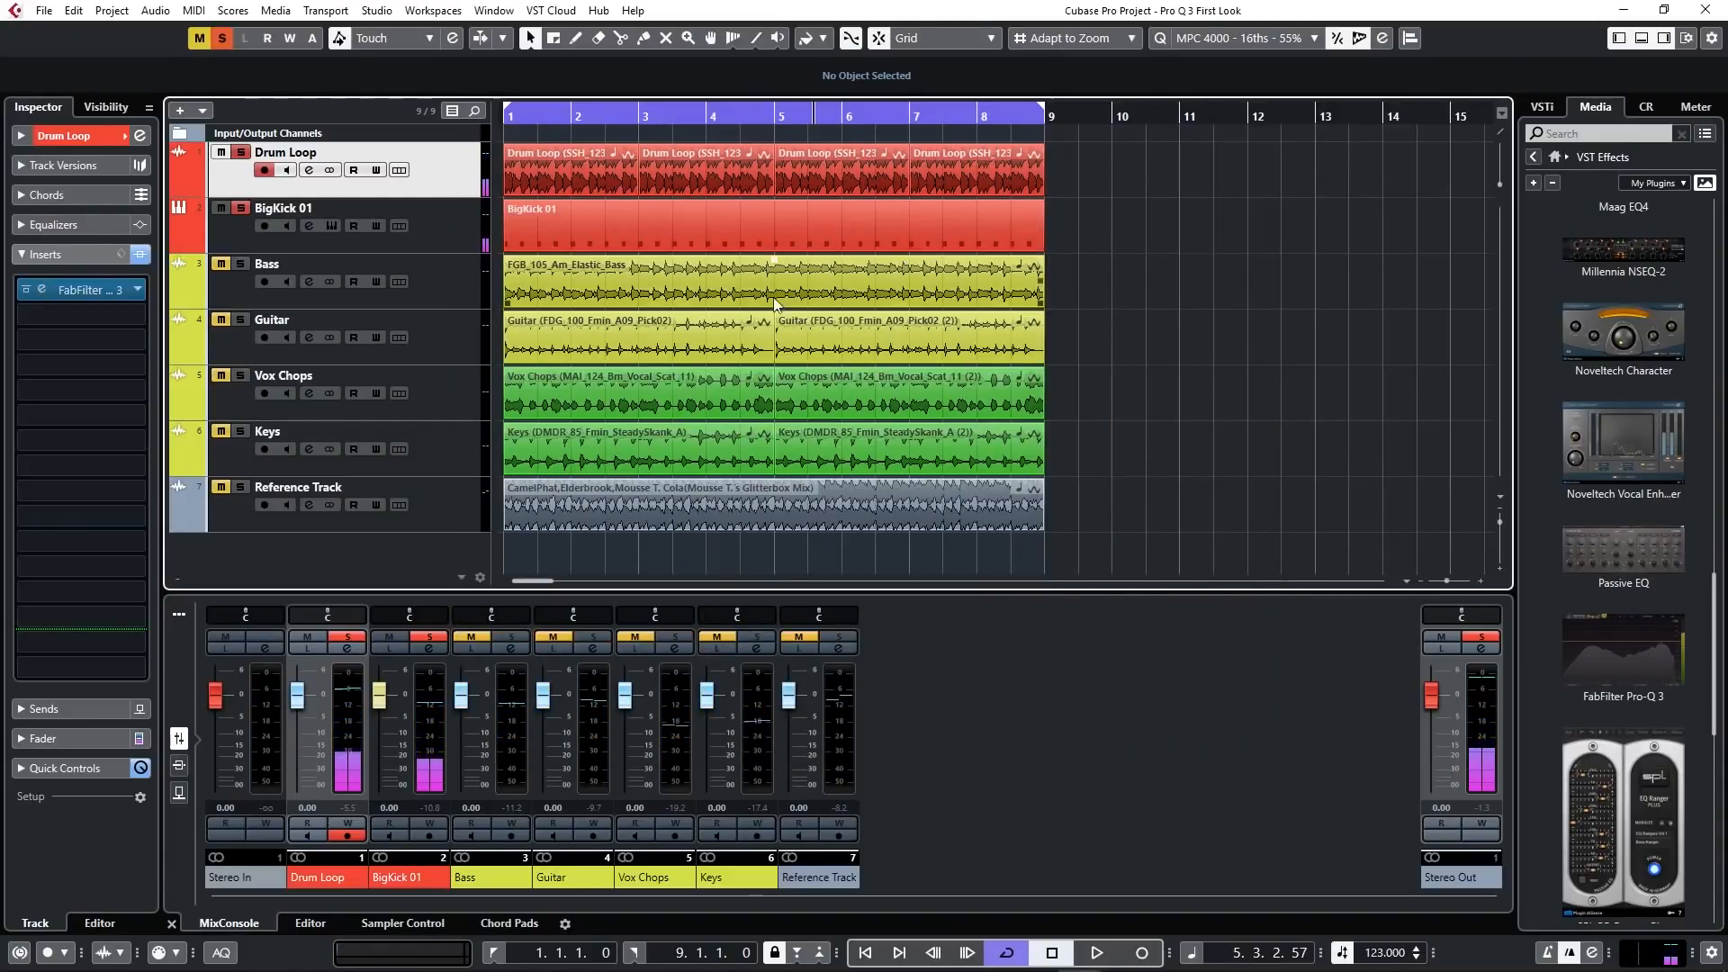
With playback running, show BigKick 01's spectrum in the Bass track's Pro-Q 3 analyzer
{"action": "left_click", "coordinate": [237, 266]}
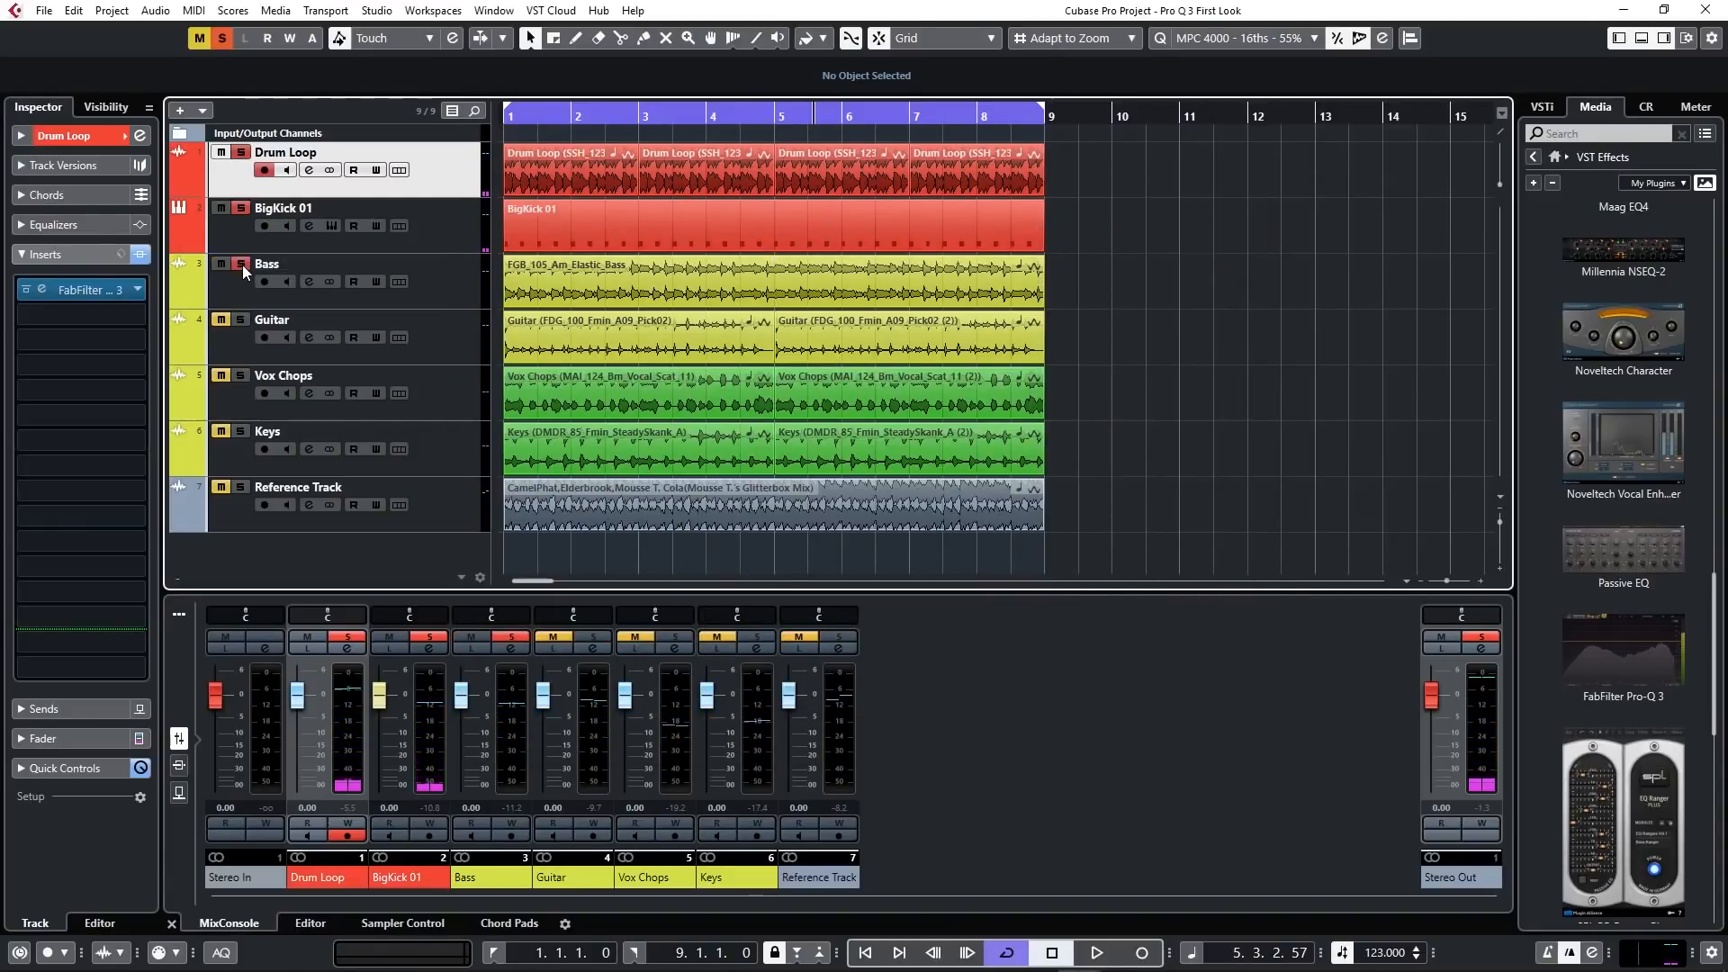
{"action": "left_click", "coordinate": [1093, 953]}
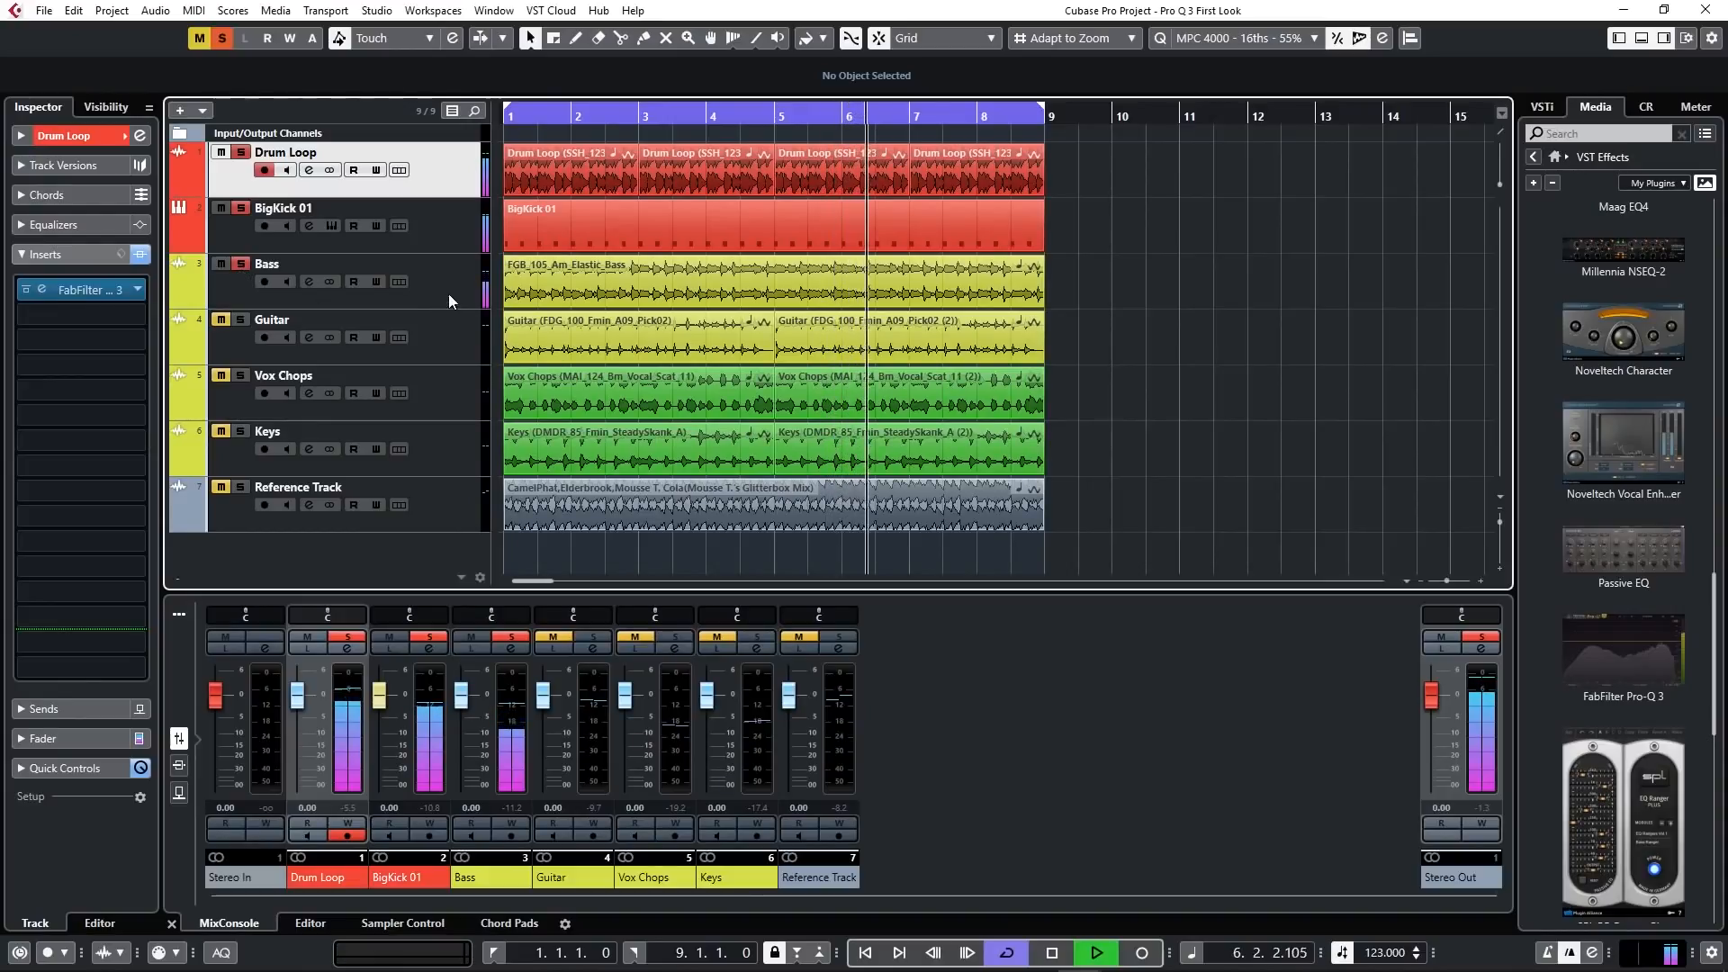
{"action": "left_click", "coordinate": [270, 263]}
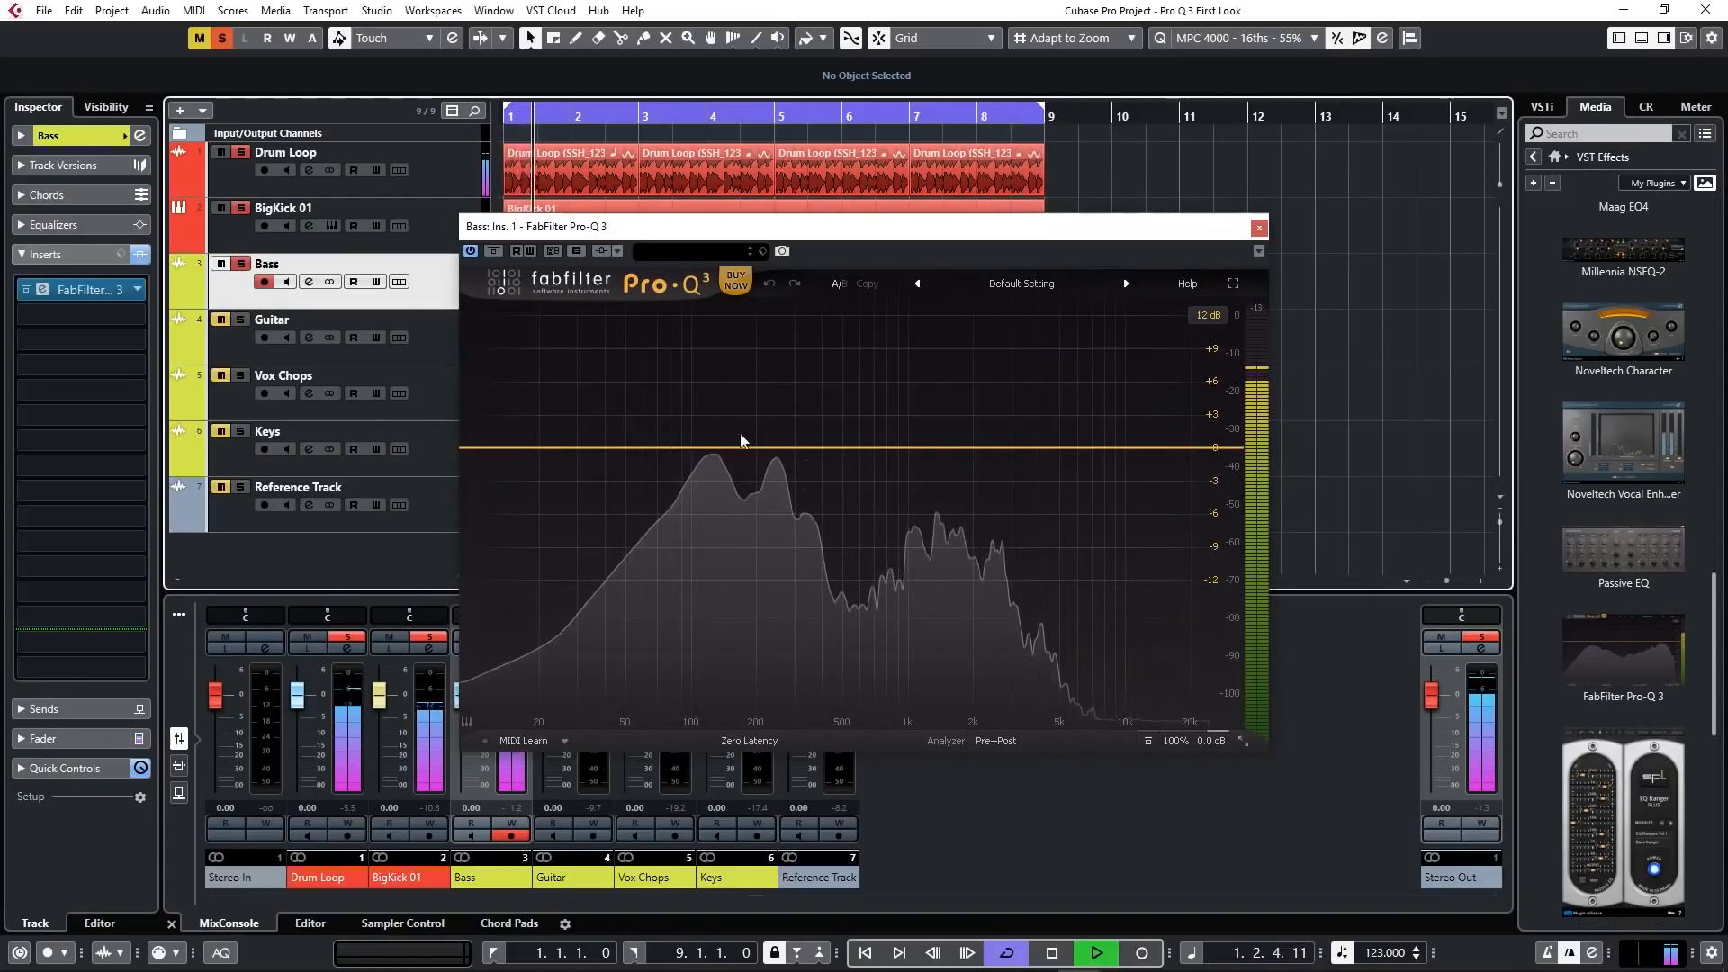
{"action": "left_click", "coordinate": [995, 740]}
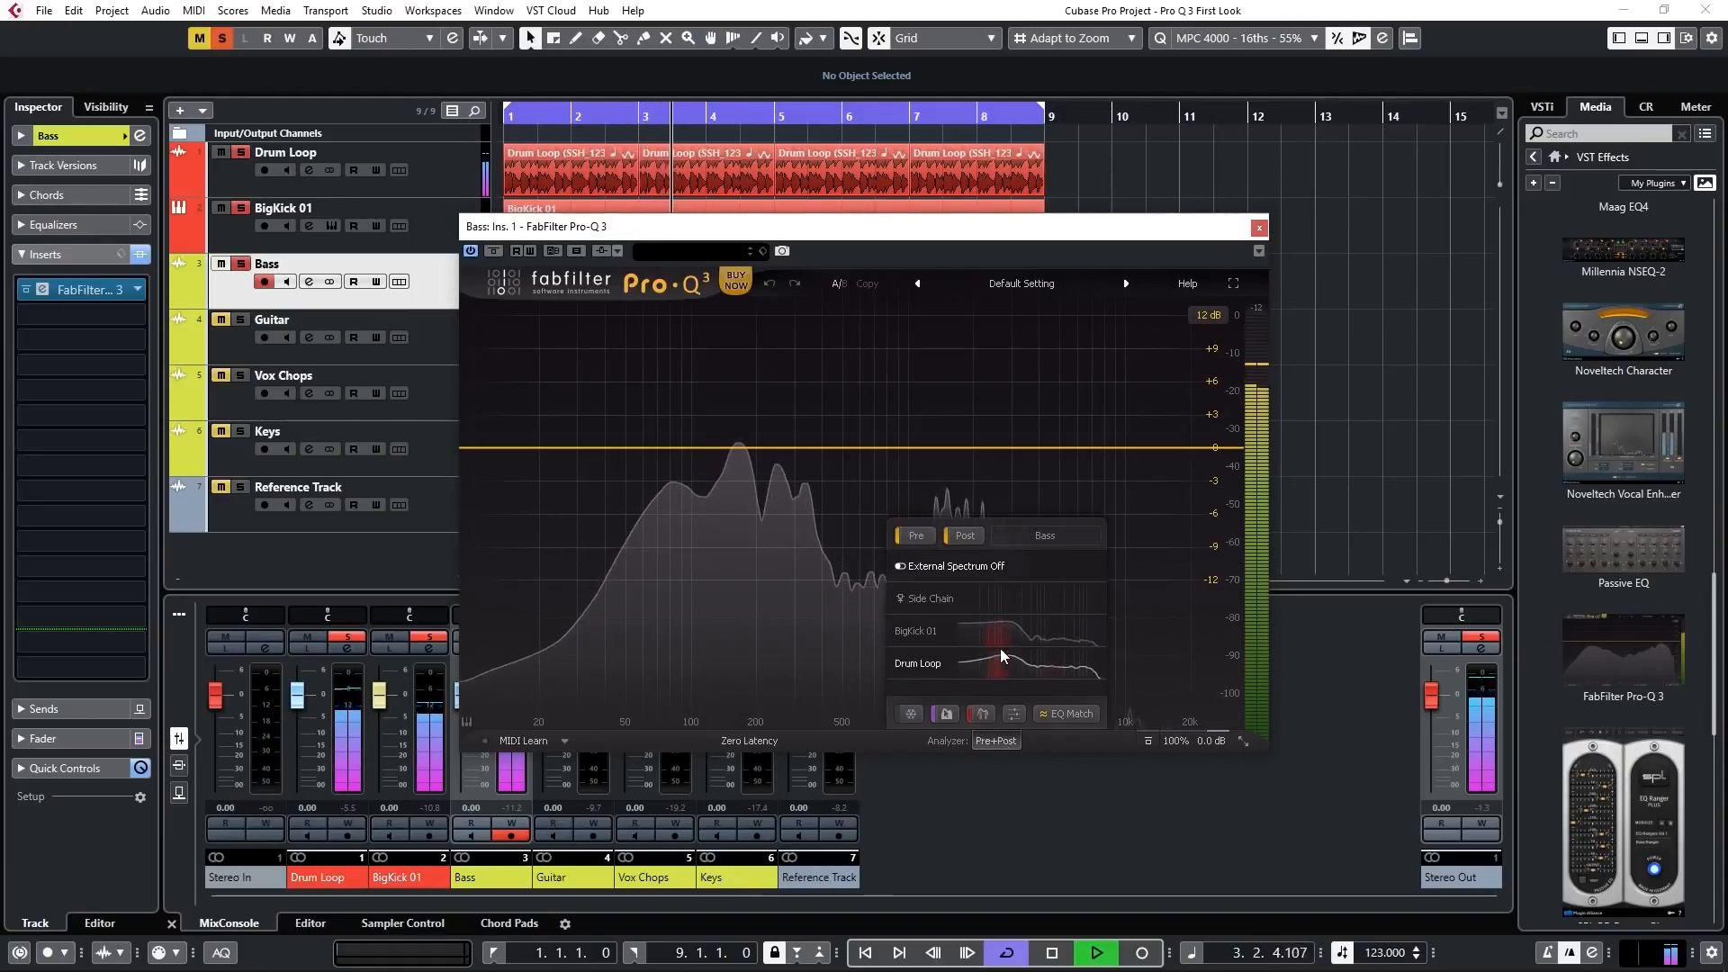
{"action": "left_click", "coordinate": [914, 630]}
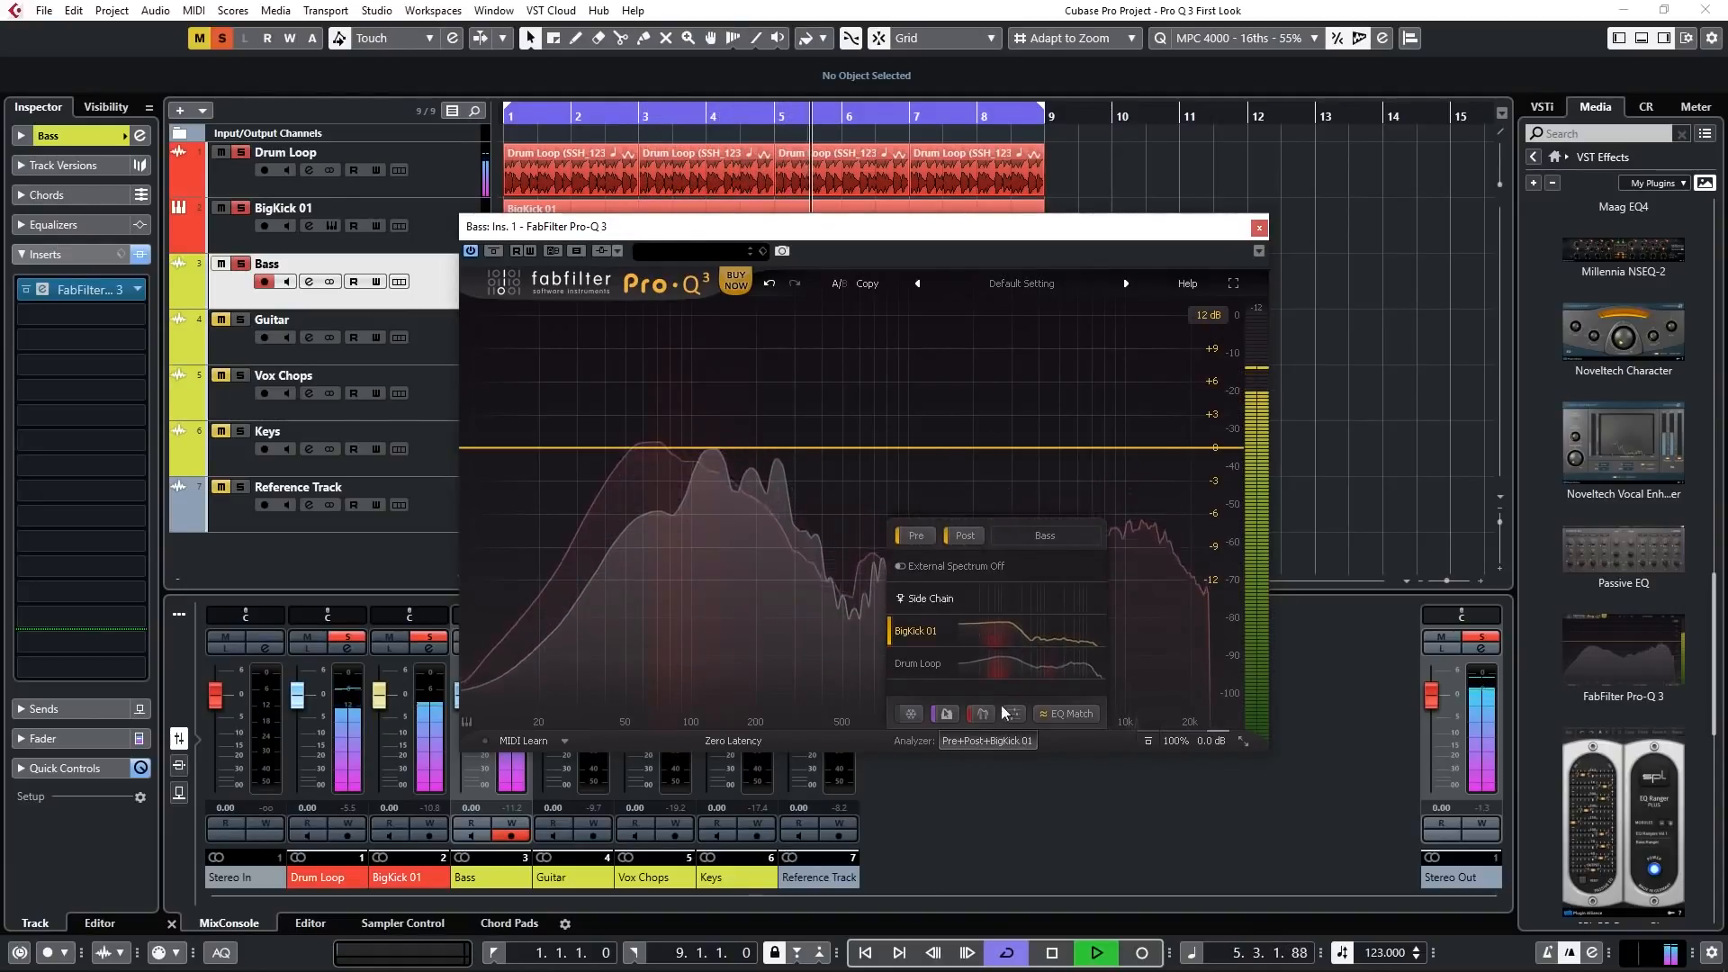
Add a low-end bell cut on the Bass EQ and bring up the BigKick 01 channel settings
{"action": "left_click", "coordinate": [954, 472]}
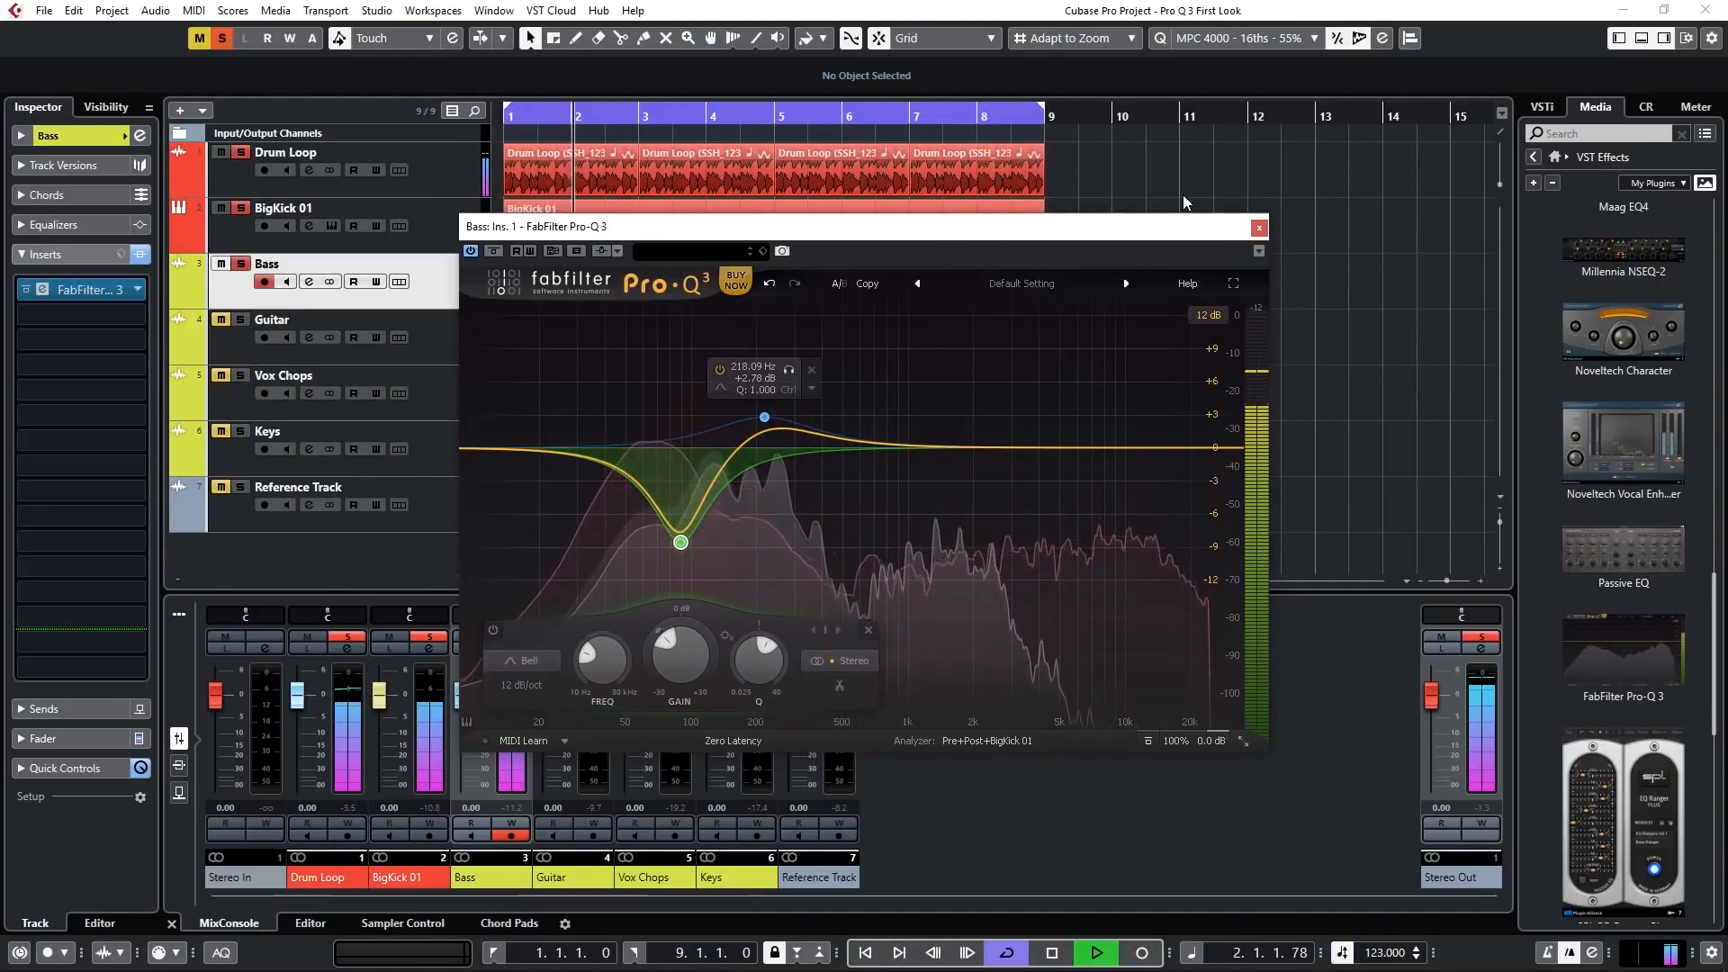
{"action": "left_click", "coordinate": [1259, 226]}
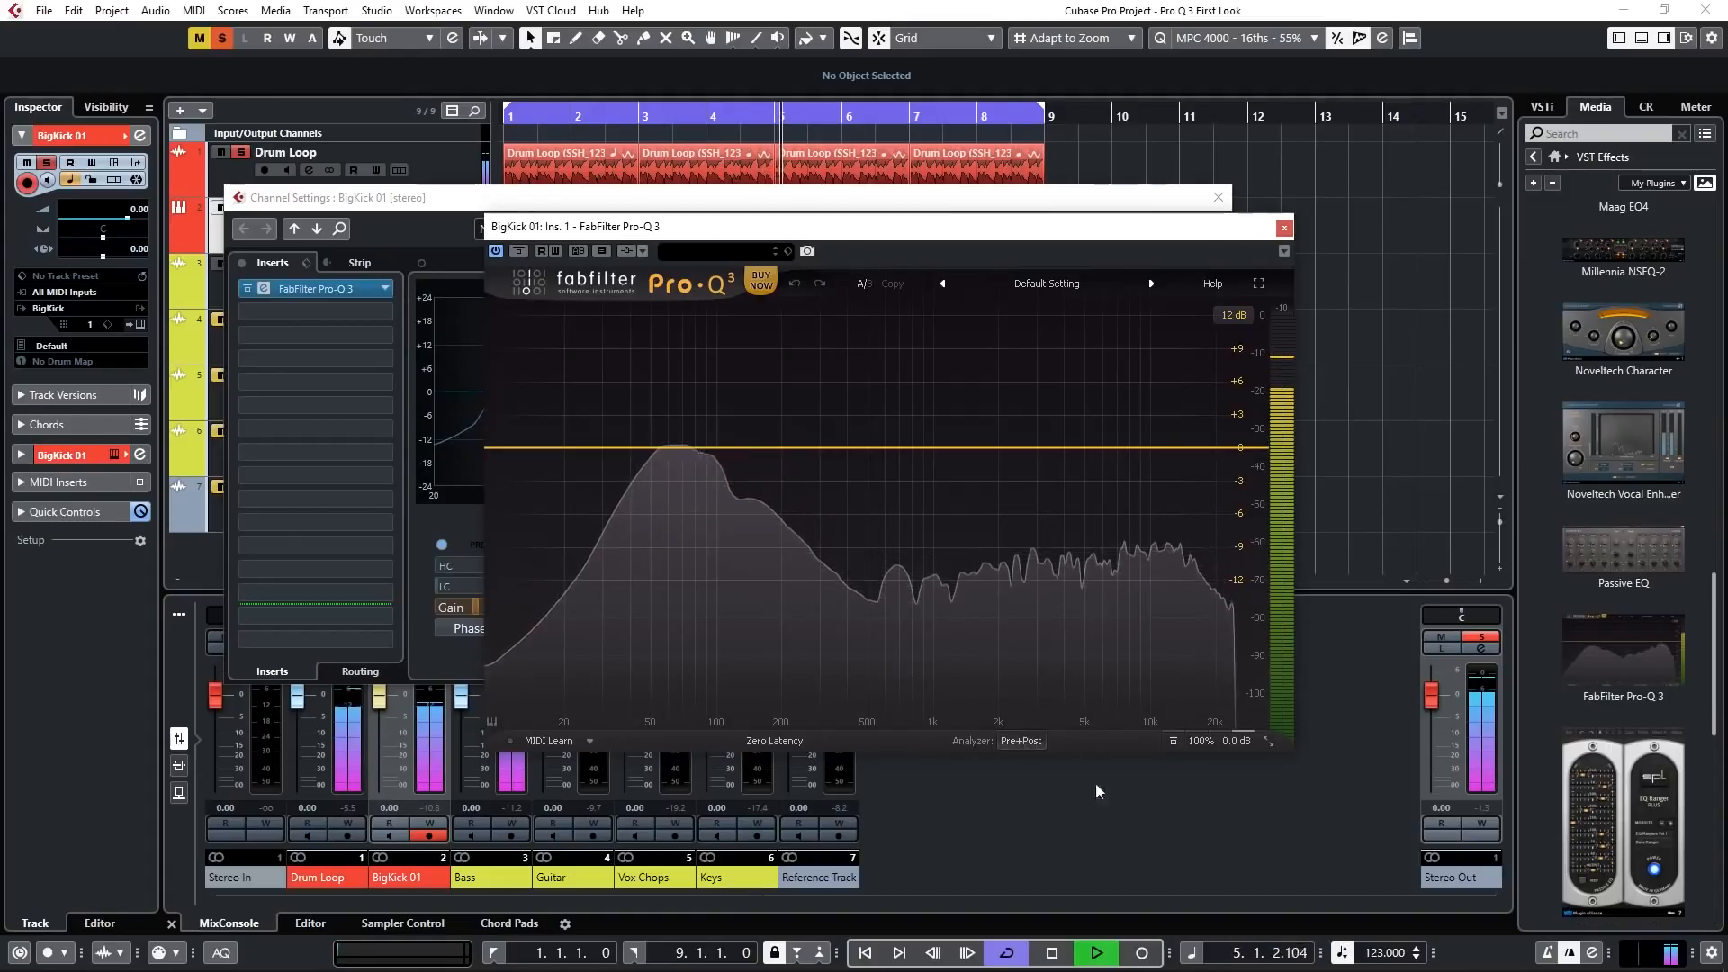
Show the Bass spectrum in BigKick 01's Pro-Q 3 and add a dynamic bell cut of about -5 dB around 120 Hz
{"action": "left_click", "coordinate": [1019, 740]}
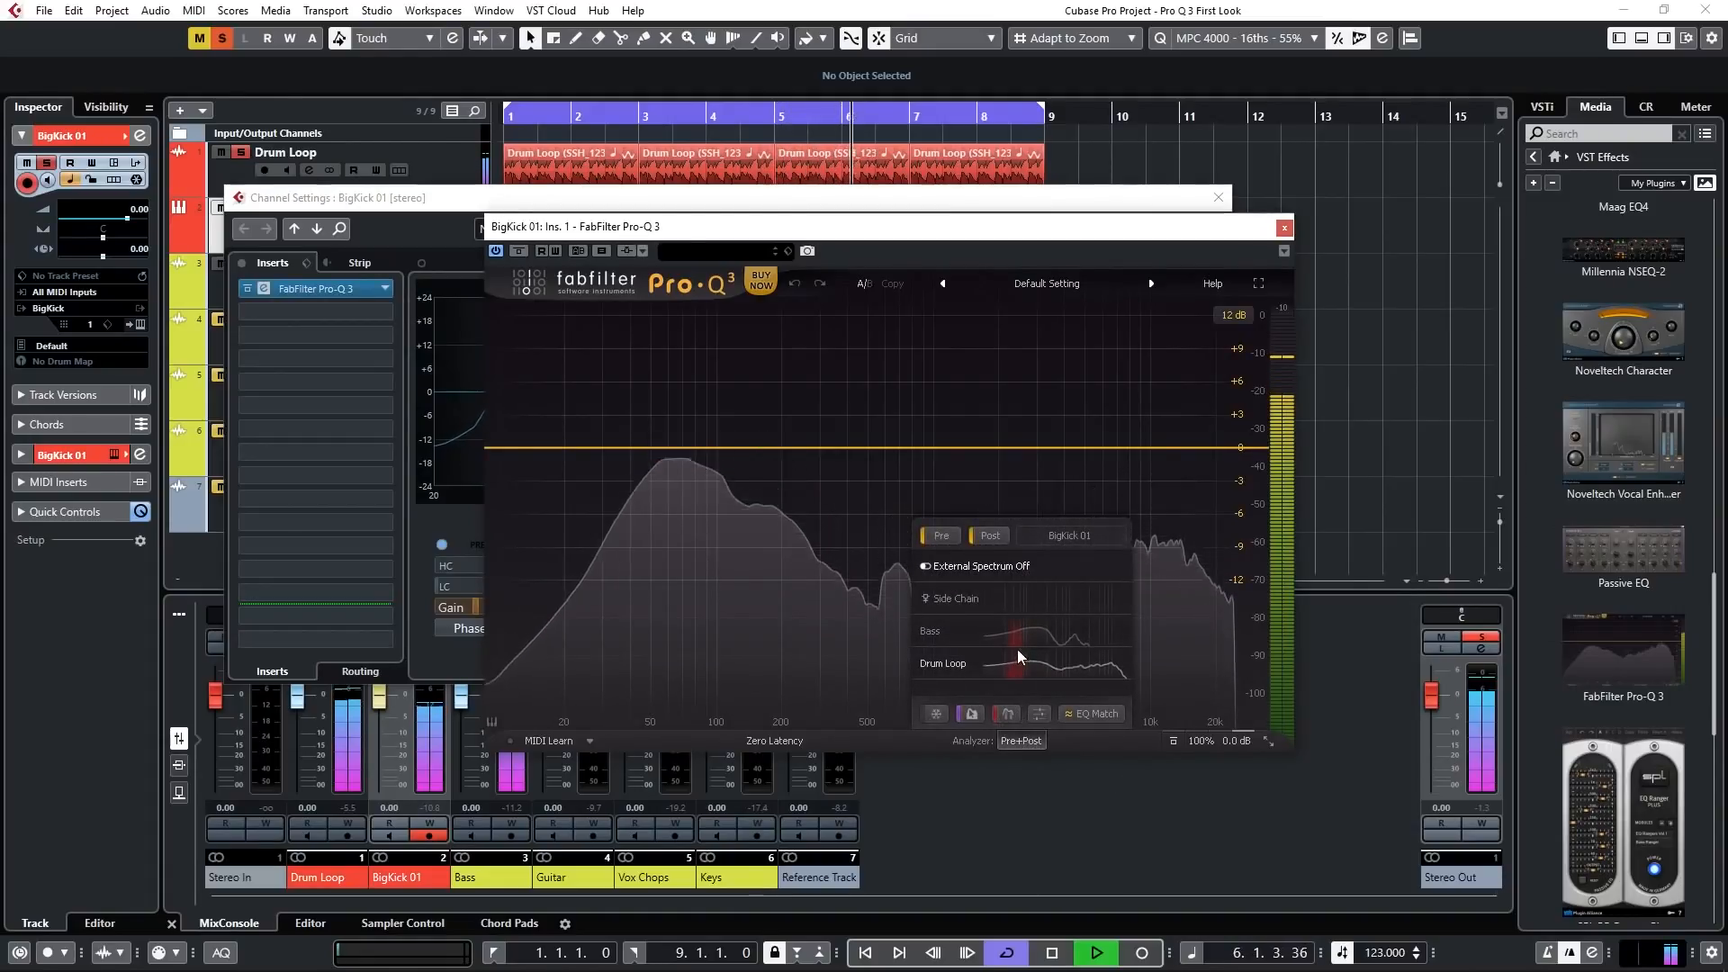
{"action": "left_click", "coordinate": [931, 630]}
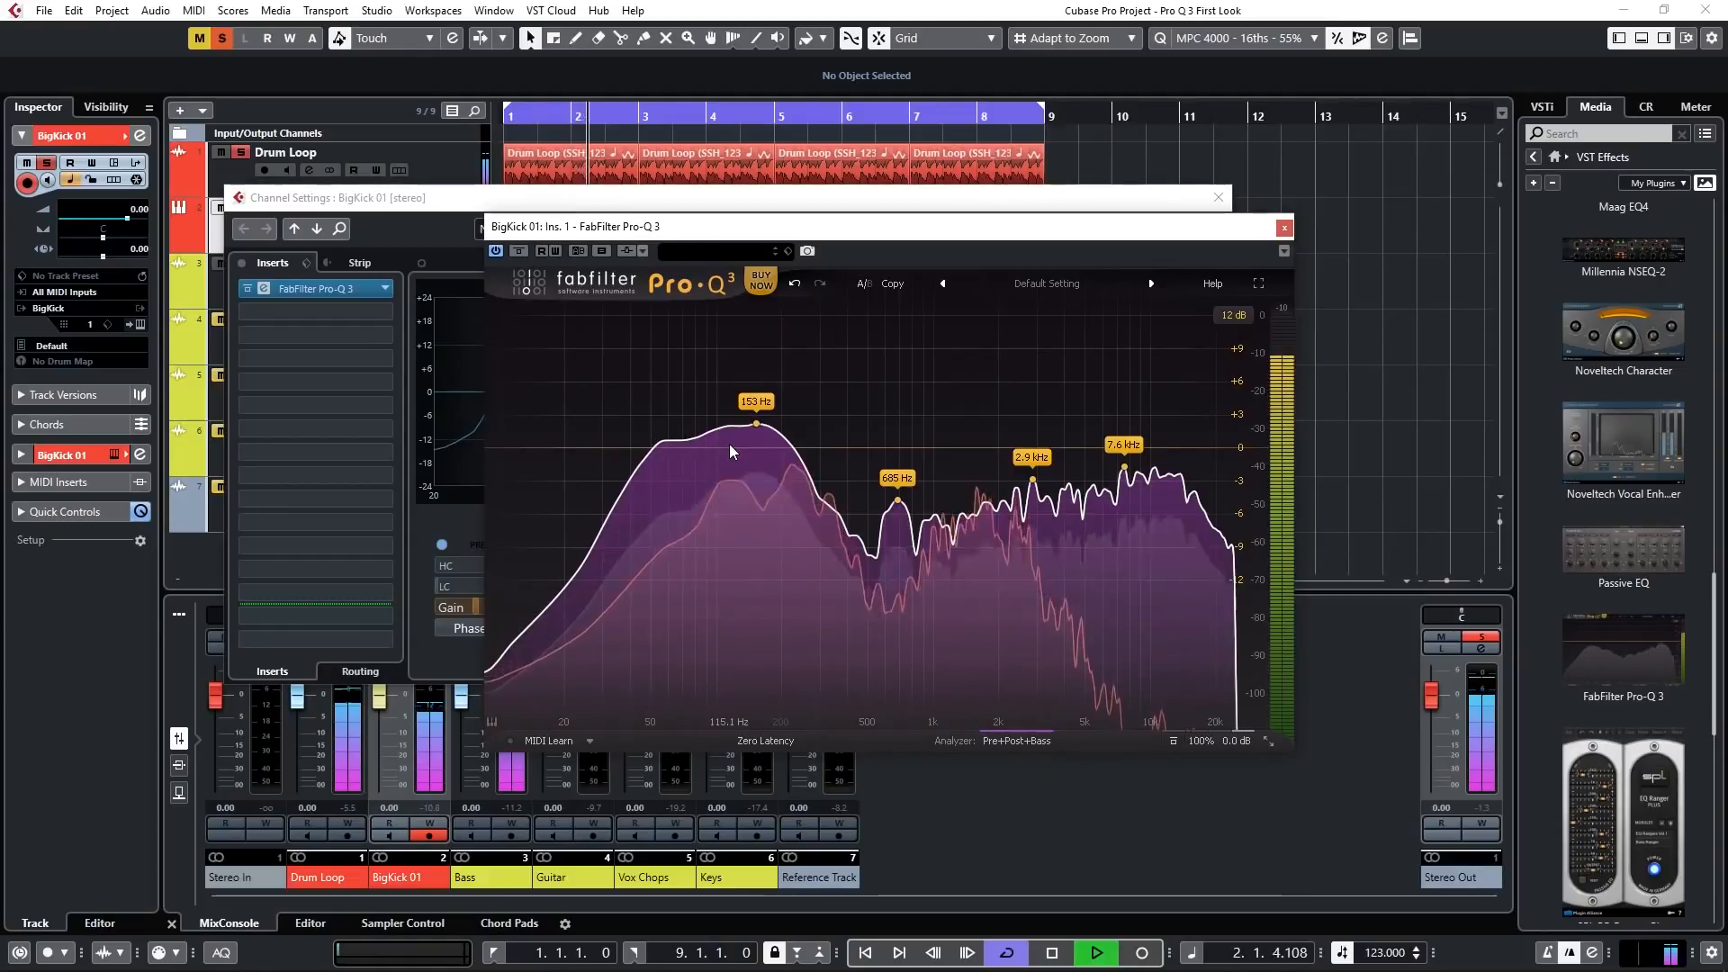
{"action": "left_click", "coordinate": [728, 452]}
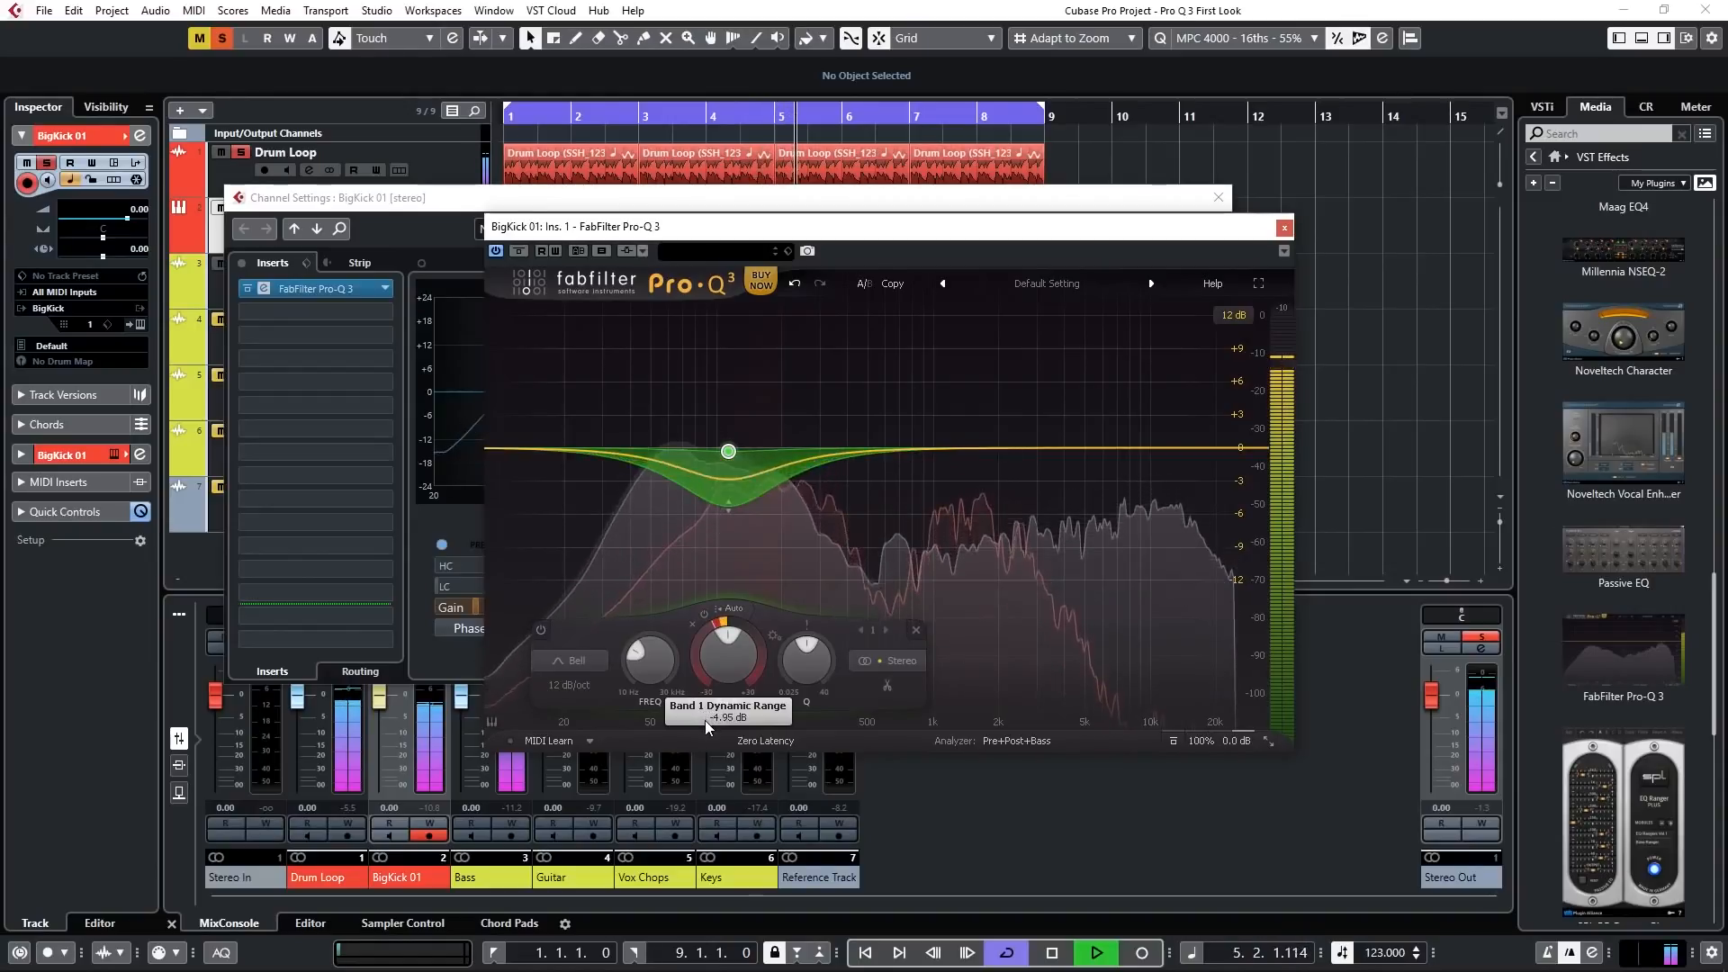
{"action": "mouse_move", "coordinate": [778, 675]}
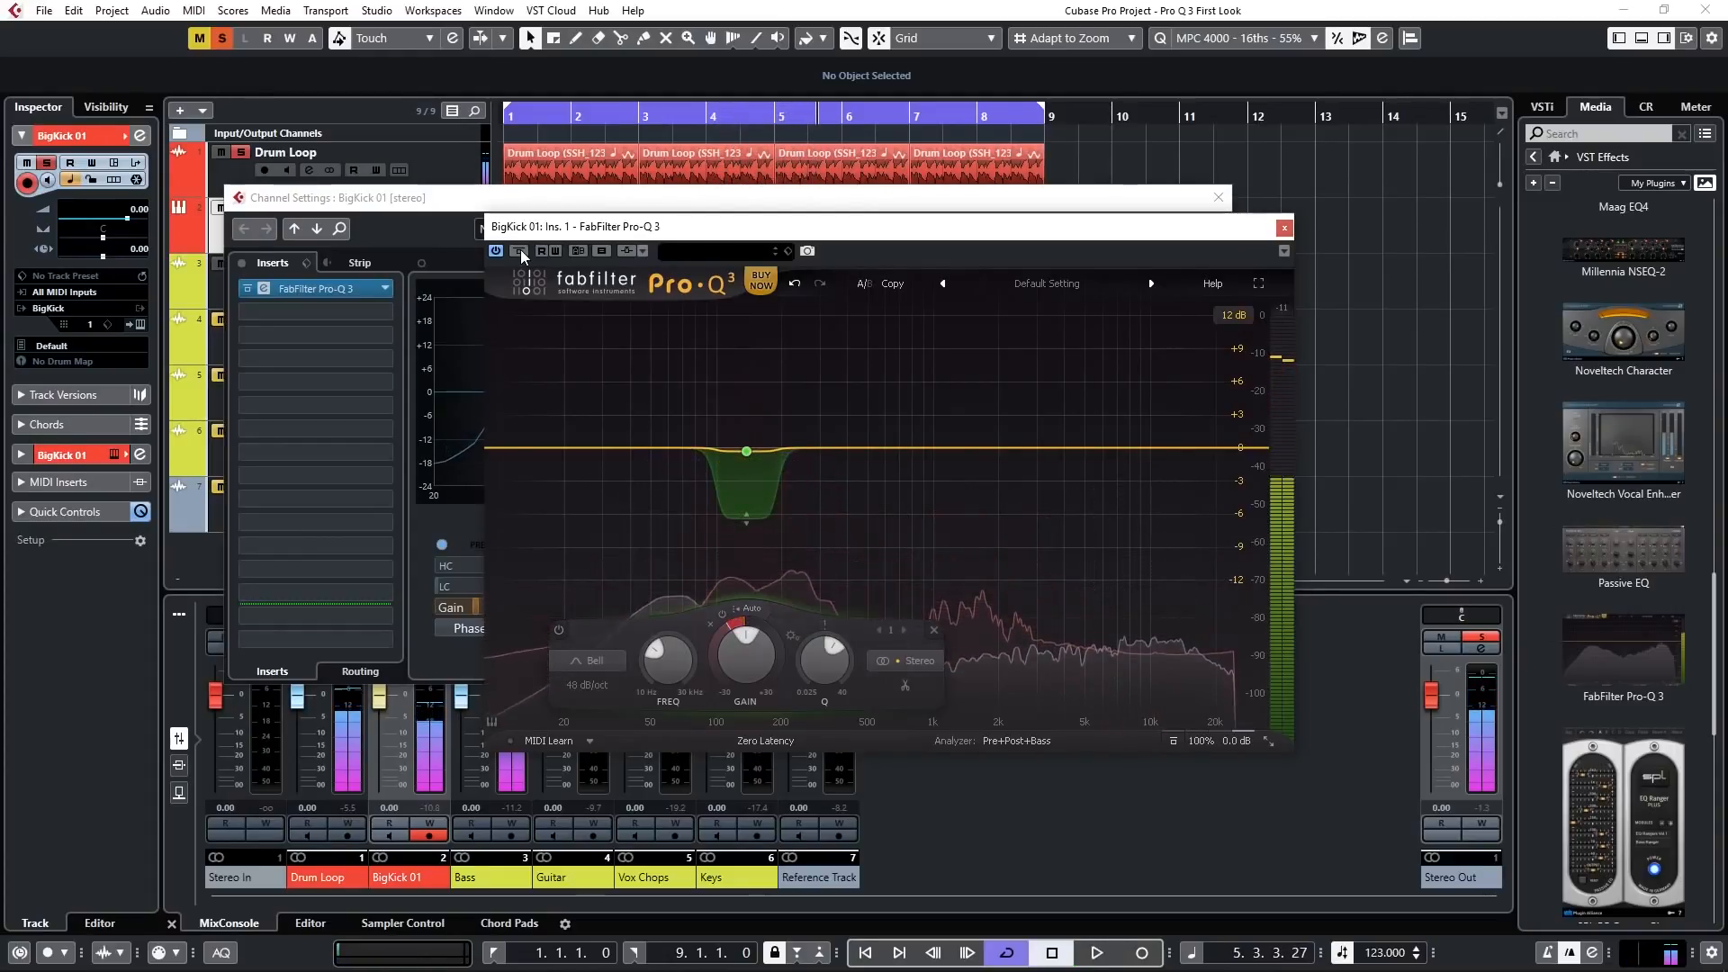
Close the kick's Pro-Q 3 and Channel Settings windows and take BigKick 01 out of solo
{"action": "left_click", "coordinate": [1284, 227]}
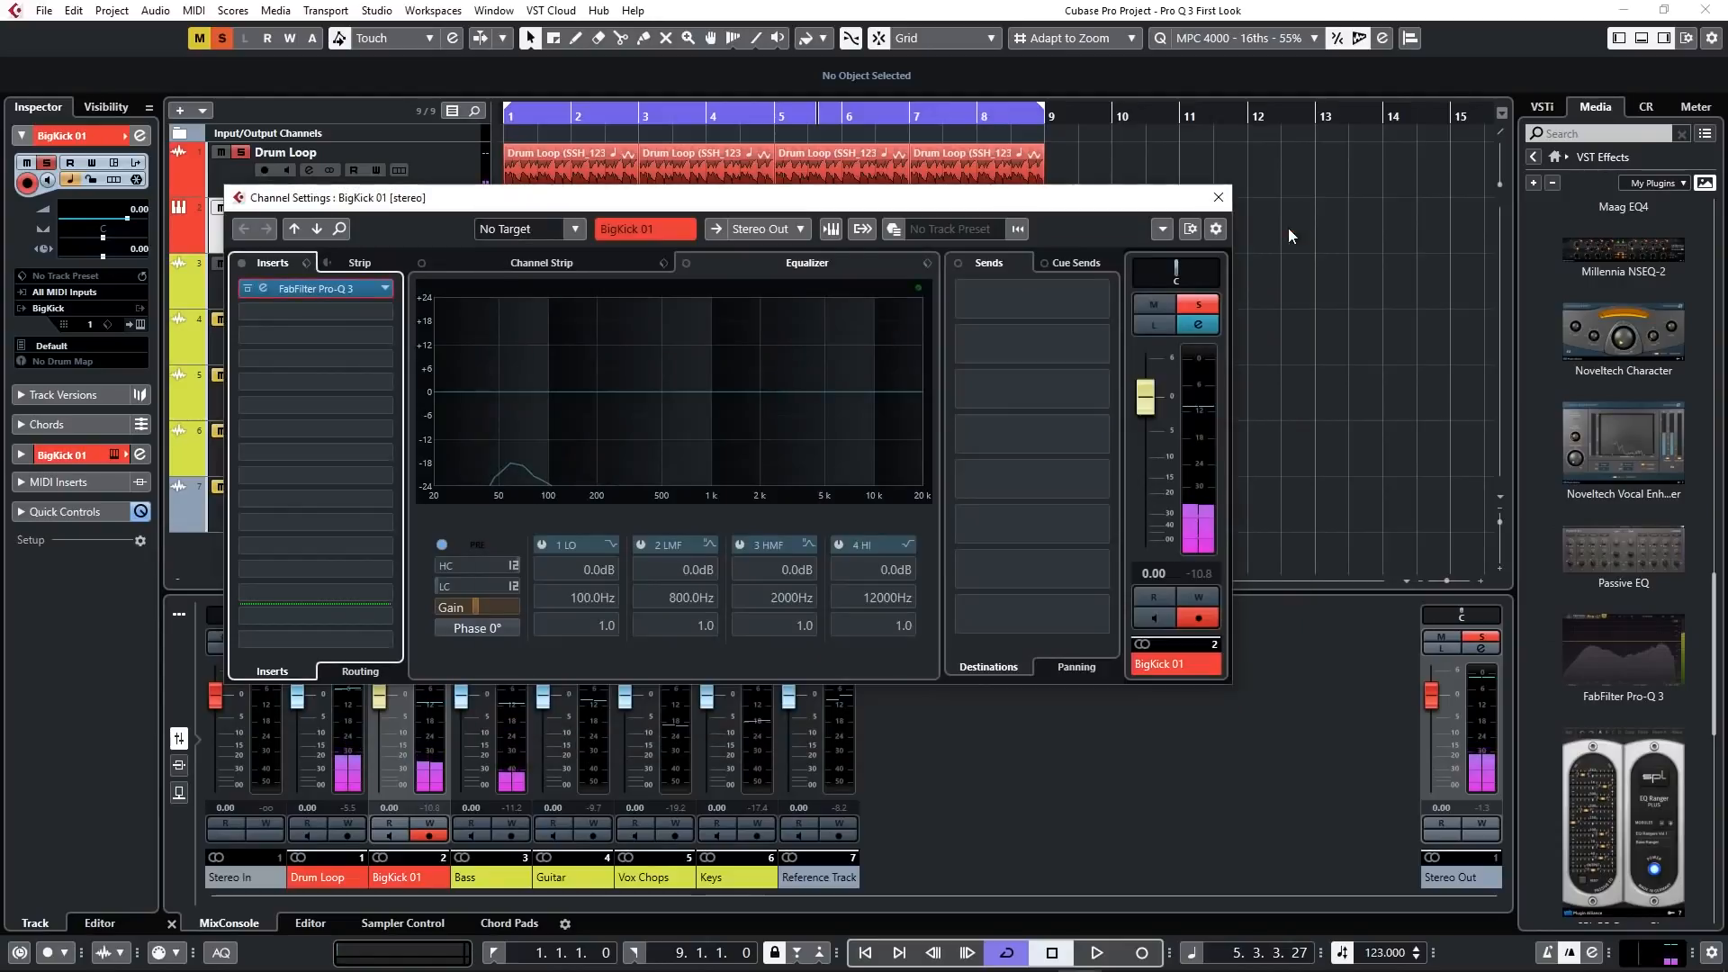
{"action": "left_click", "coordinate": [1217, 198]}
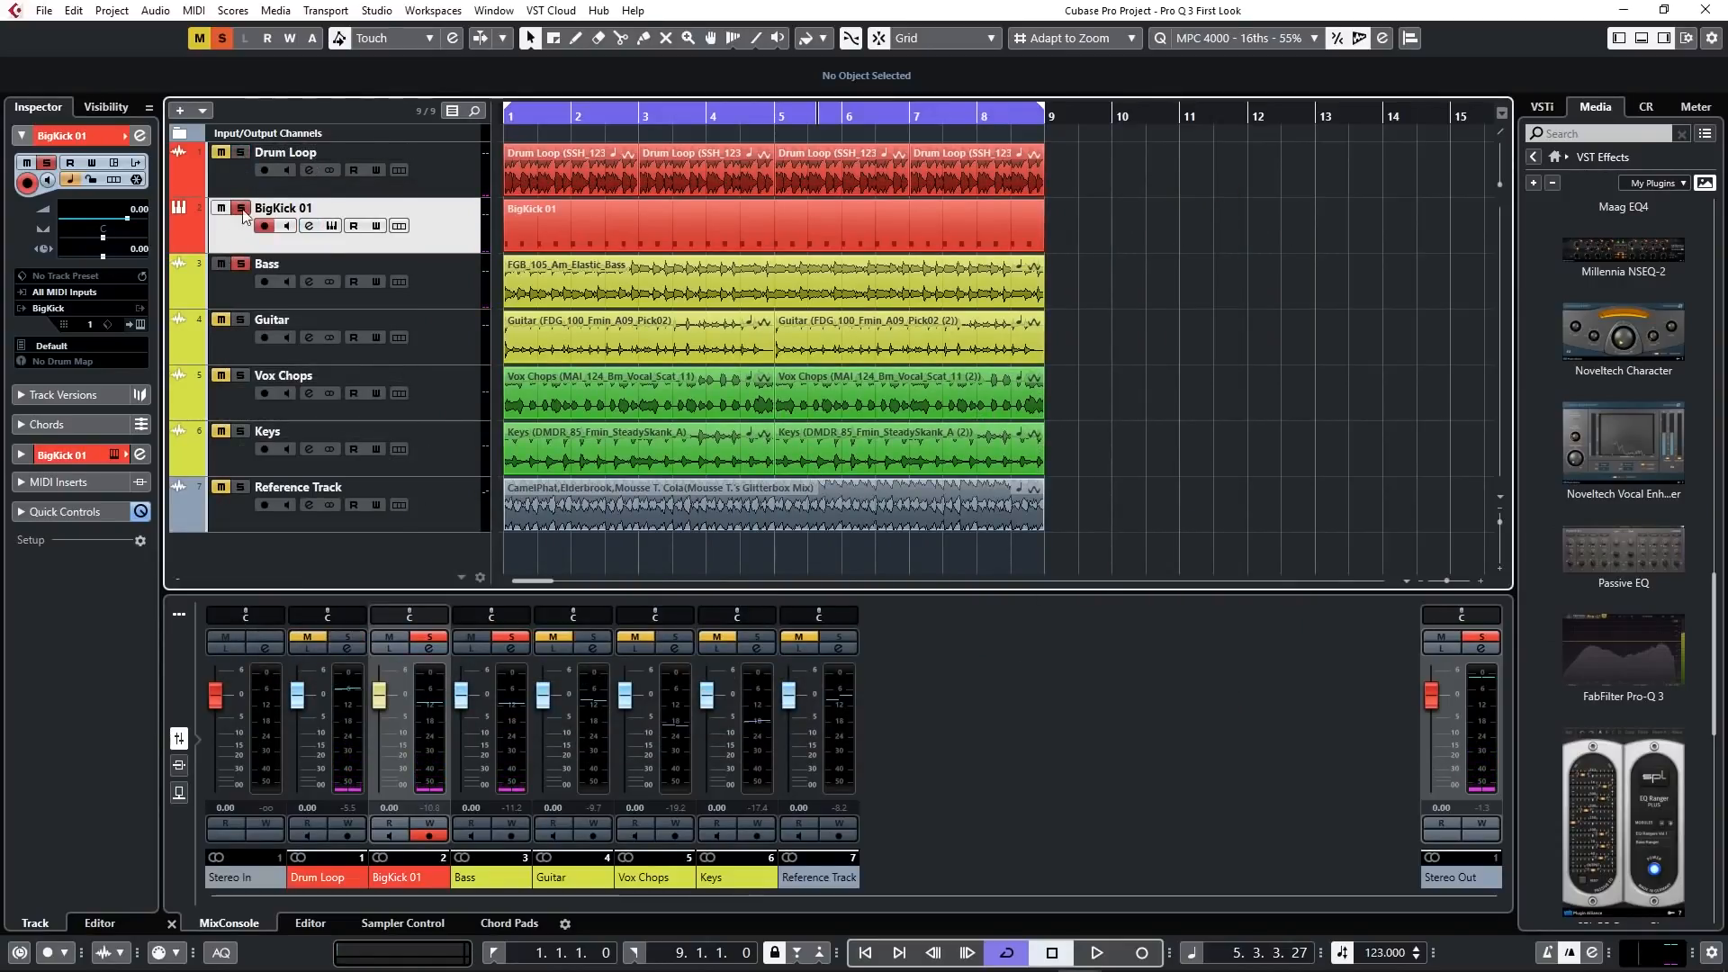
{"action": "left_click", "coordinate": [221, 38]}
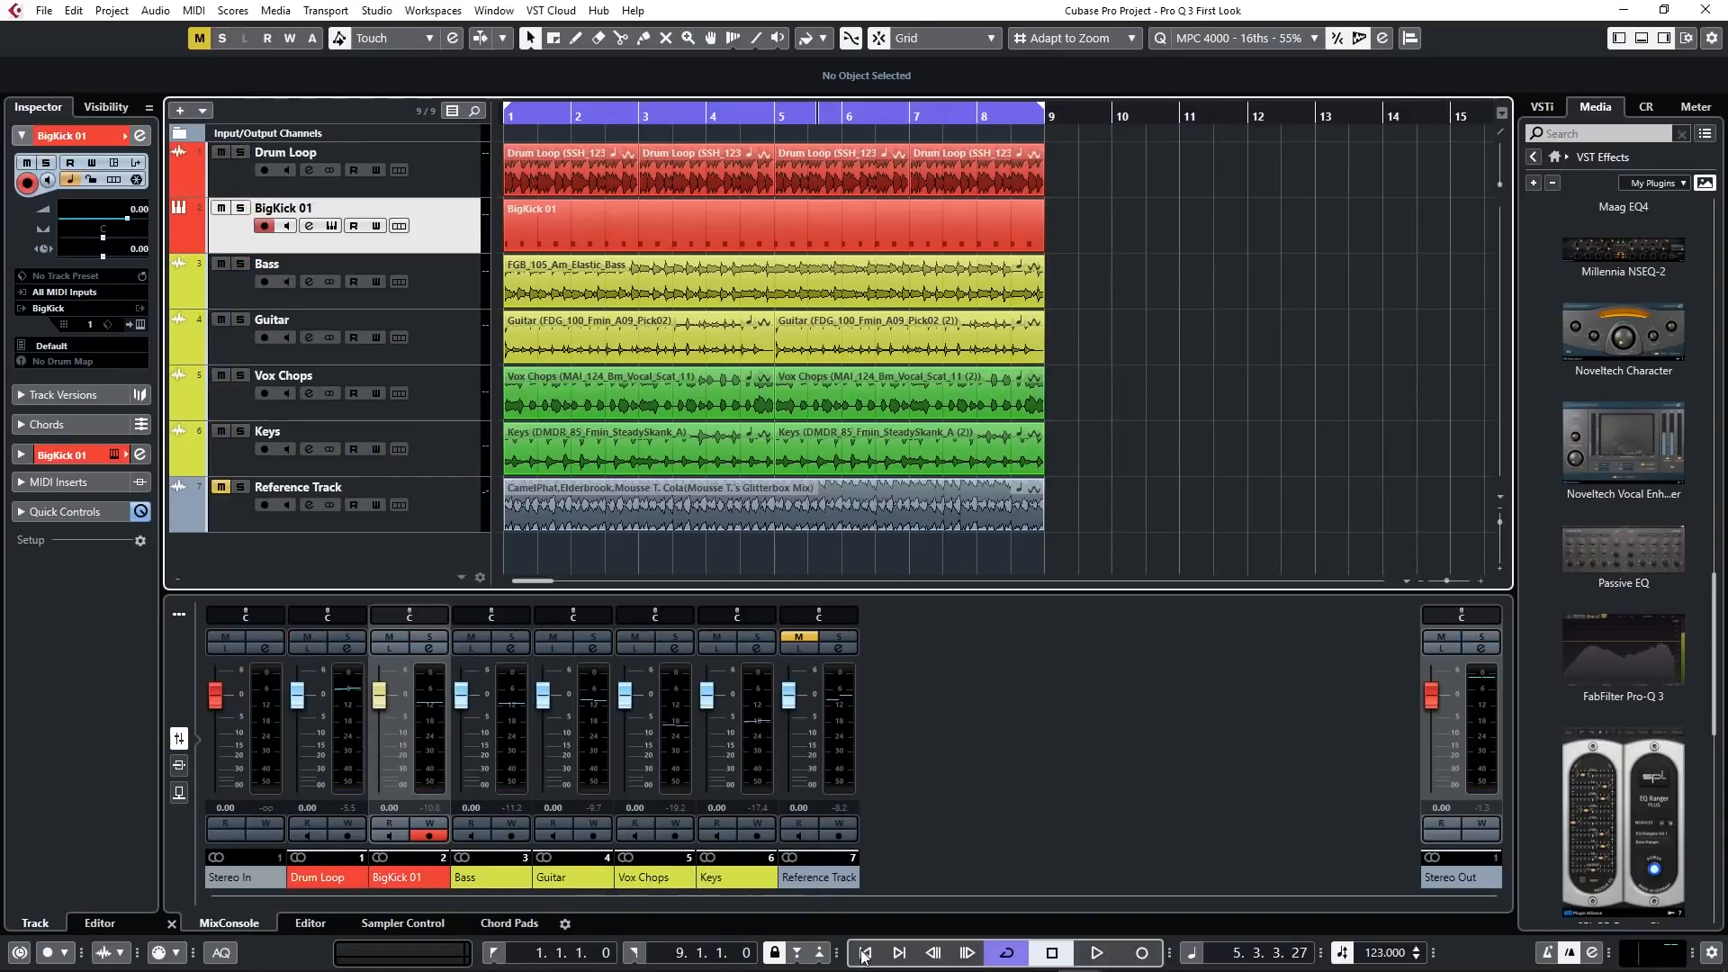
Return to the project start and play back the full mix with the Reference Track muted
{"action": "left_click", "coordinate": [1096, 952]}
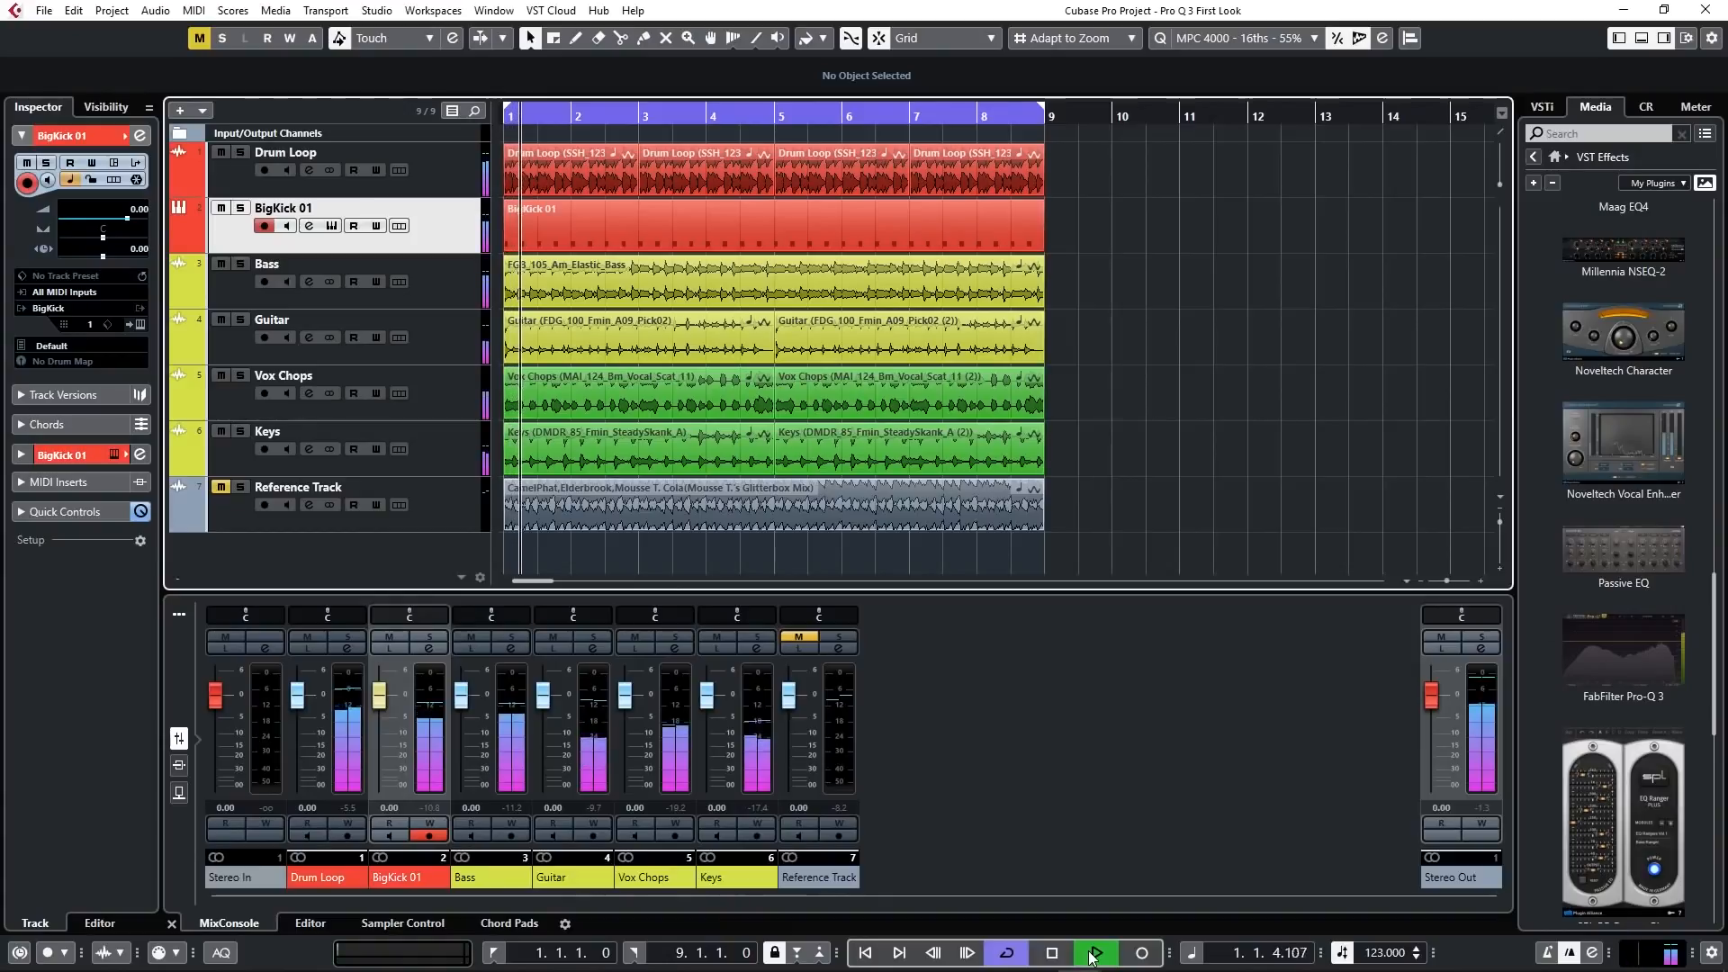
{"action": "left_click", "coordinate": [1092, 954]}
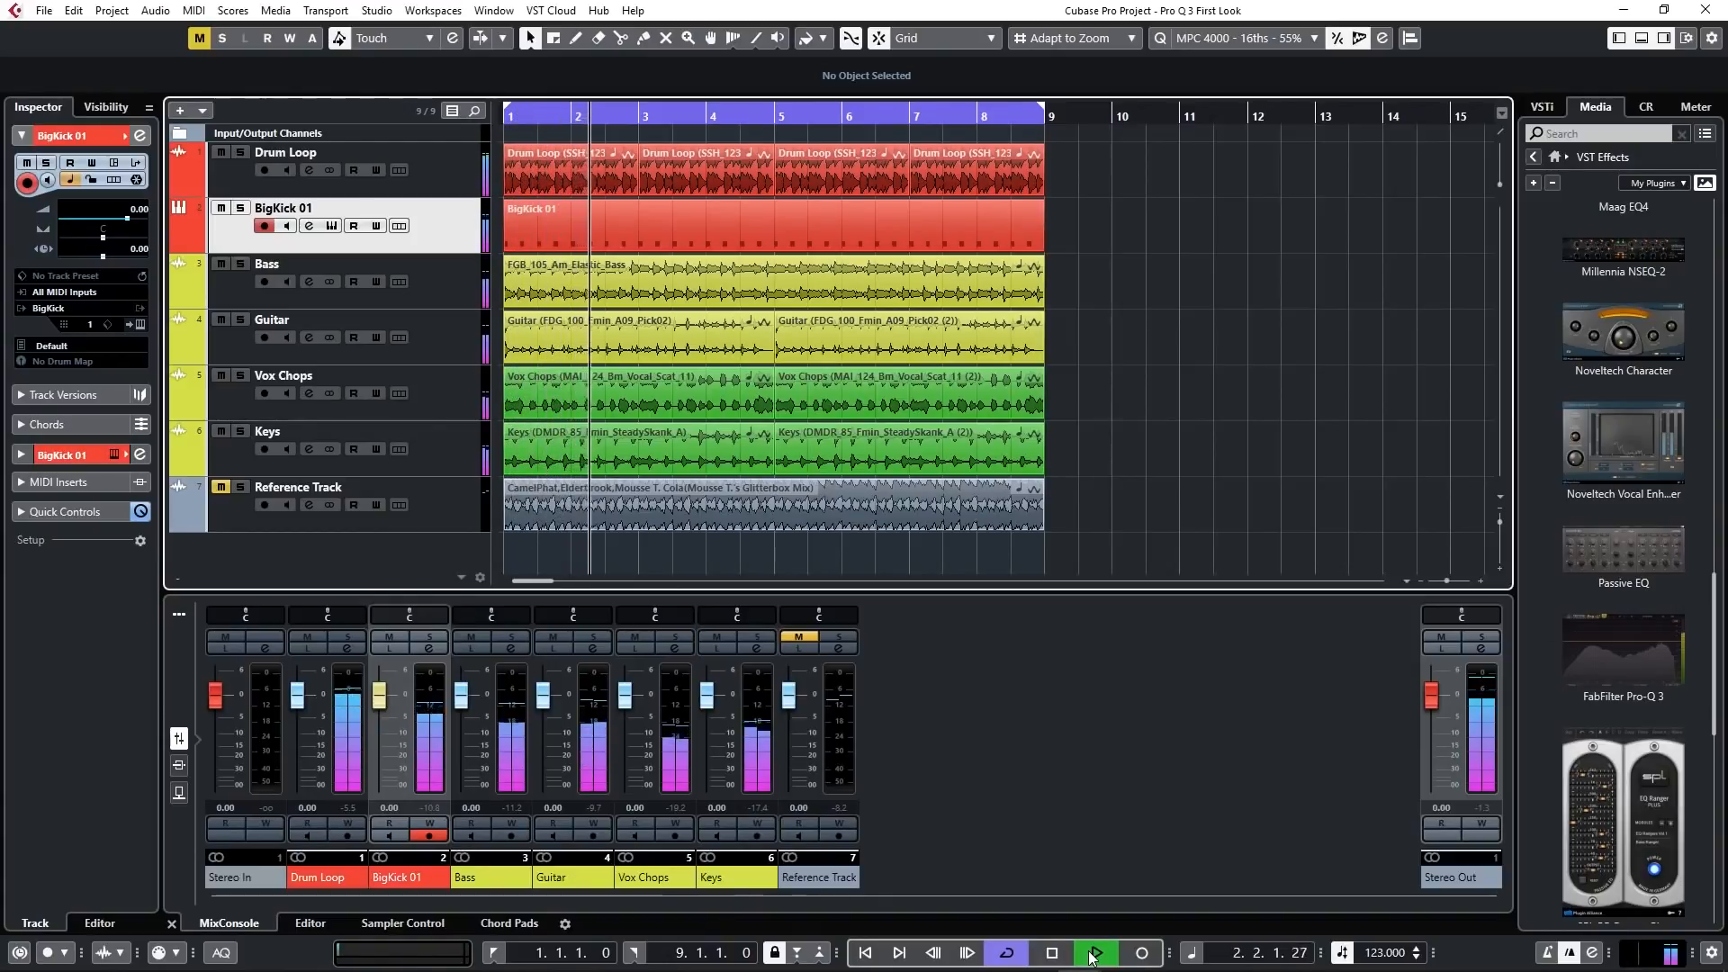
{"action": "left_click", "coordinate": [1093, 952]}
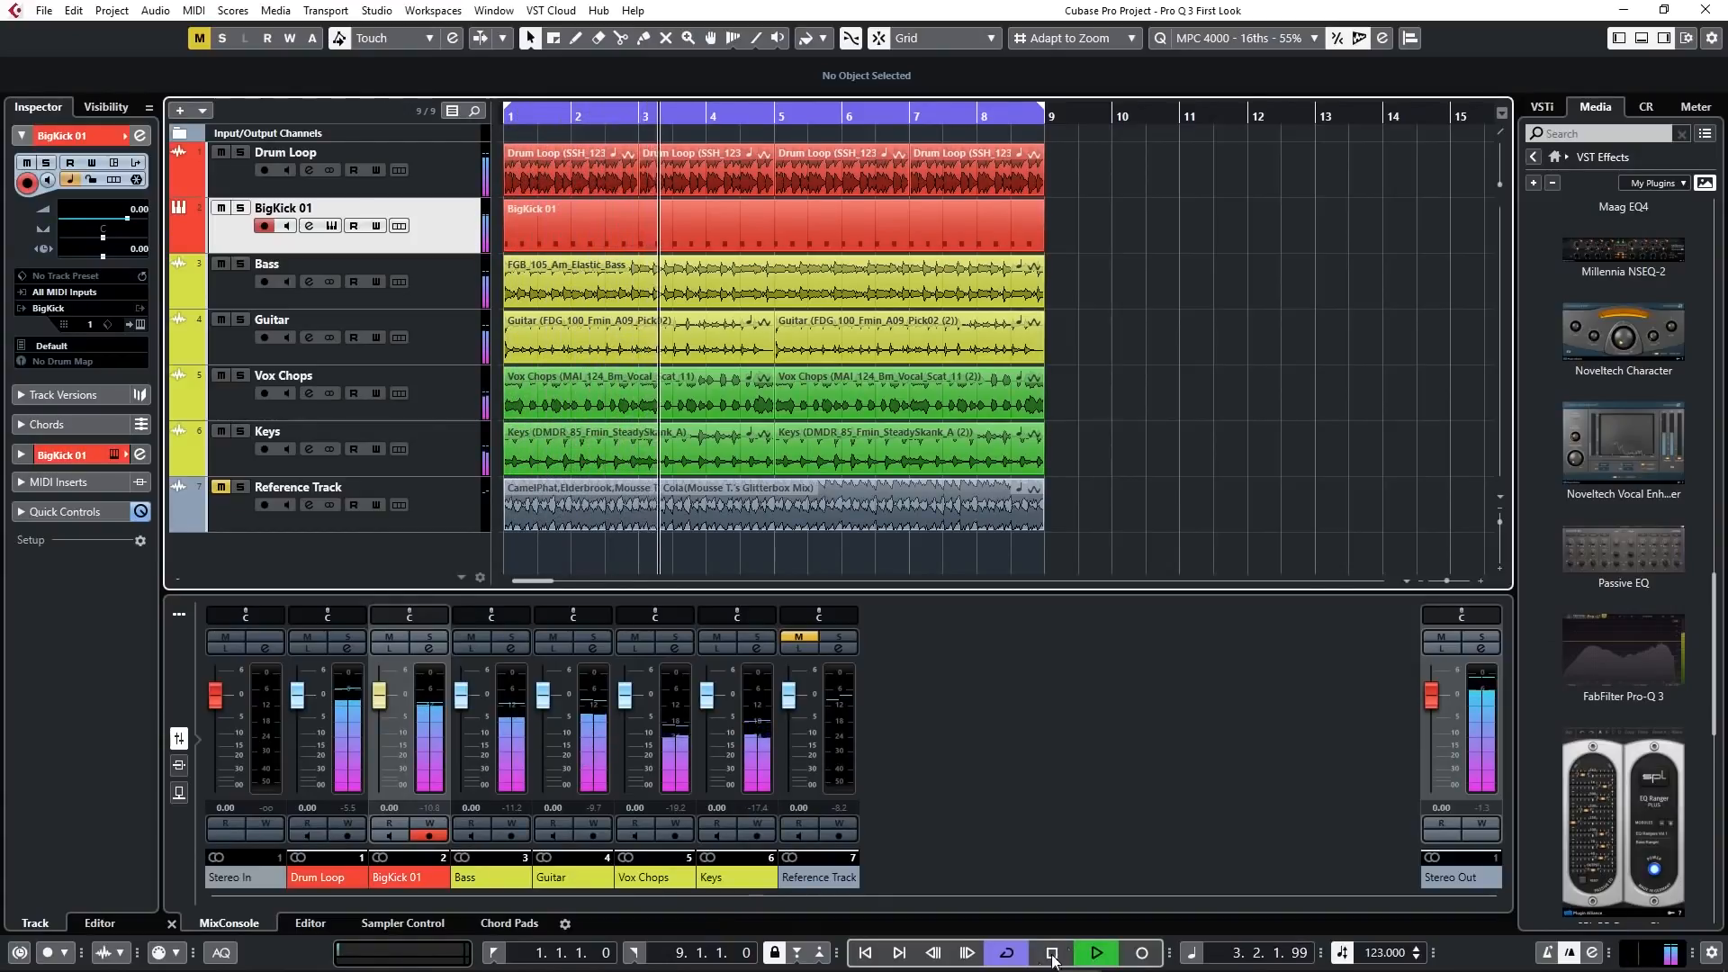
{"action": "left_click", "coordinate": [1051, 952]}
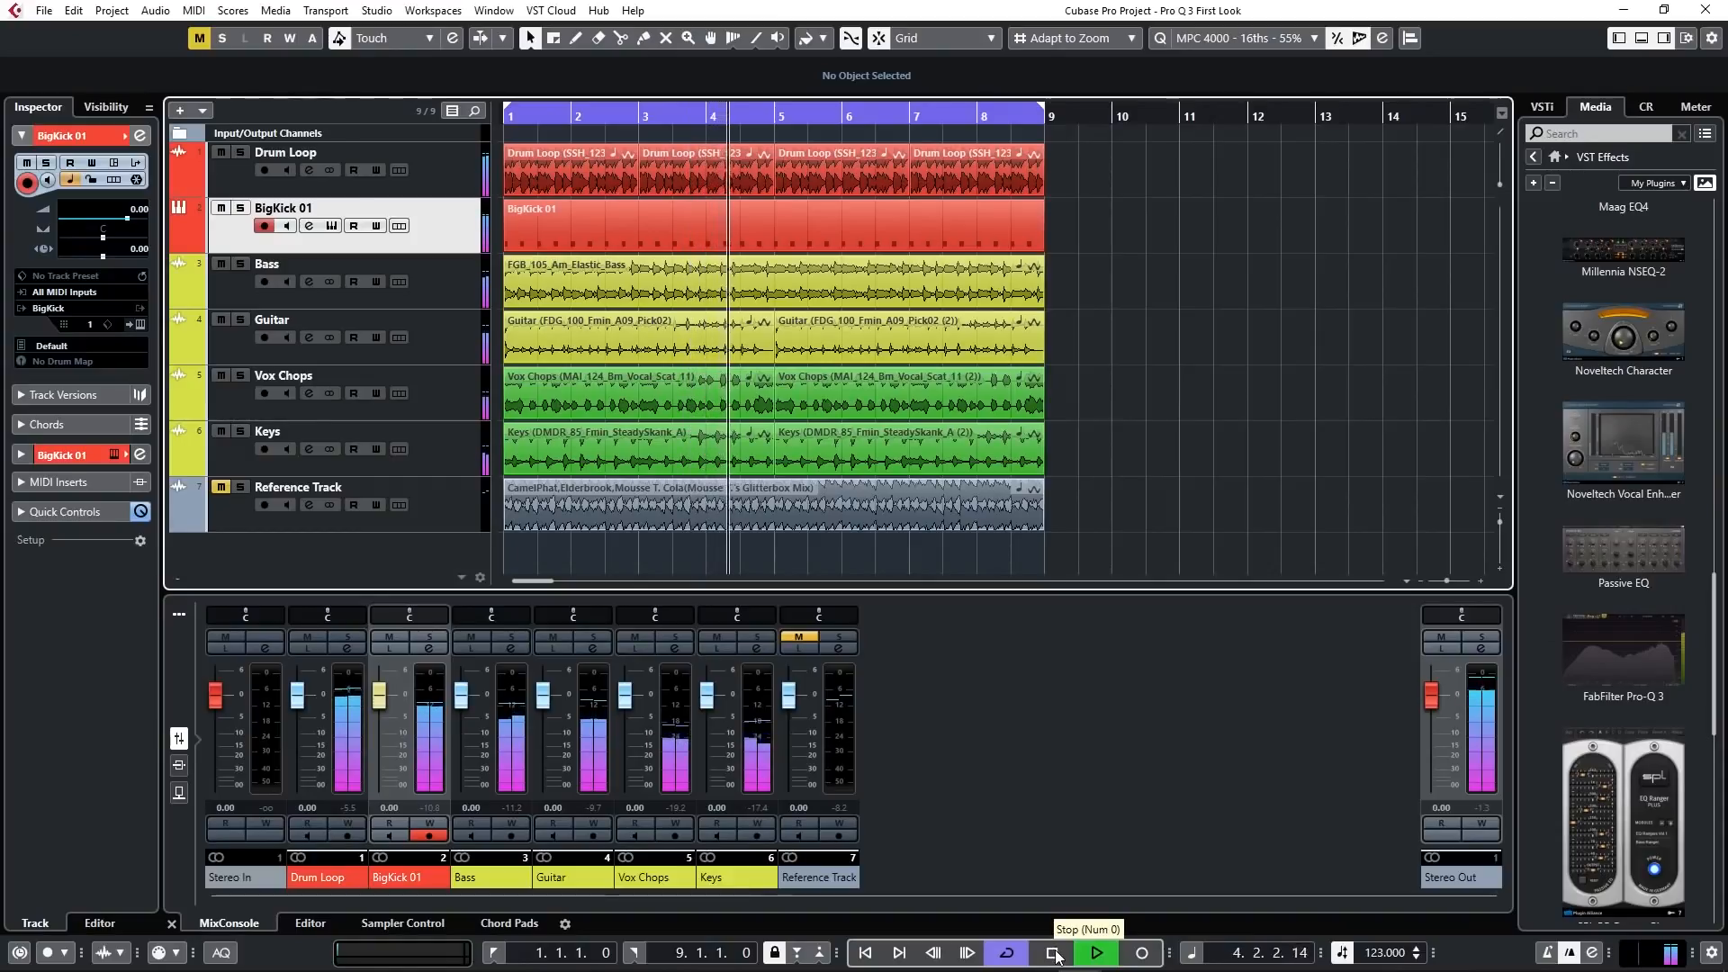
{"action": "left_click", "coordinate": [1097, 952]}
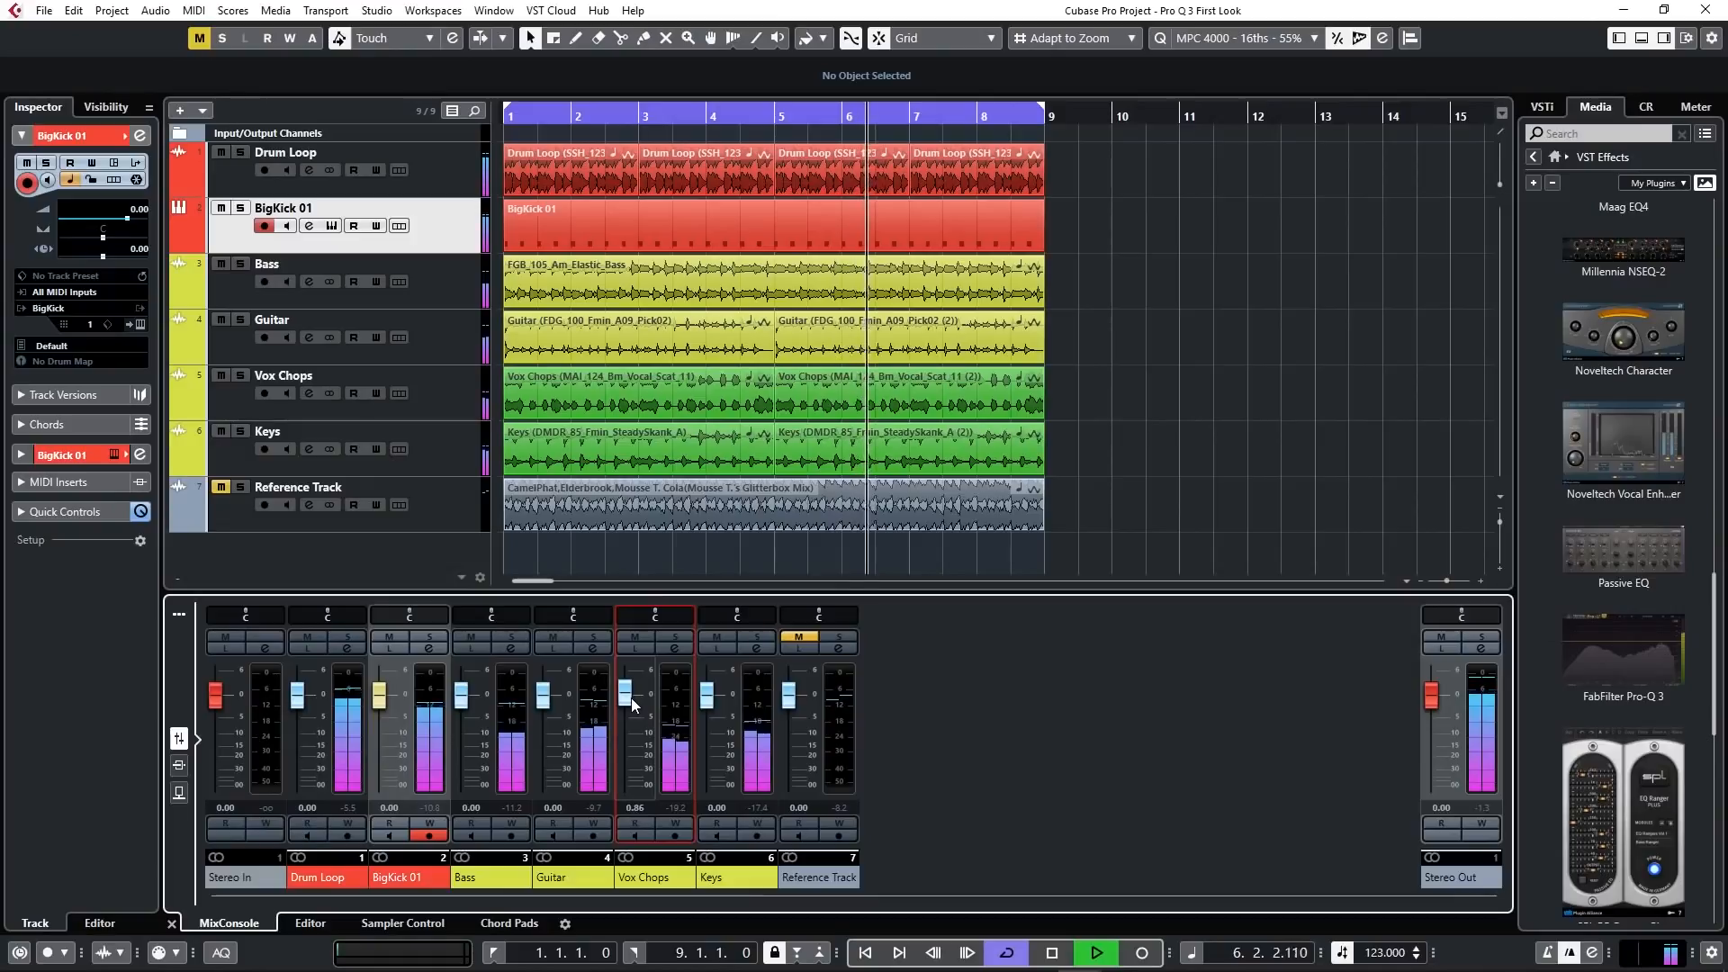
{"action": "left_click", "coordinate": [1049, 952]}
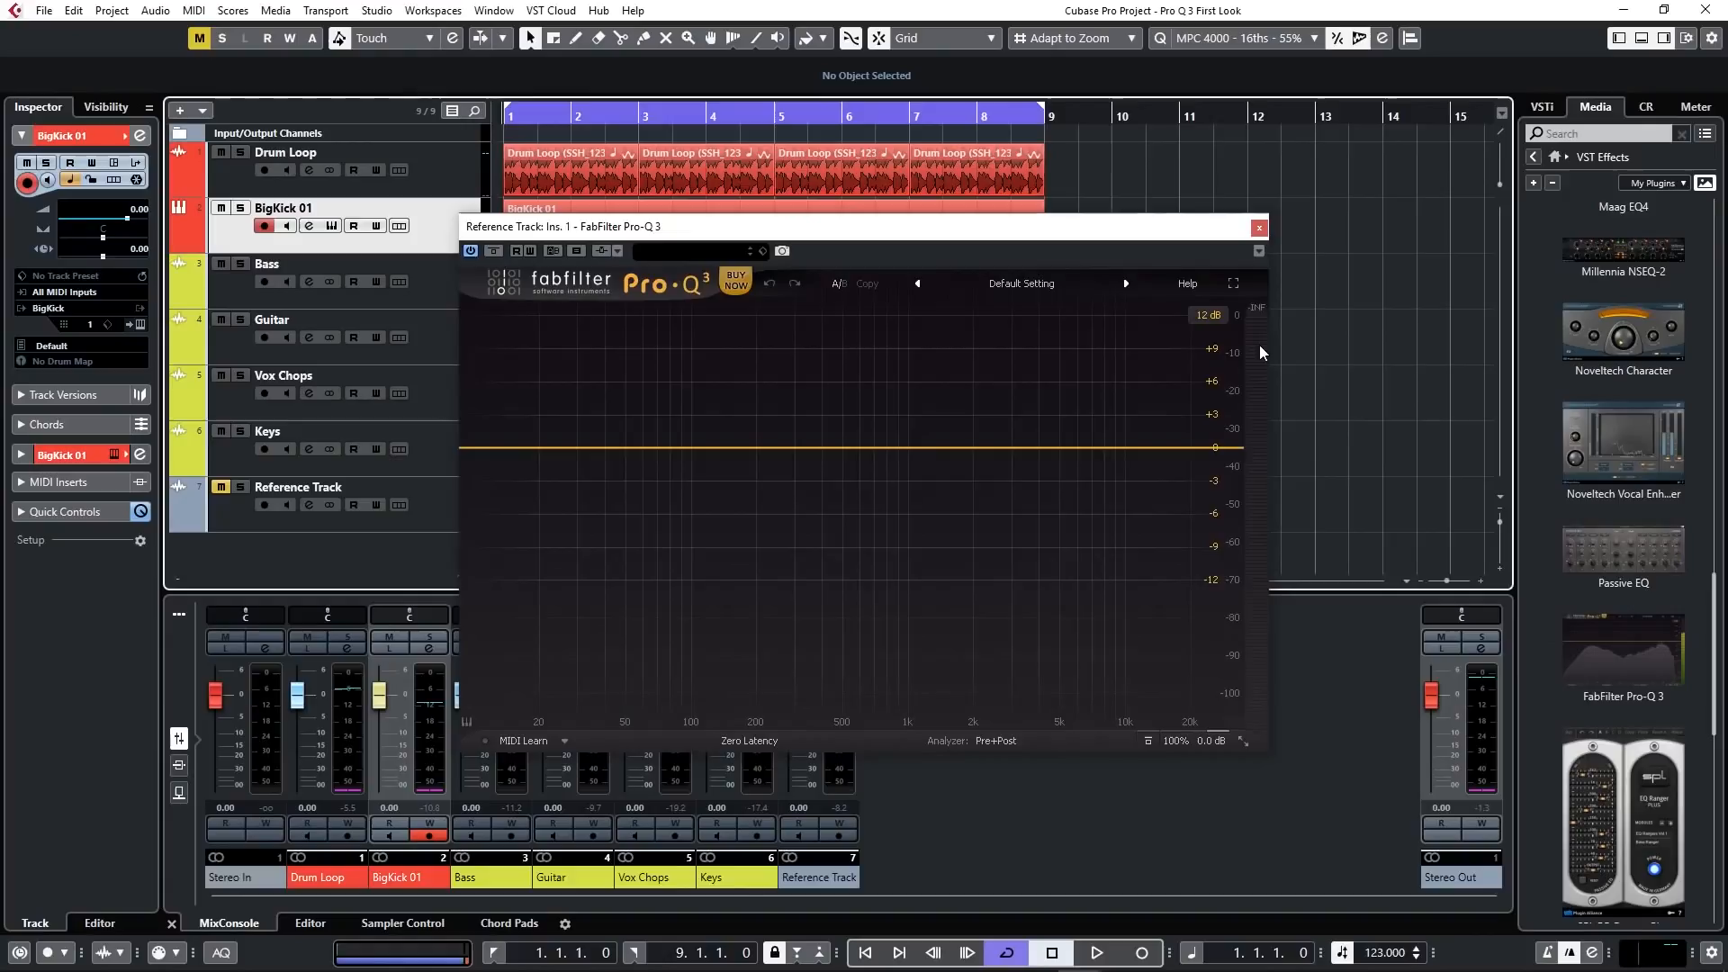
Close the Reference Track EQ and load FabFilter Pro-Q 3 into Stereo Out insert slot 1
{"action": "left_click", "coordinate": [1259, 227]}
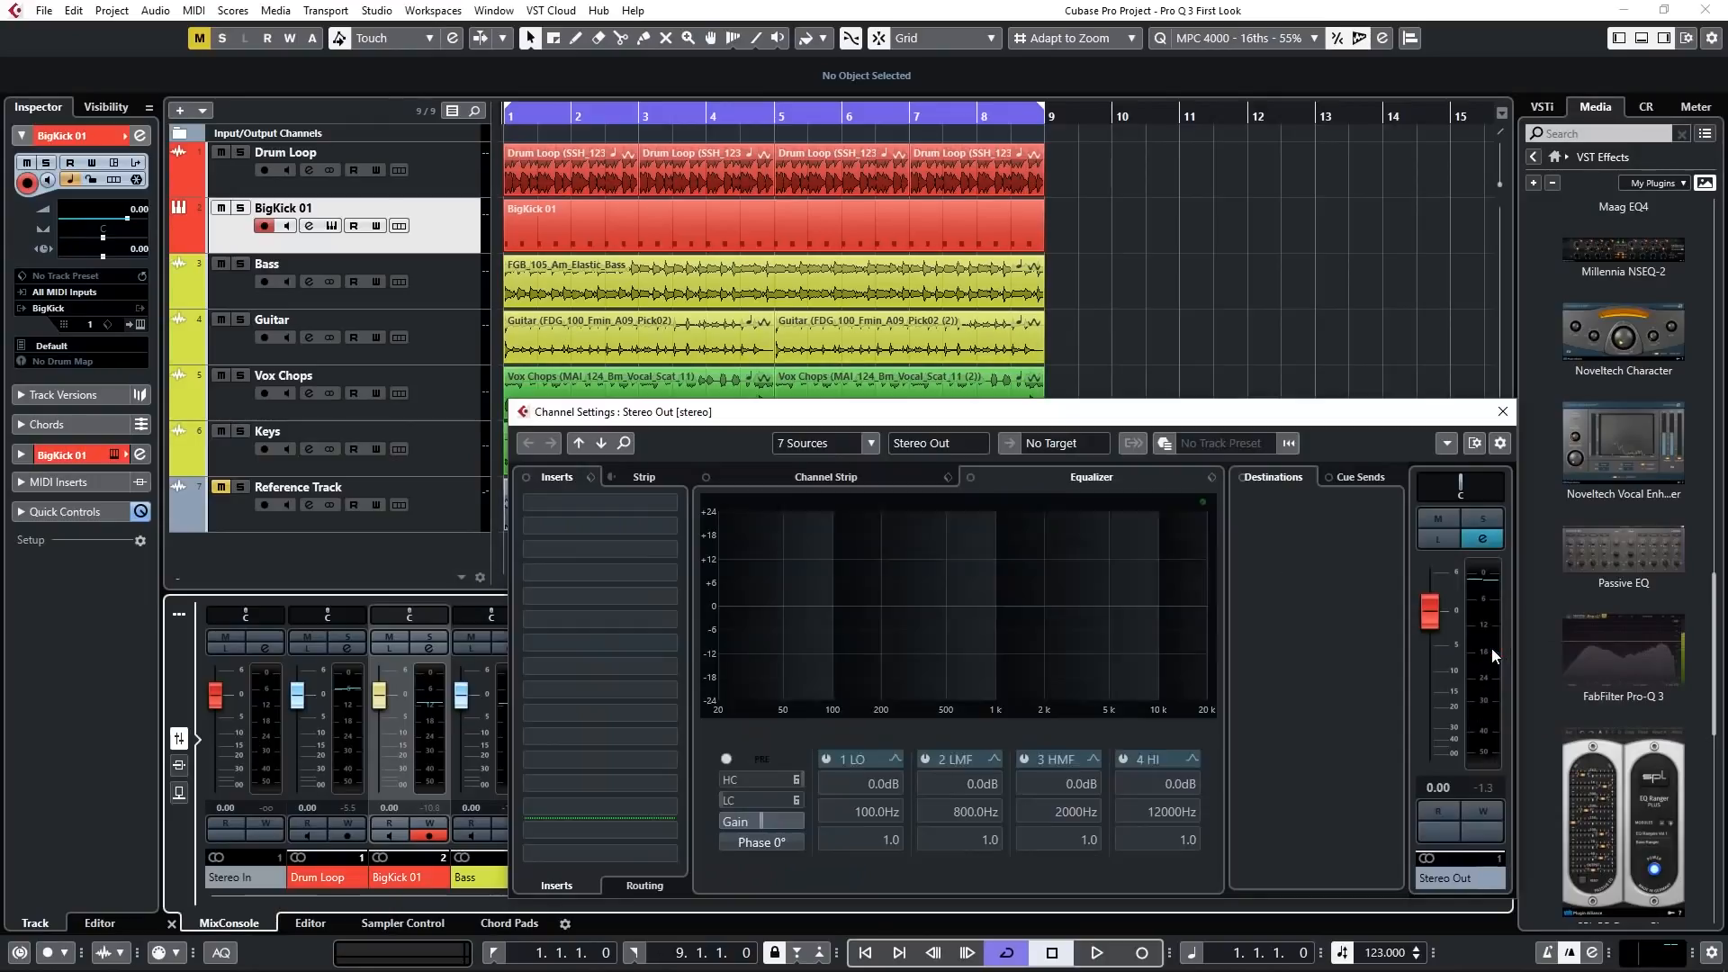
{"action": "left_click", "coordinate": [599, 508]}
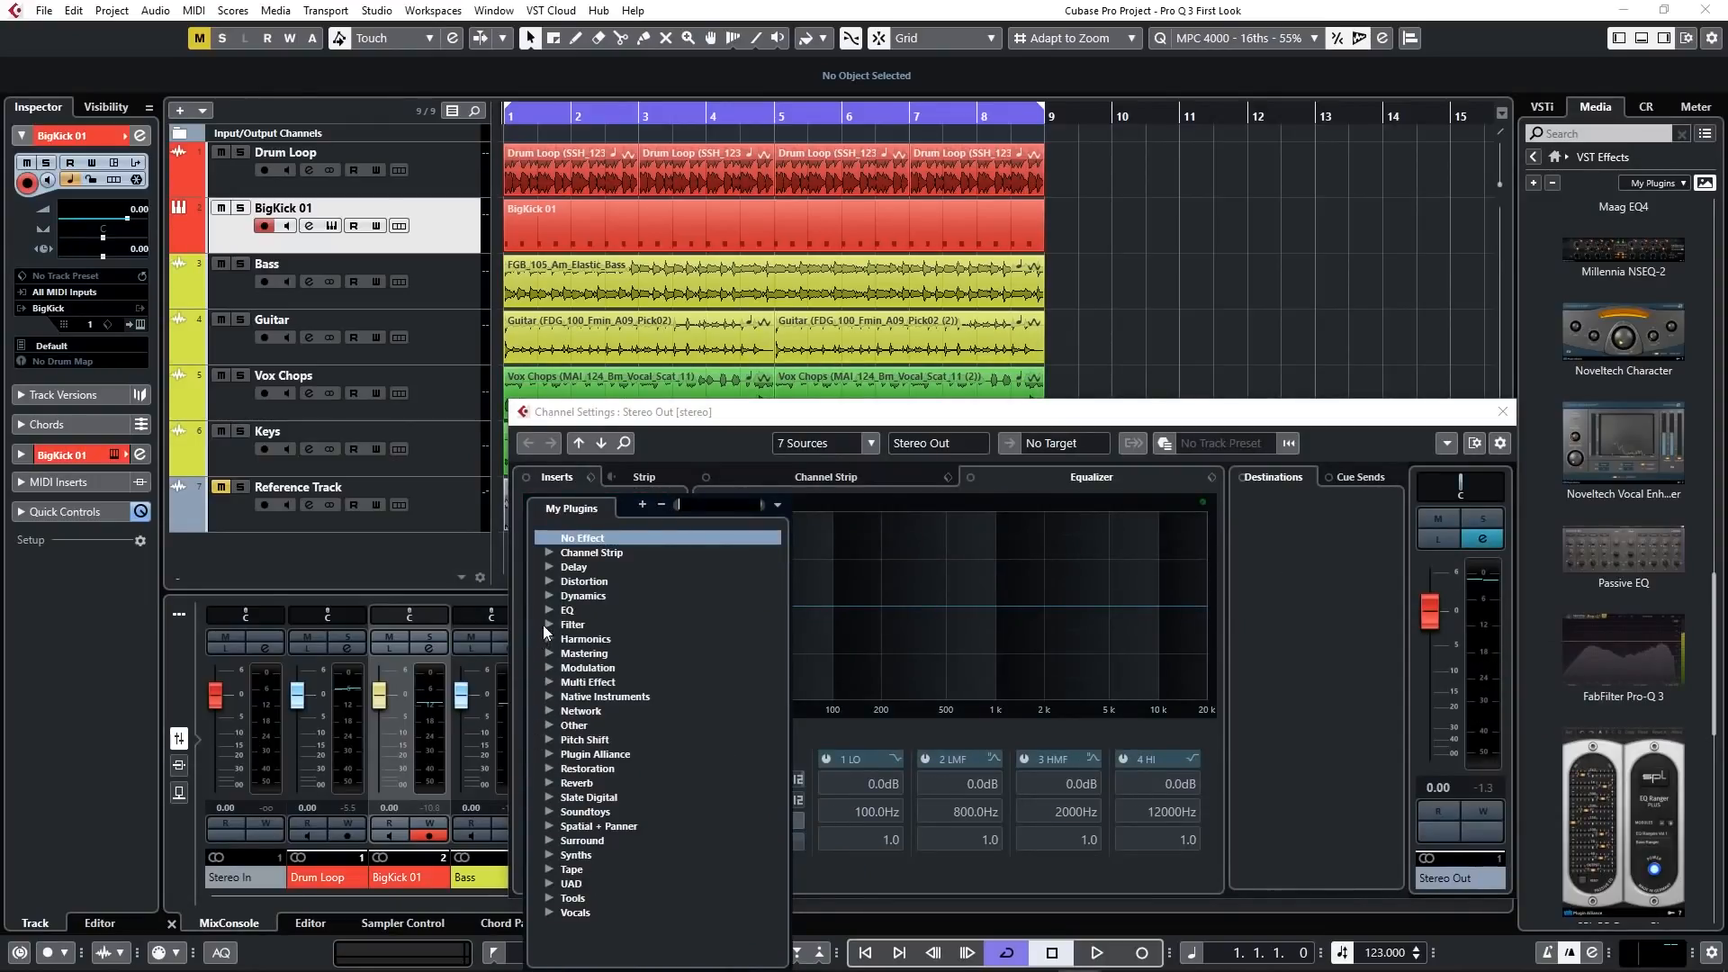
{"action": "left_click", "coordinate": [567, 610]}
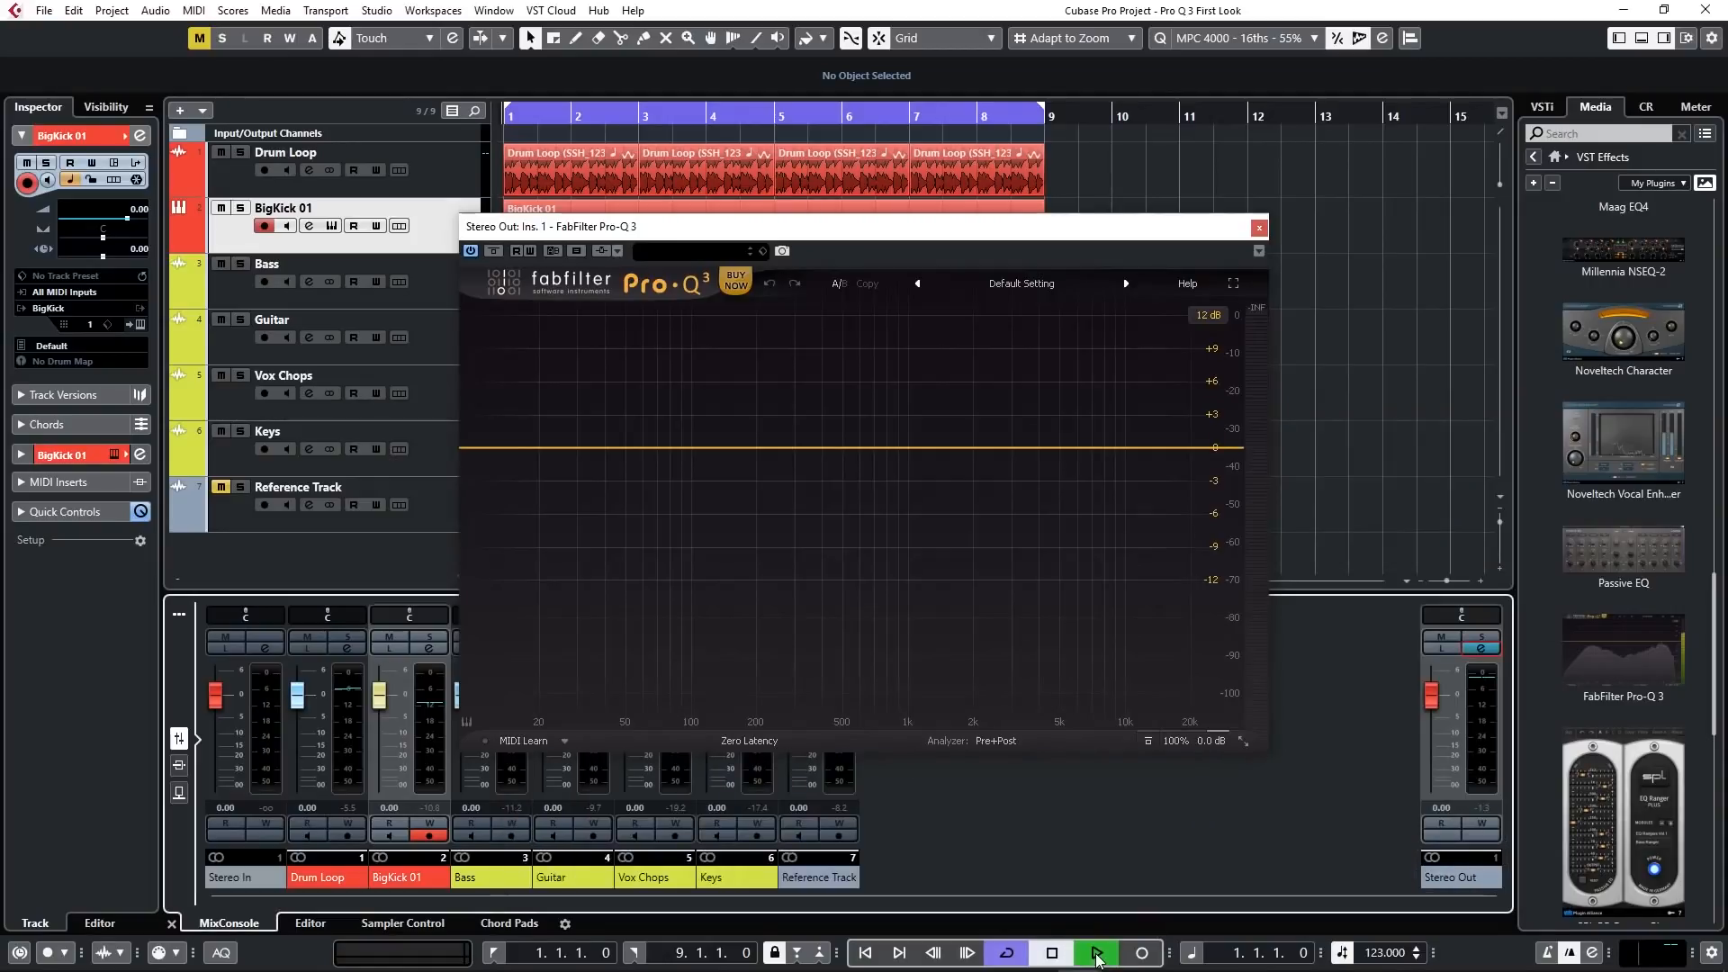
With the mix playing, add the Reference Track as a side-chain input to the master Pro-Q 3
{"action": "left_click", "coordinate": [1096, 952]}
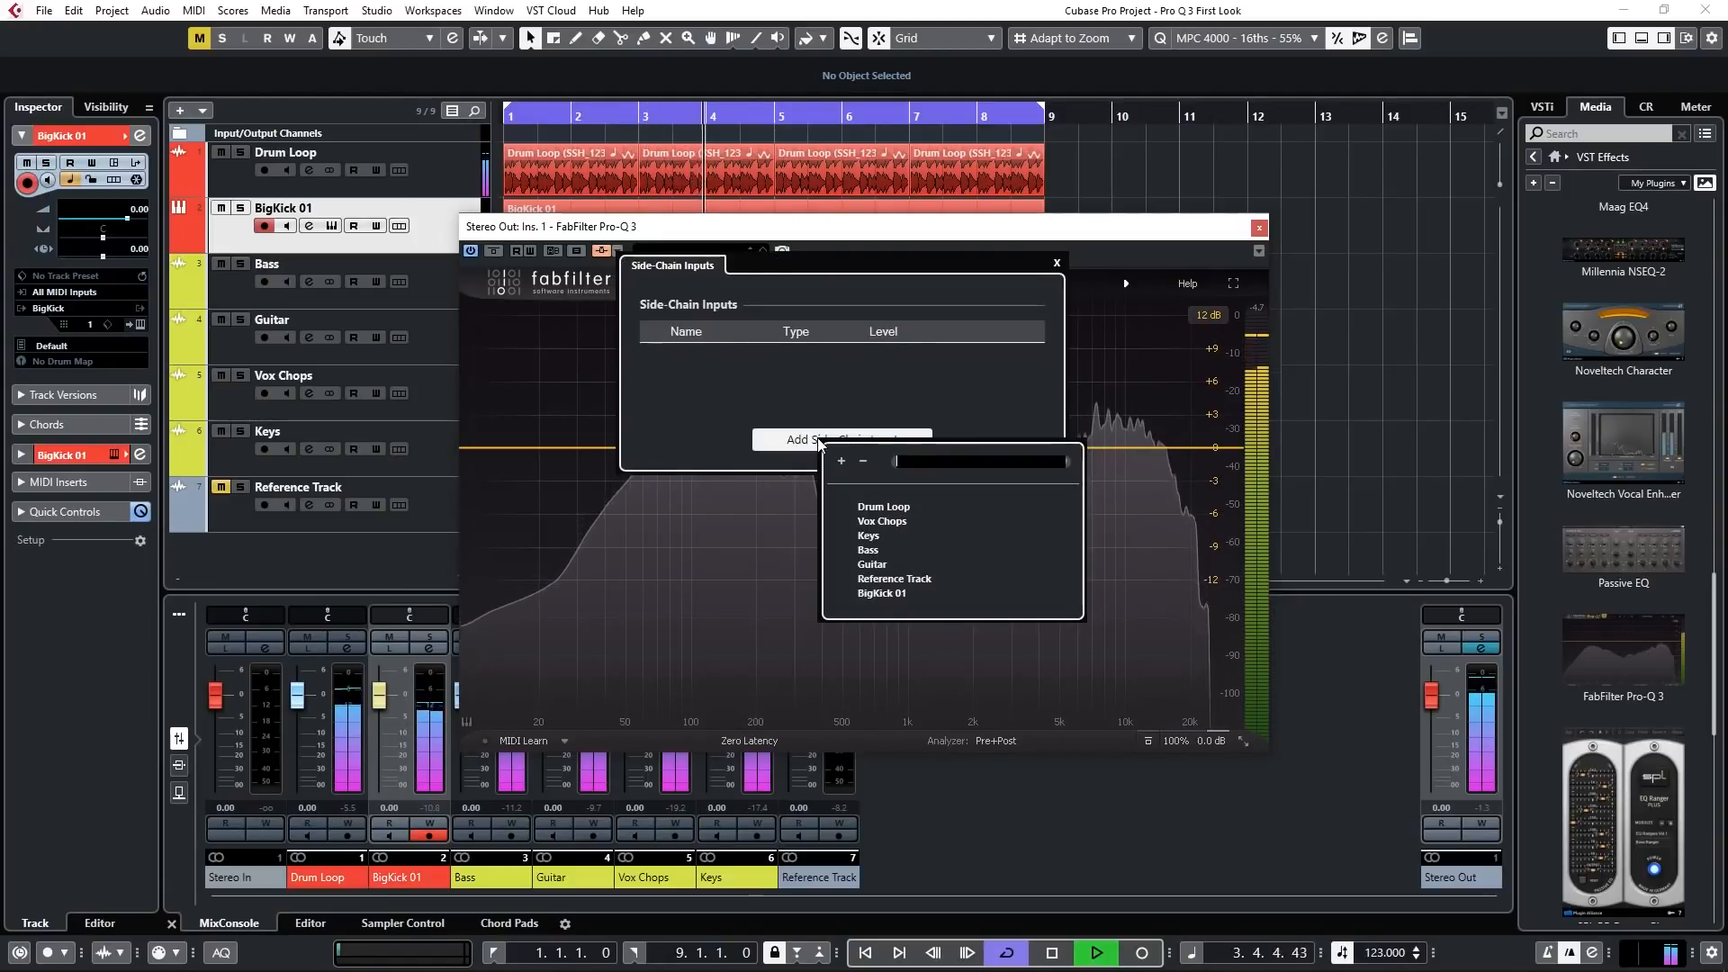
{"action": "mouse_move", "coordinate": [895, 578]}
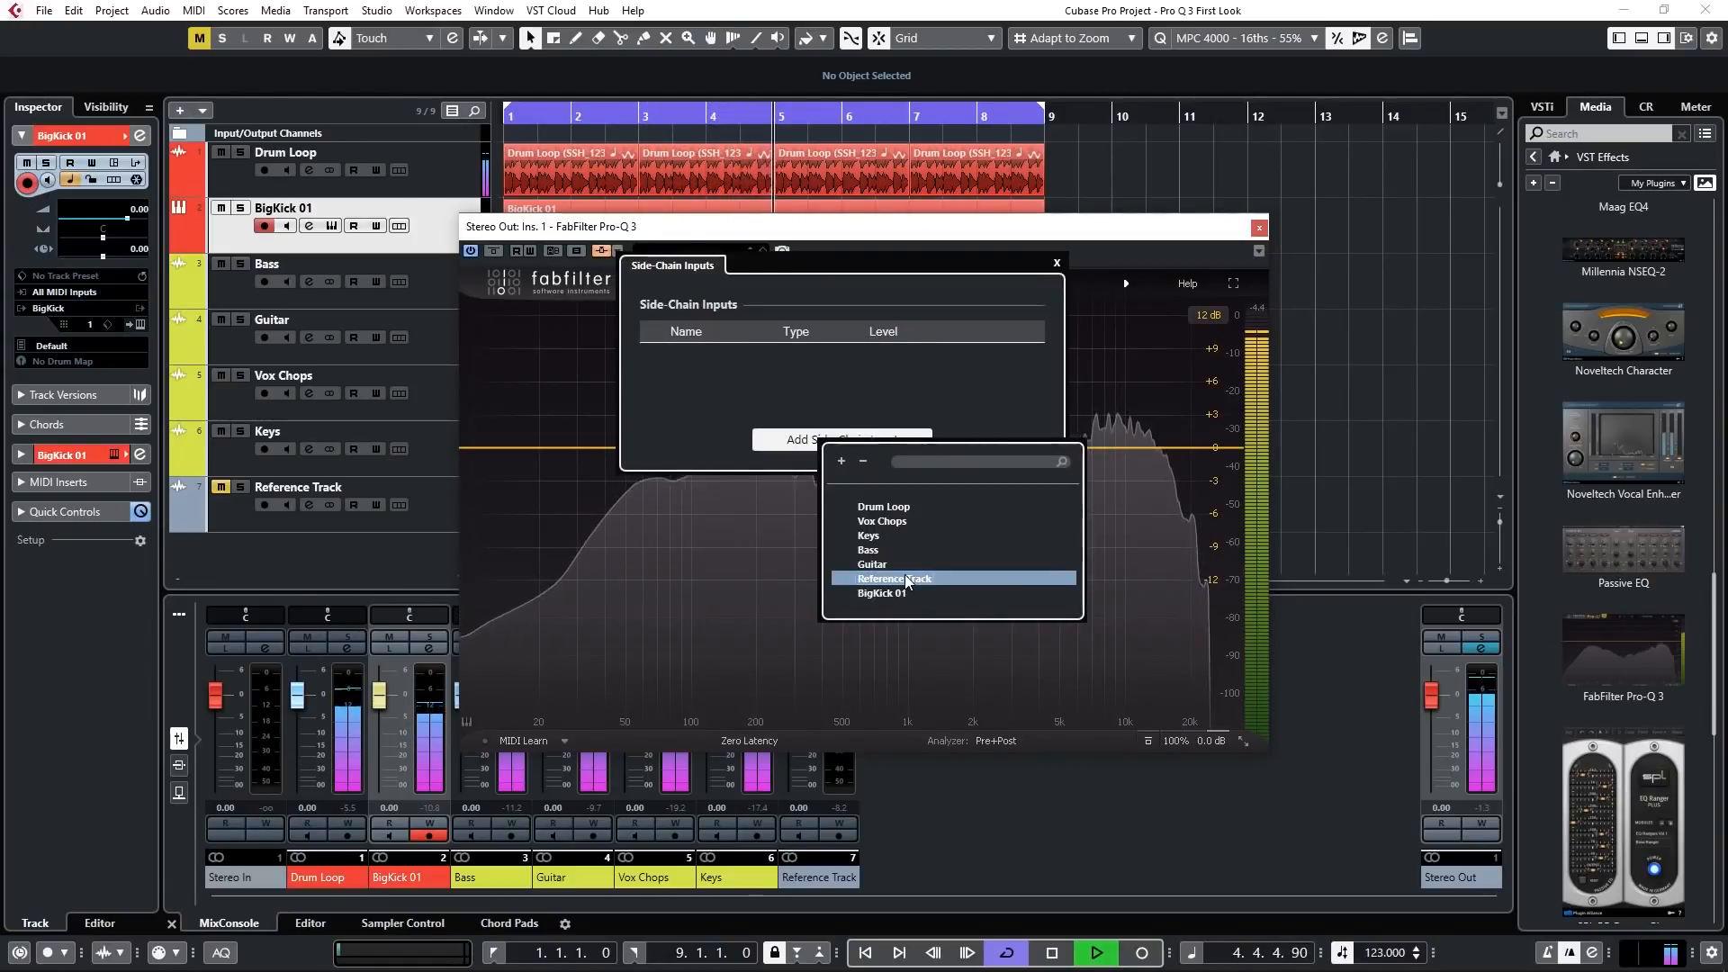
{"action": "left_click", "coordinate": [894, 578]}
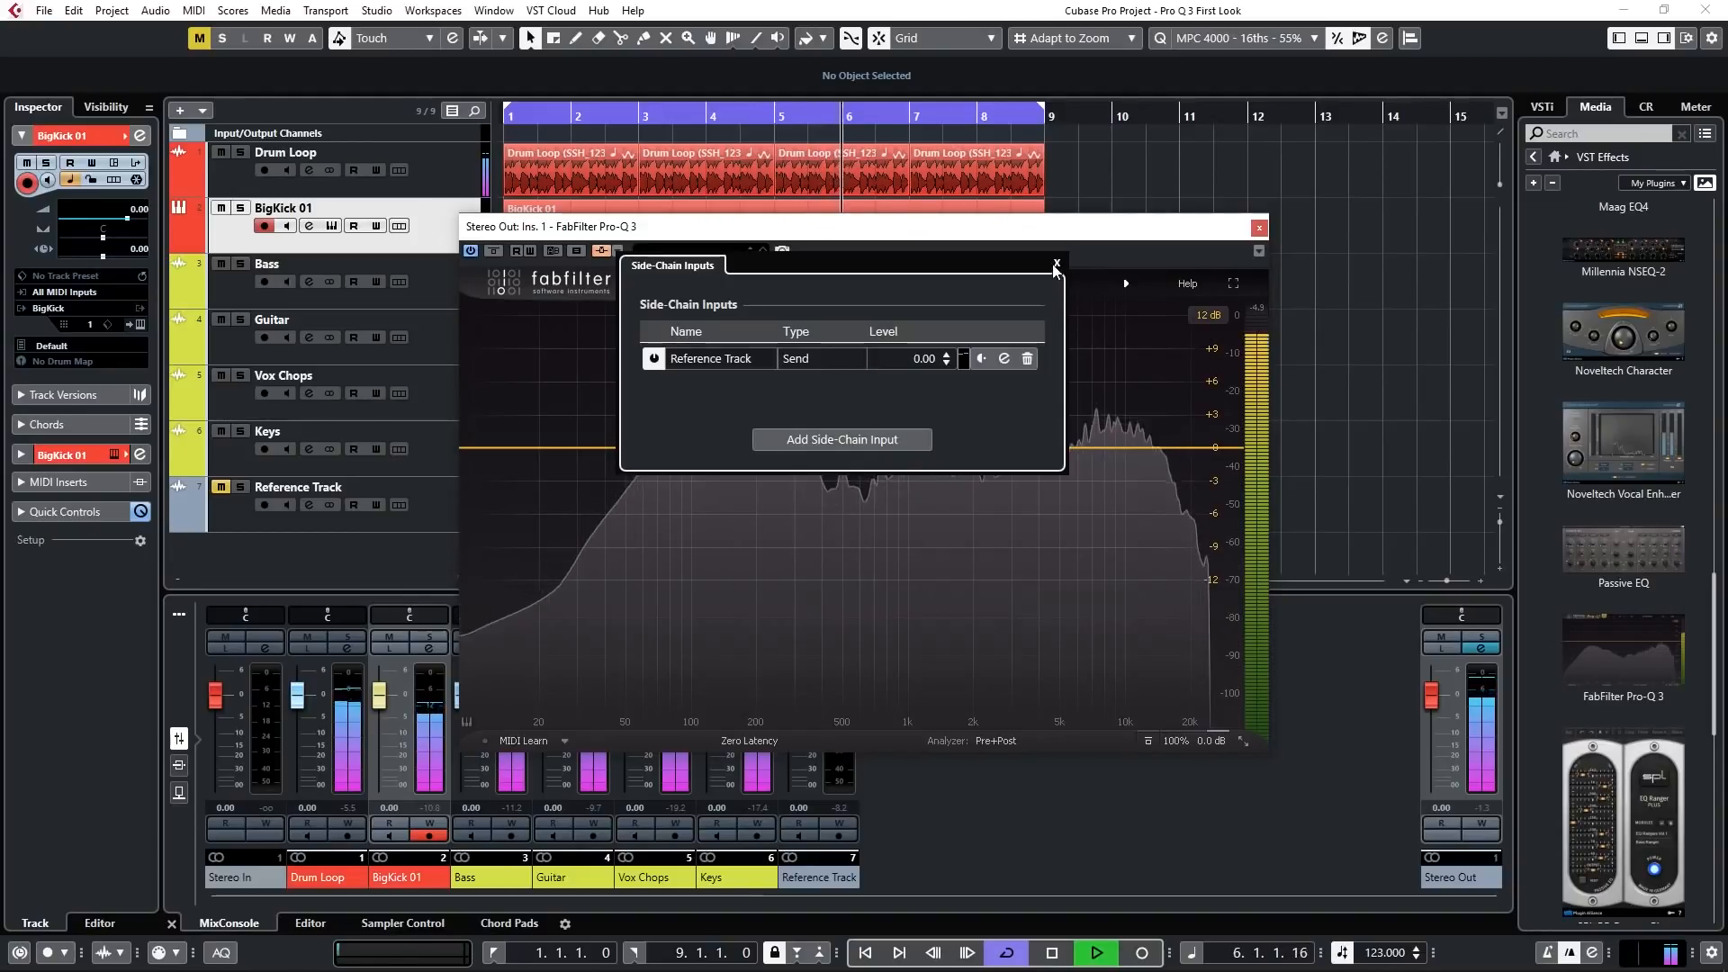
{"action": "left_click", "coordinate": [1055, 266]}
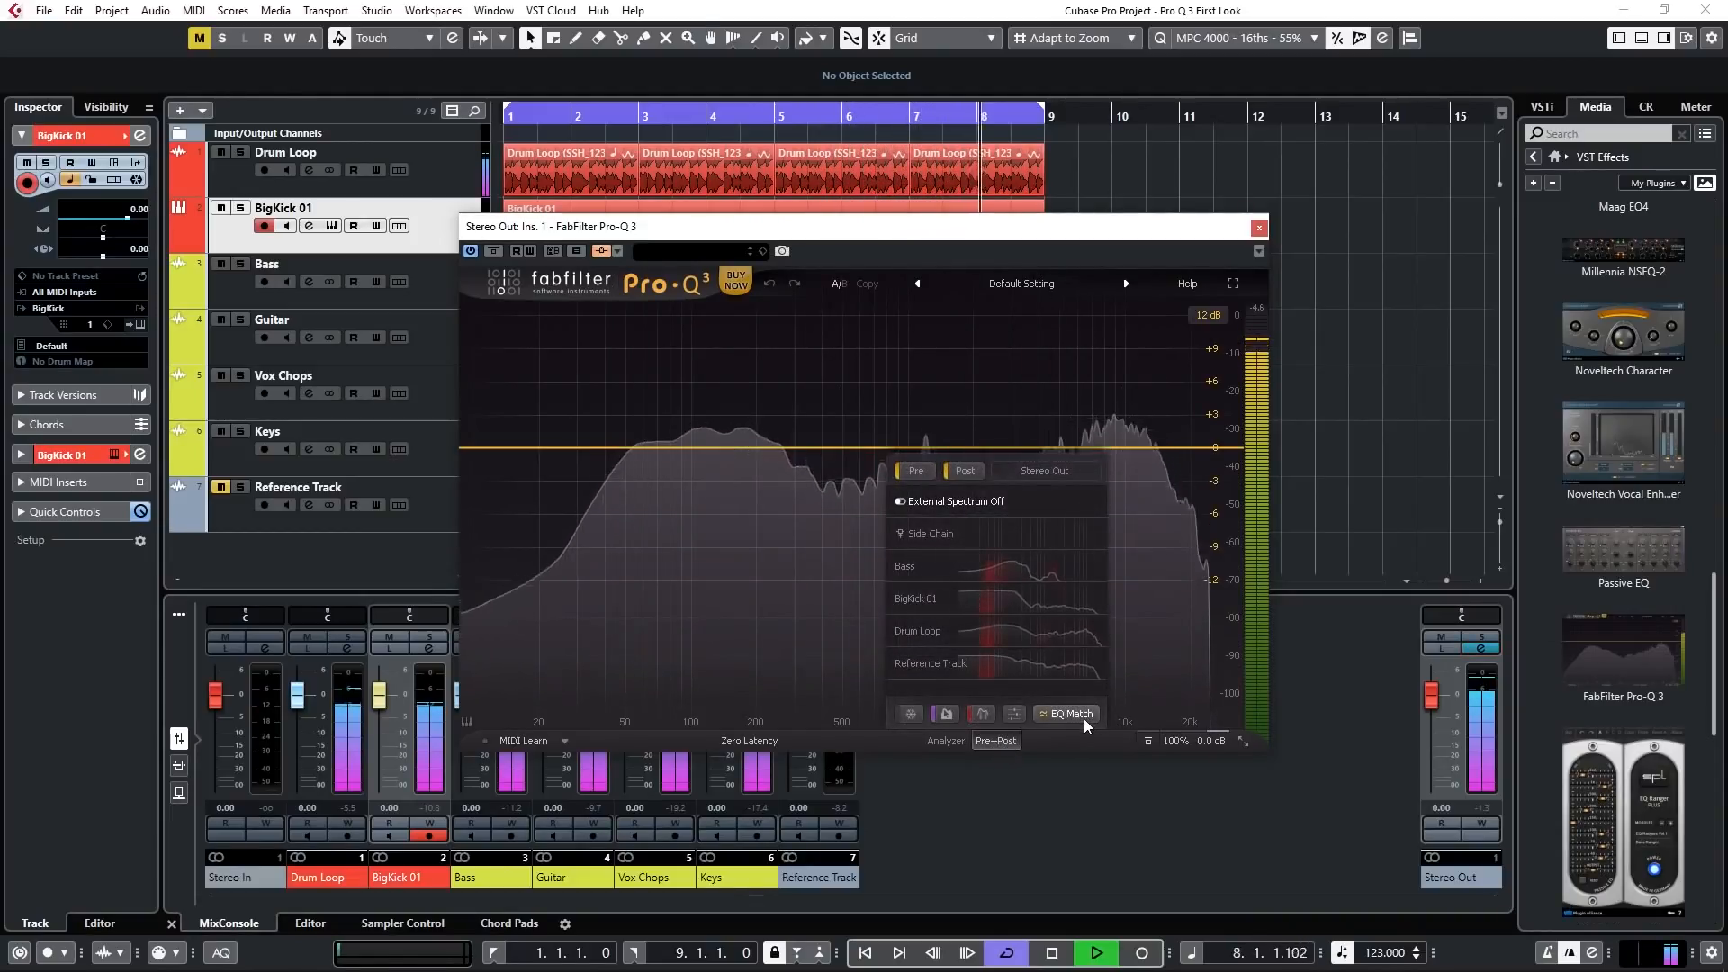
Start EQ Match on the master Pro-Q 3 with the reference set to External: Side Chain
{"action": "left_click", "coordinate": [1064, 713]}
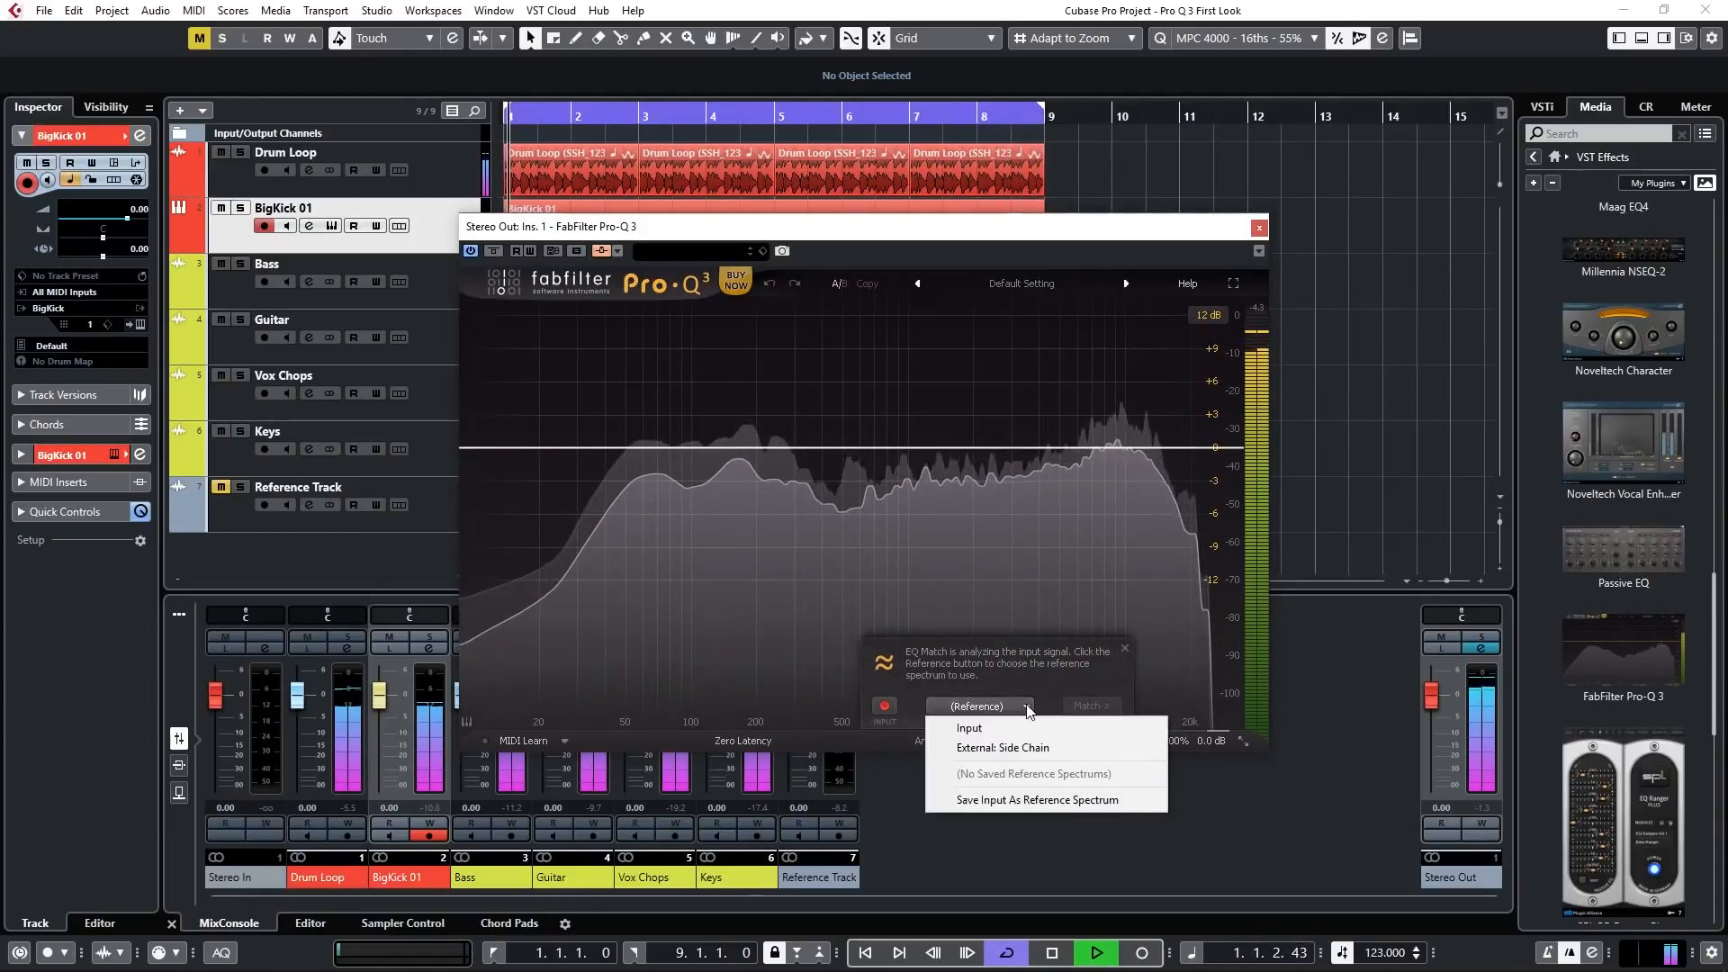
{"action": "mouse_move", "coordinate": [1076, 758]}
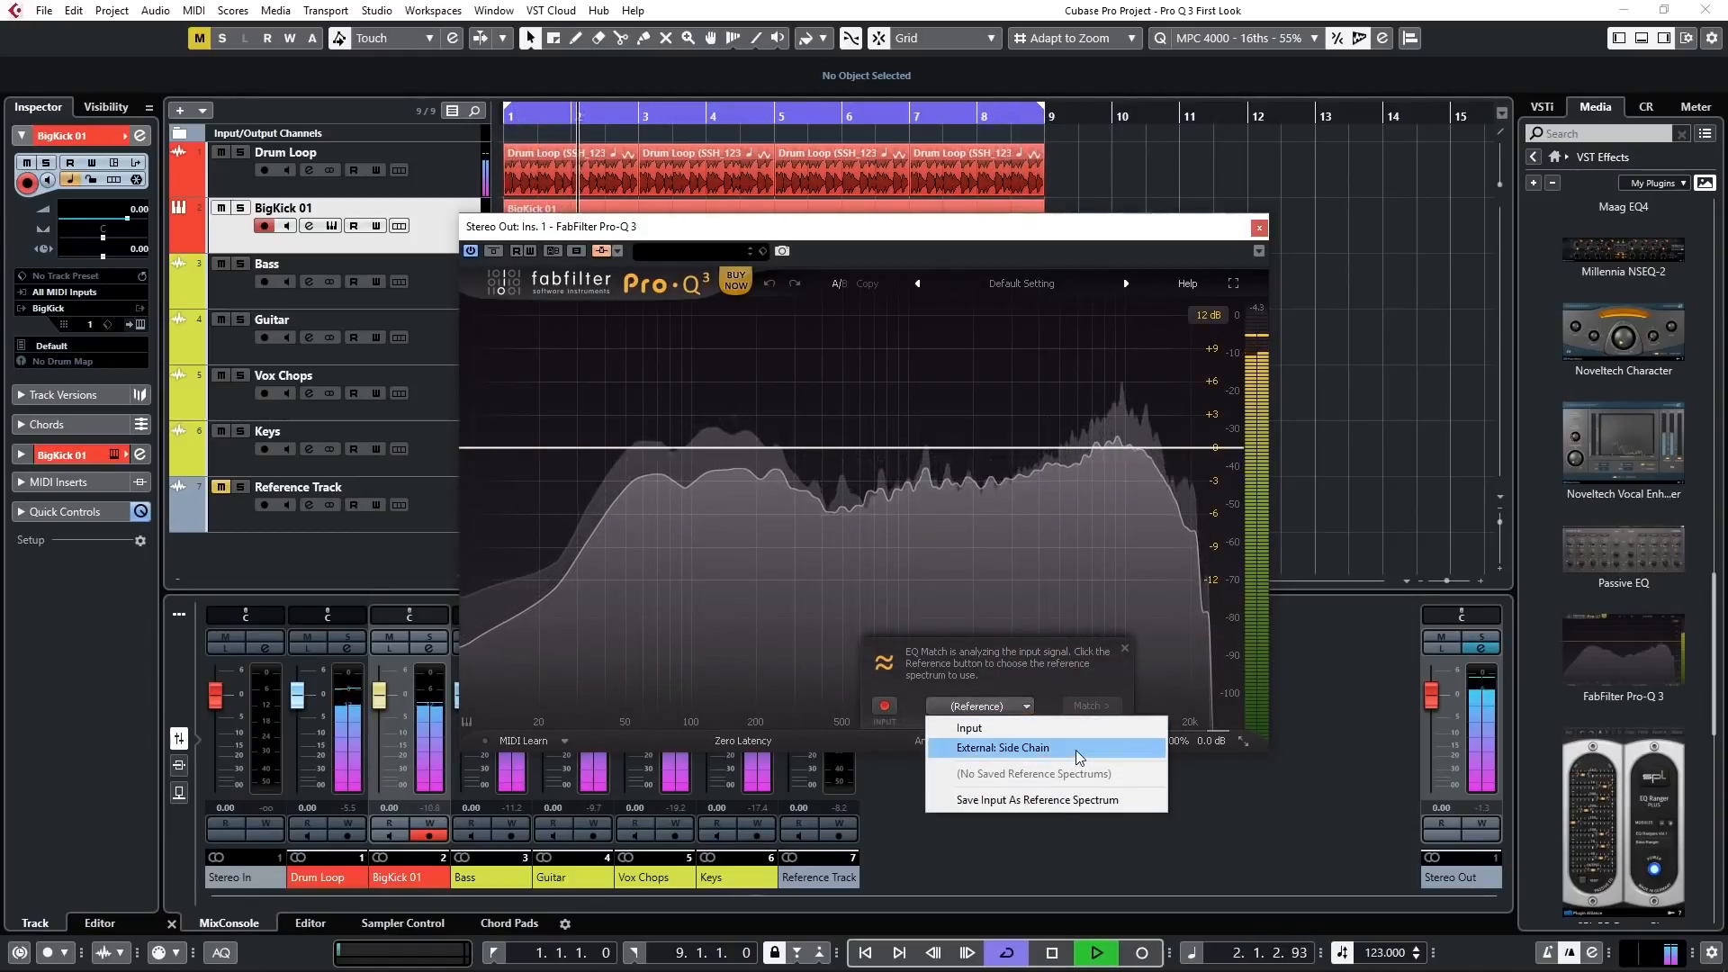
{"action": "left_click", "coordinate": [1002, 747]}
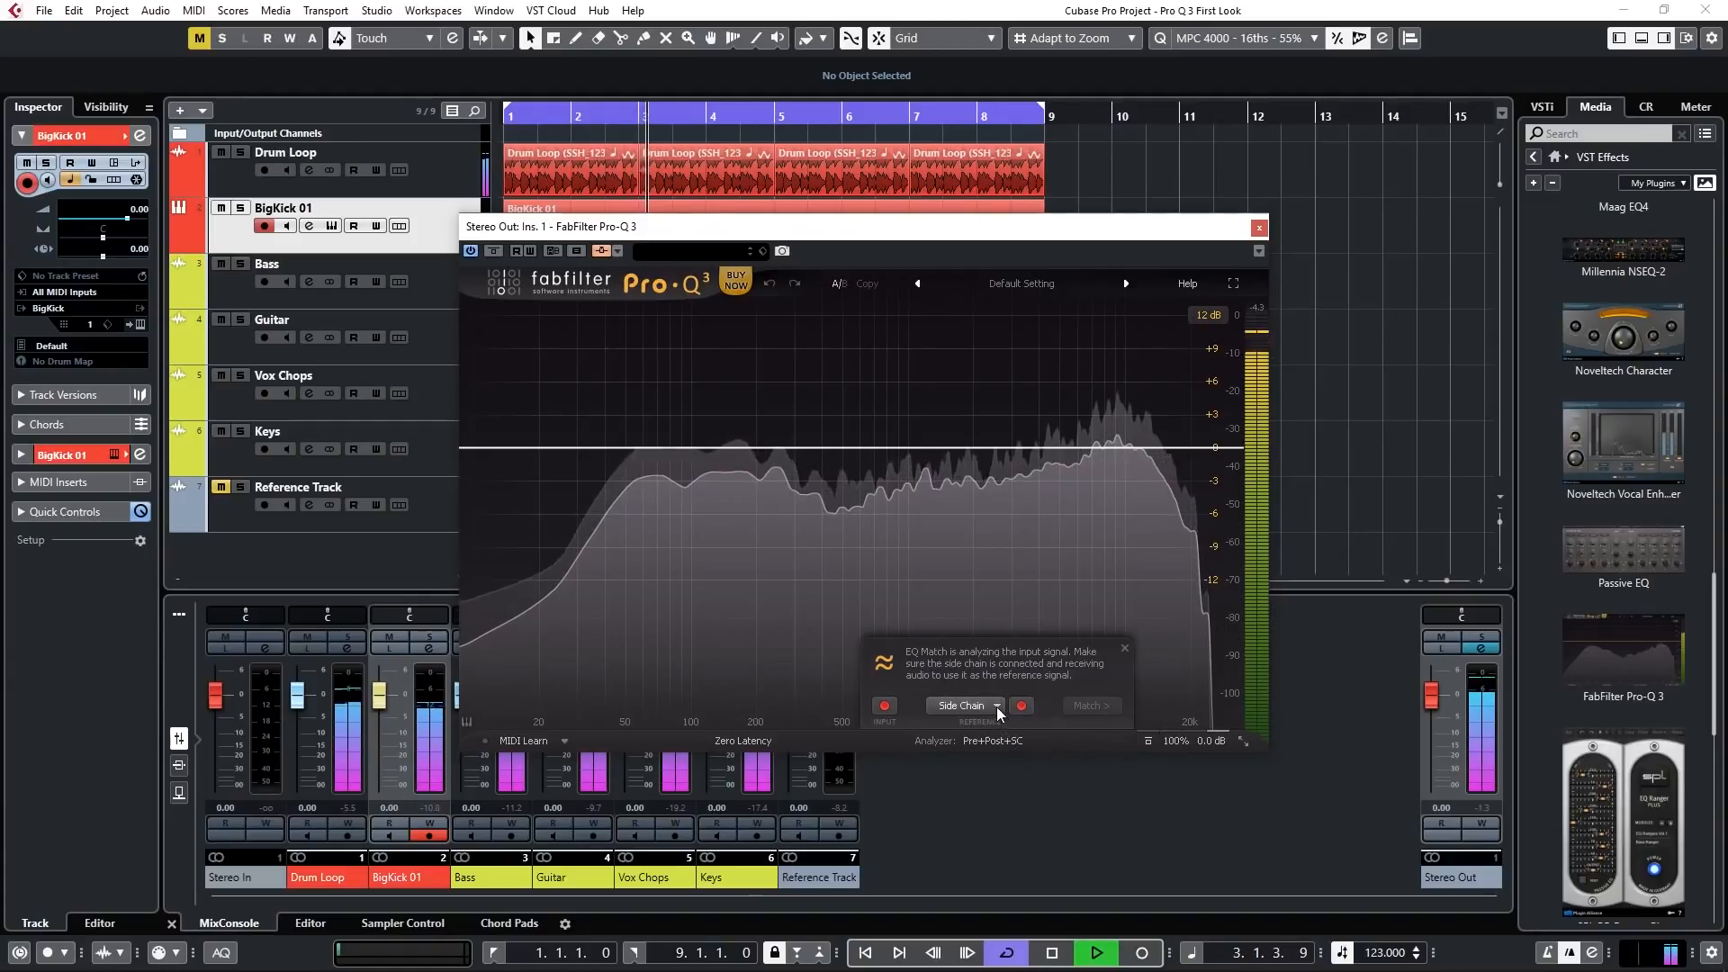
{"action": "left_click", "coordinate": [962, 705]}
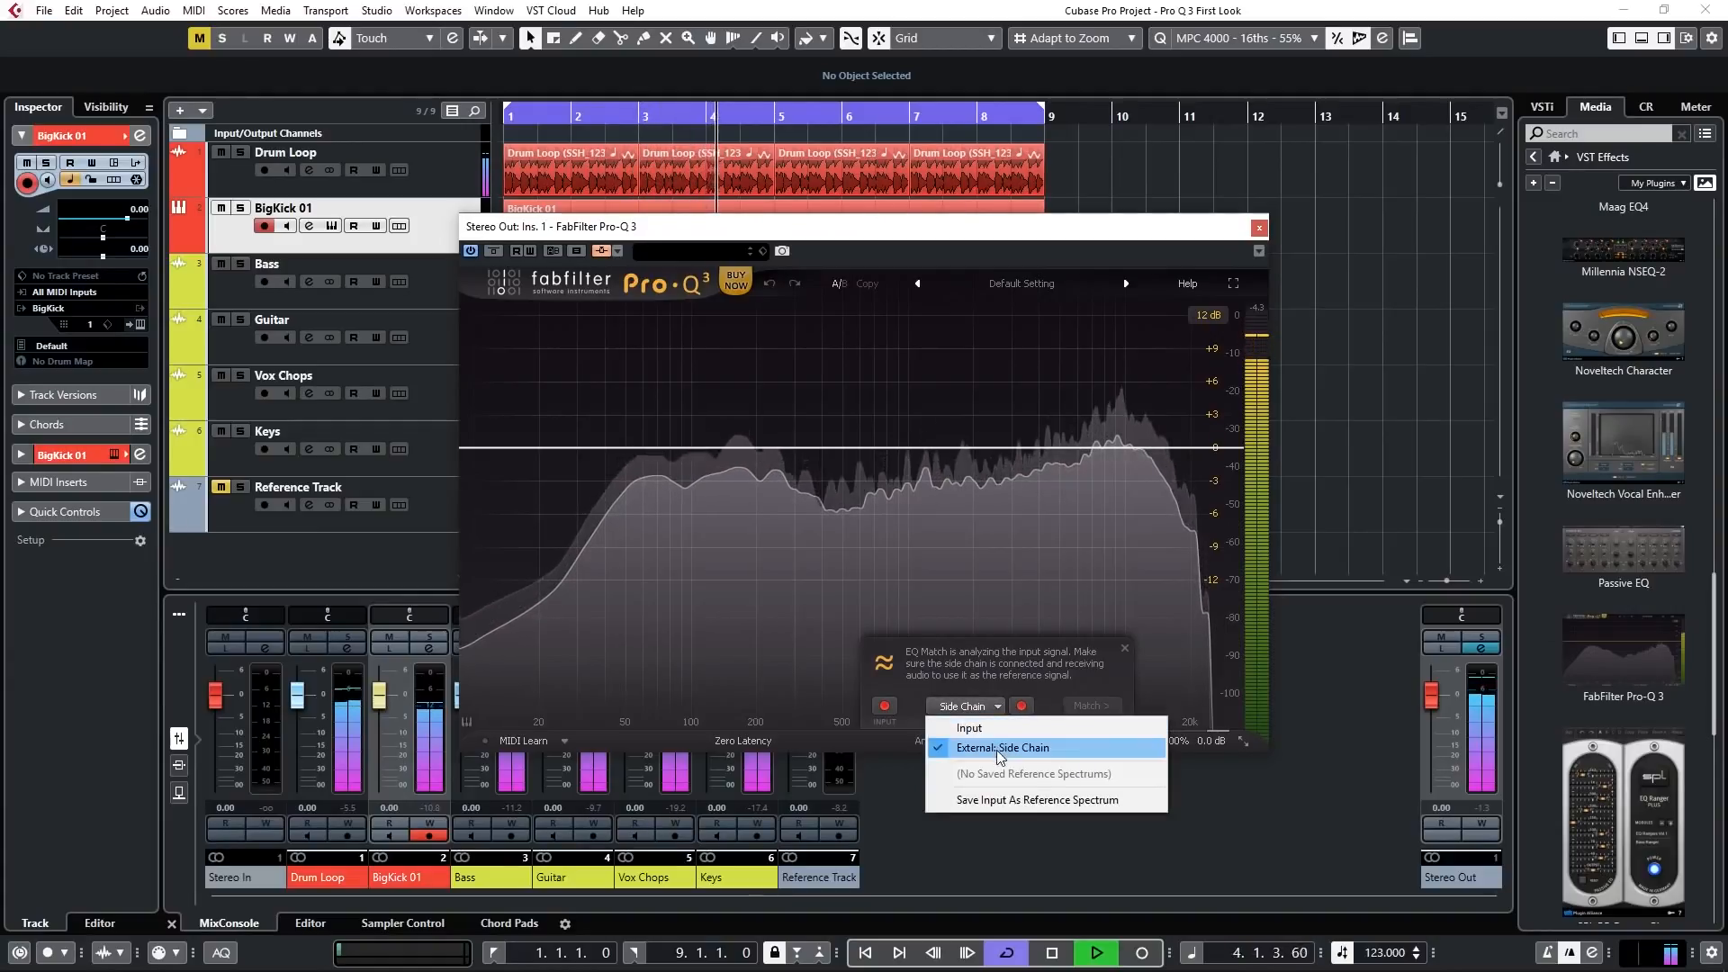
{"action": "left_click", "coordinate": [1003, 747]}
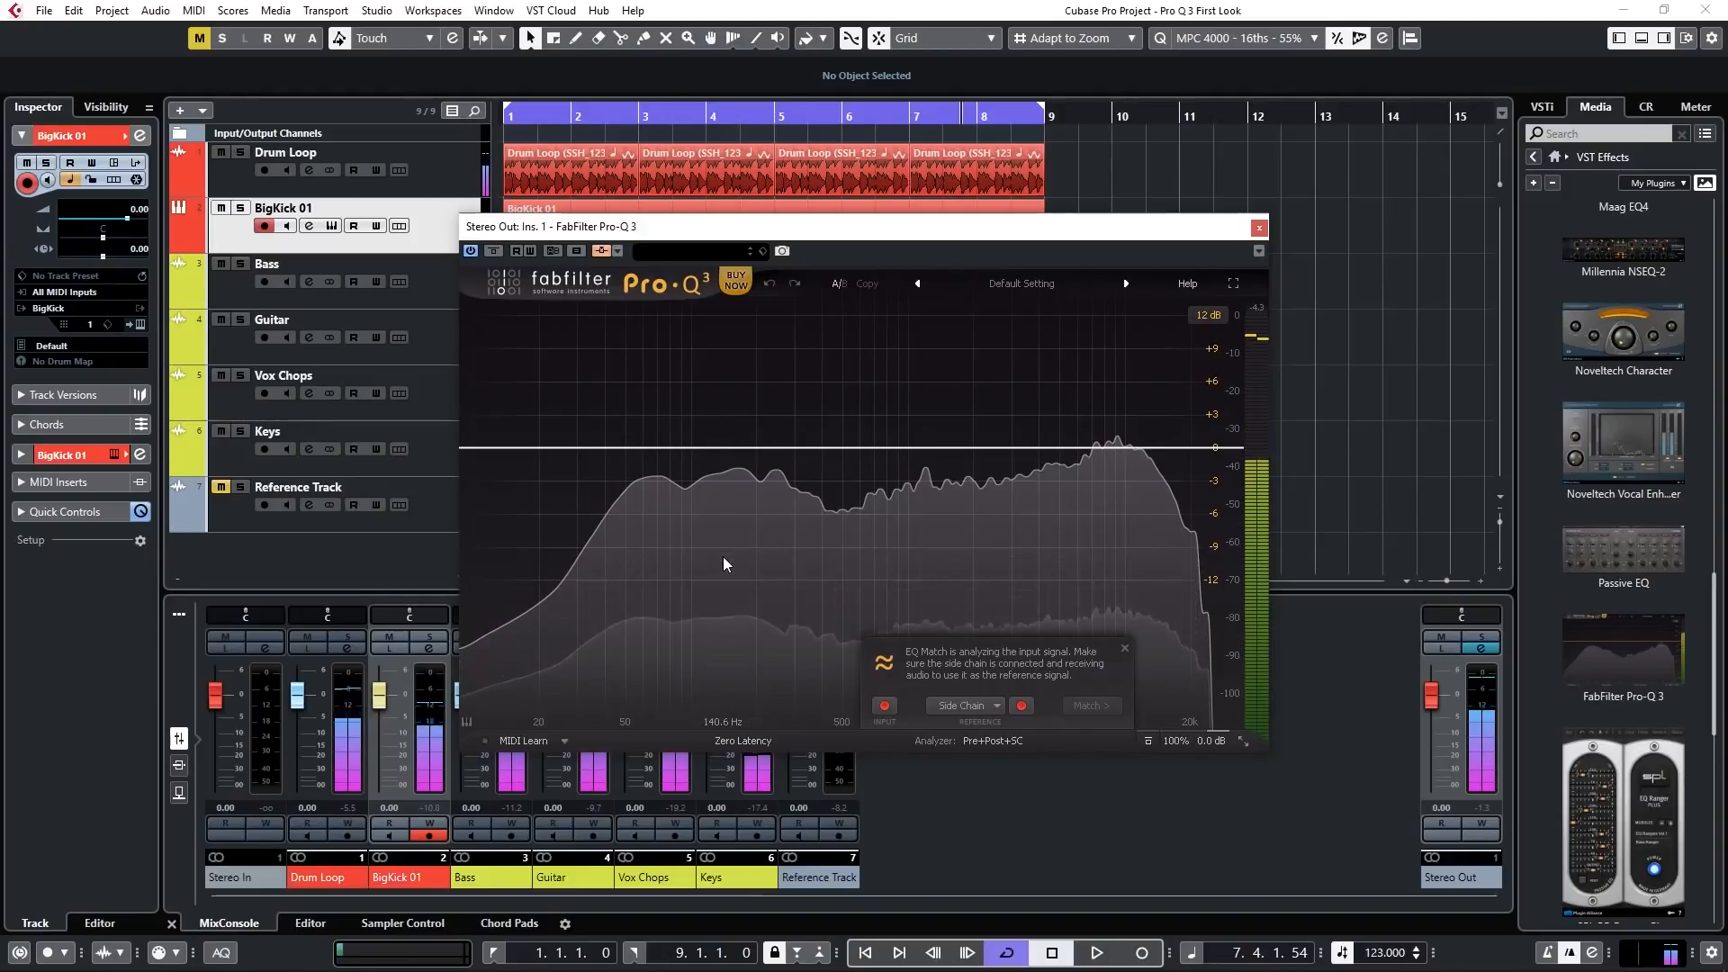
Restart playback and re-arm the input and reference spectrum analysis for the difference curve
{"action": "left_click", "coordinate": [963, 953]}
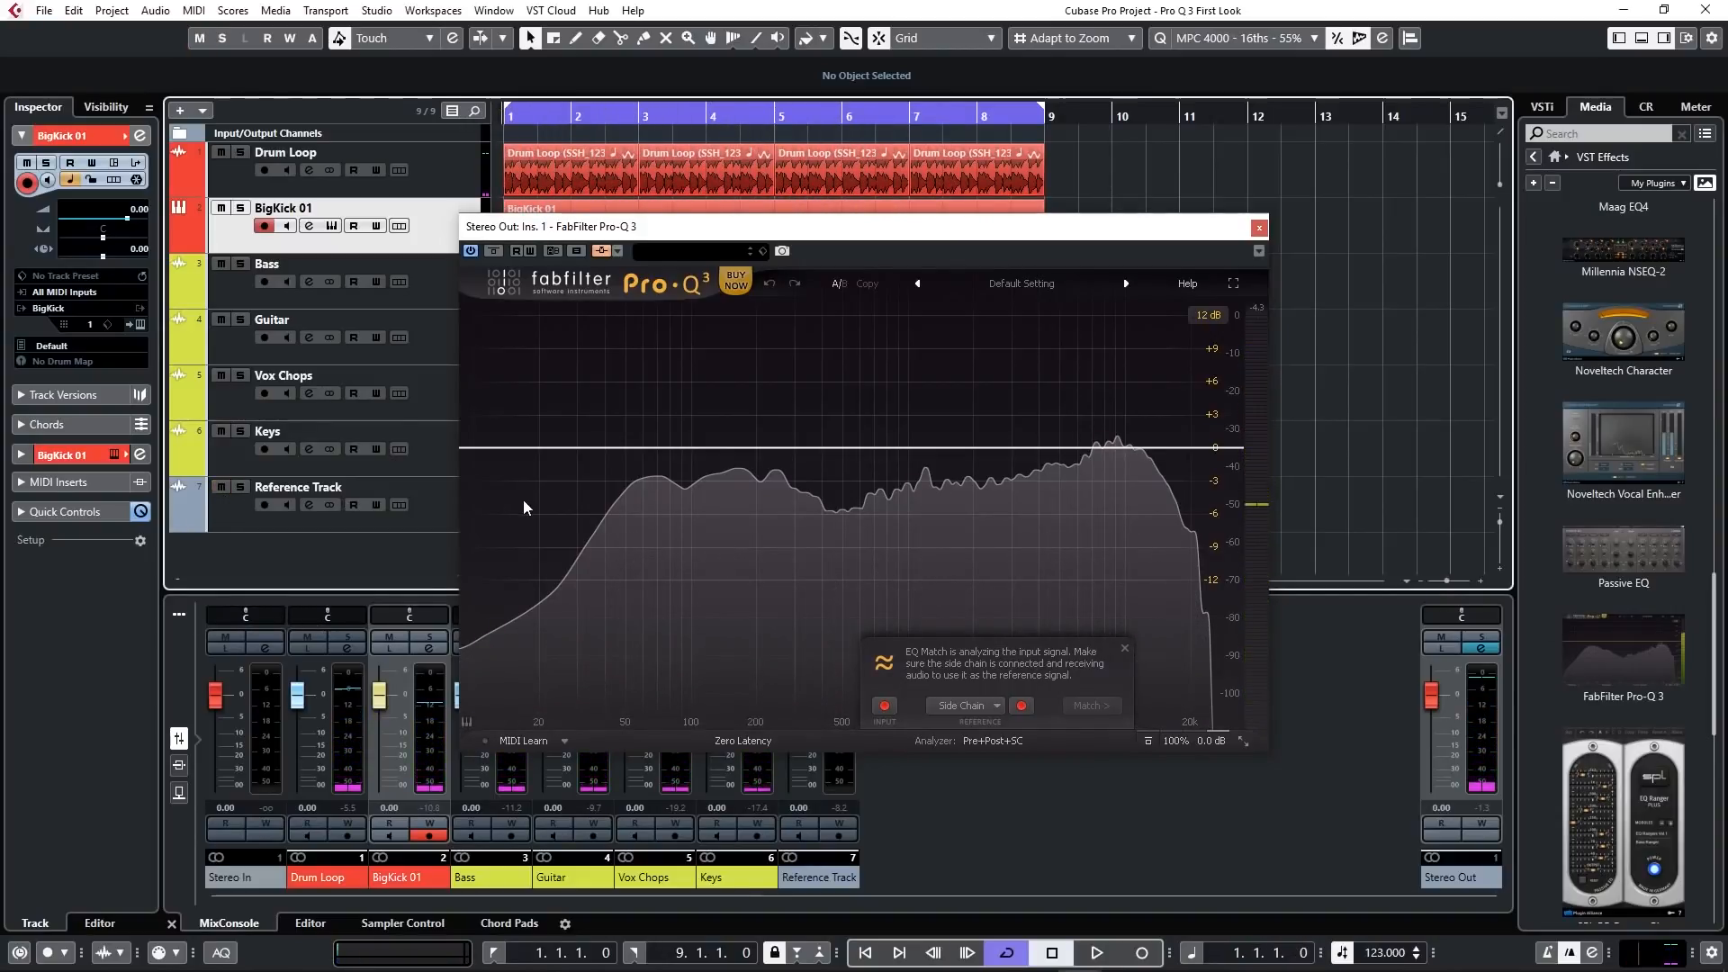
{"action": "left_click", "coordinate": [1096, 952]}
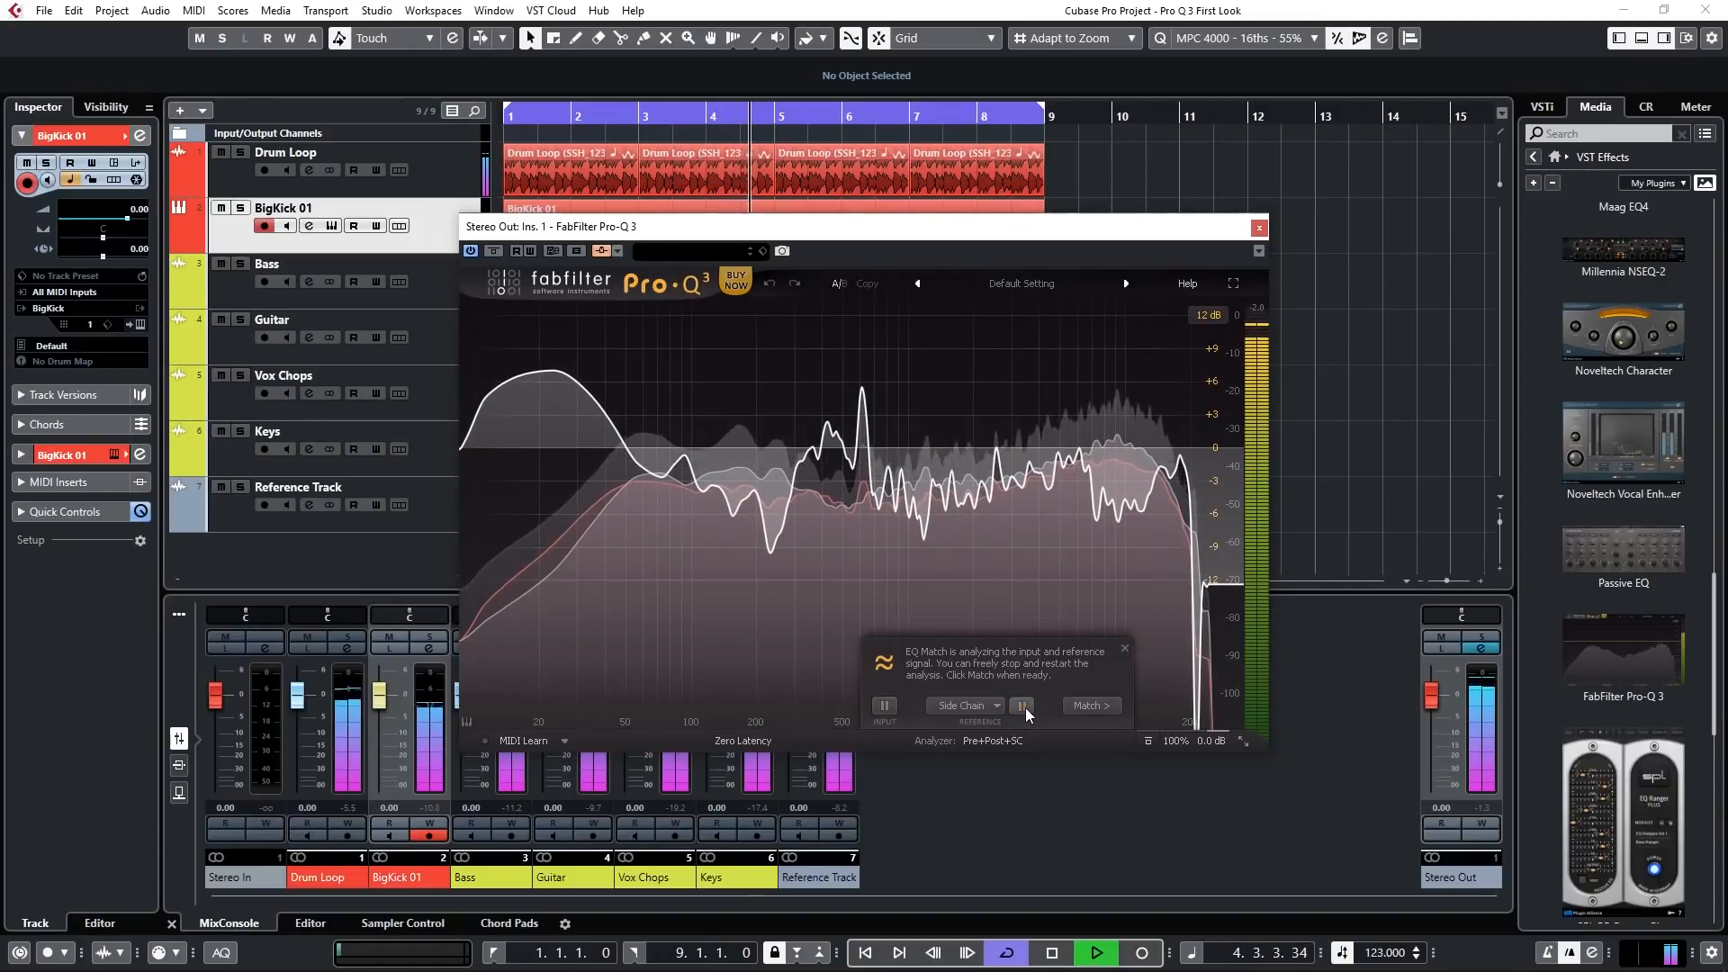
{"action": "left_click", "coordinate": [884, 705]}
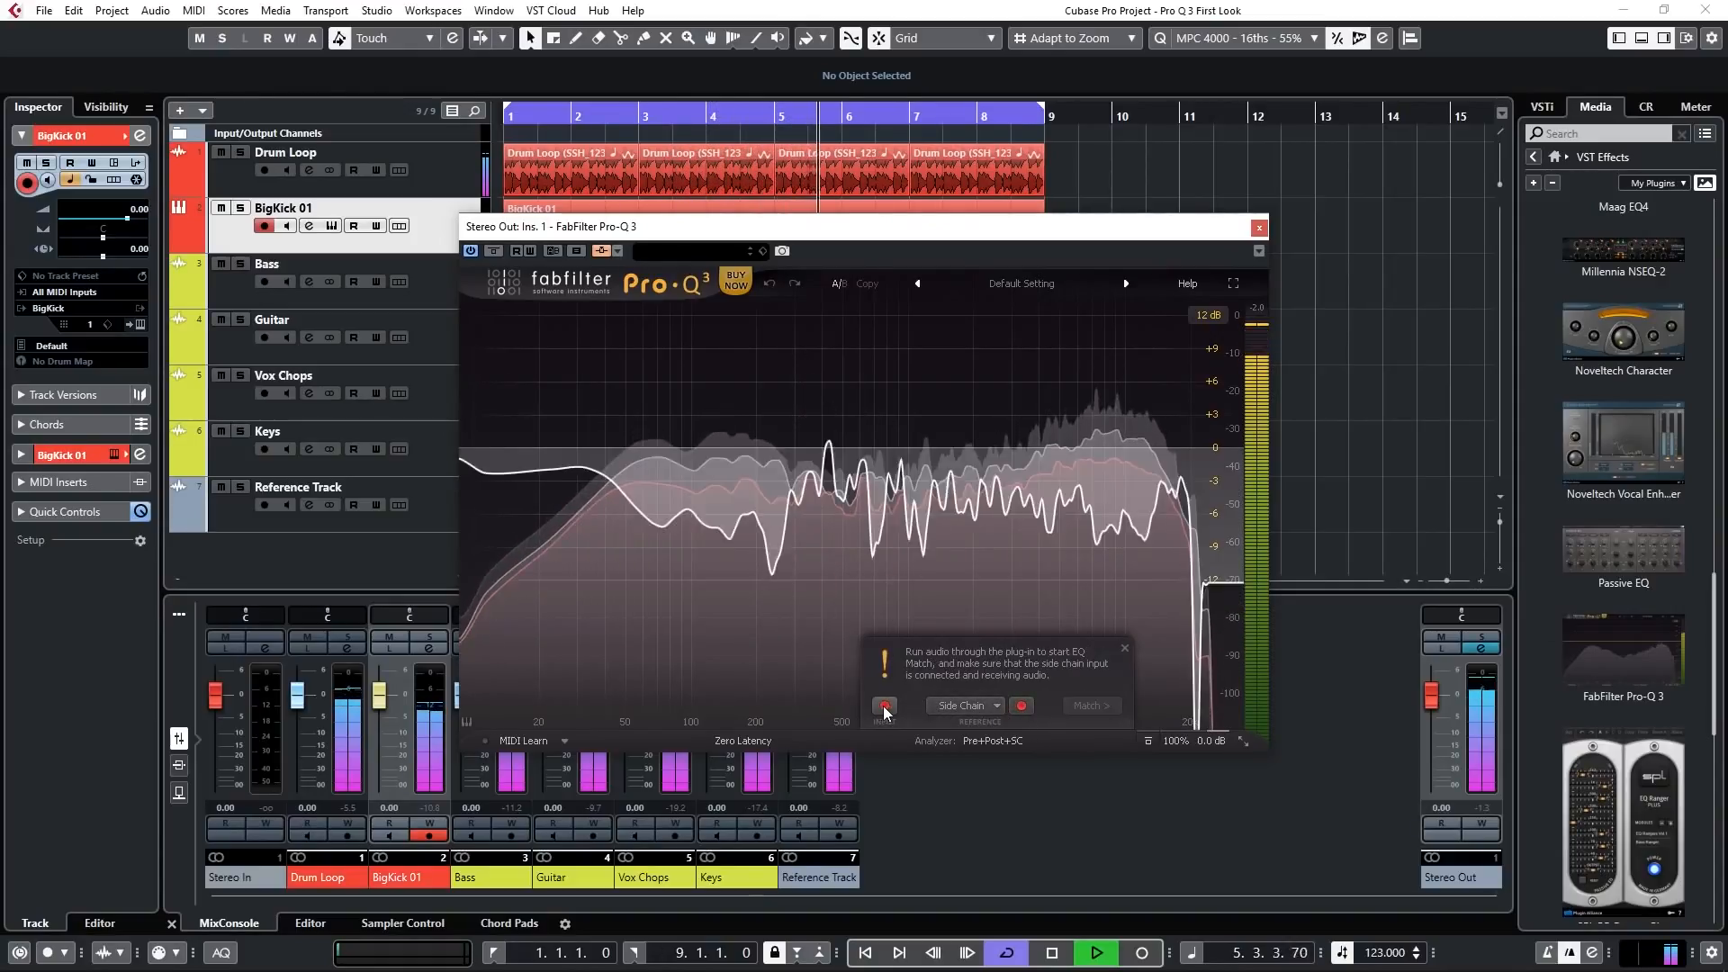
{"action": "left_click", "coordinate": [882, 705]}
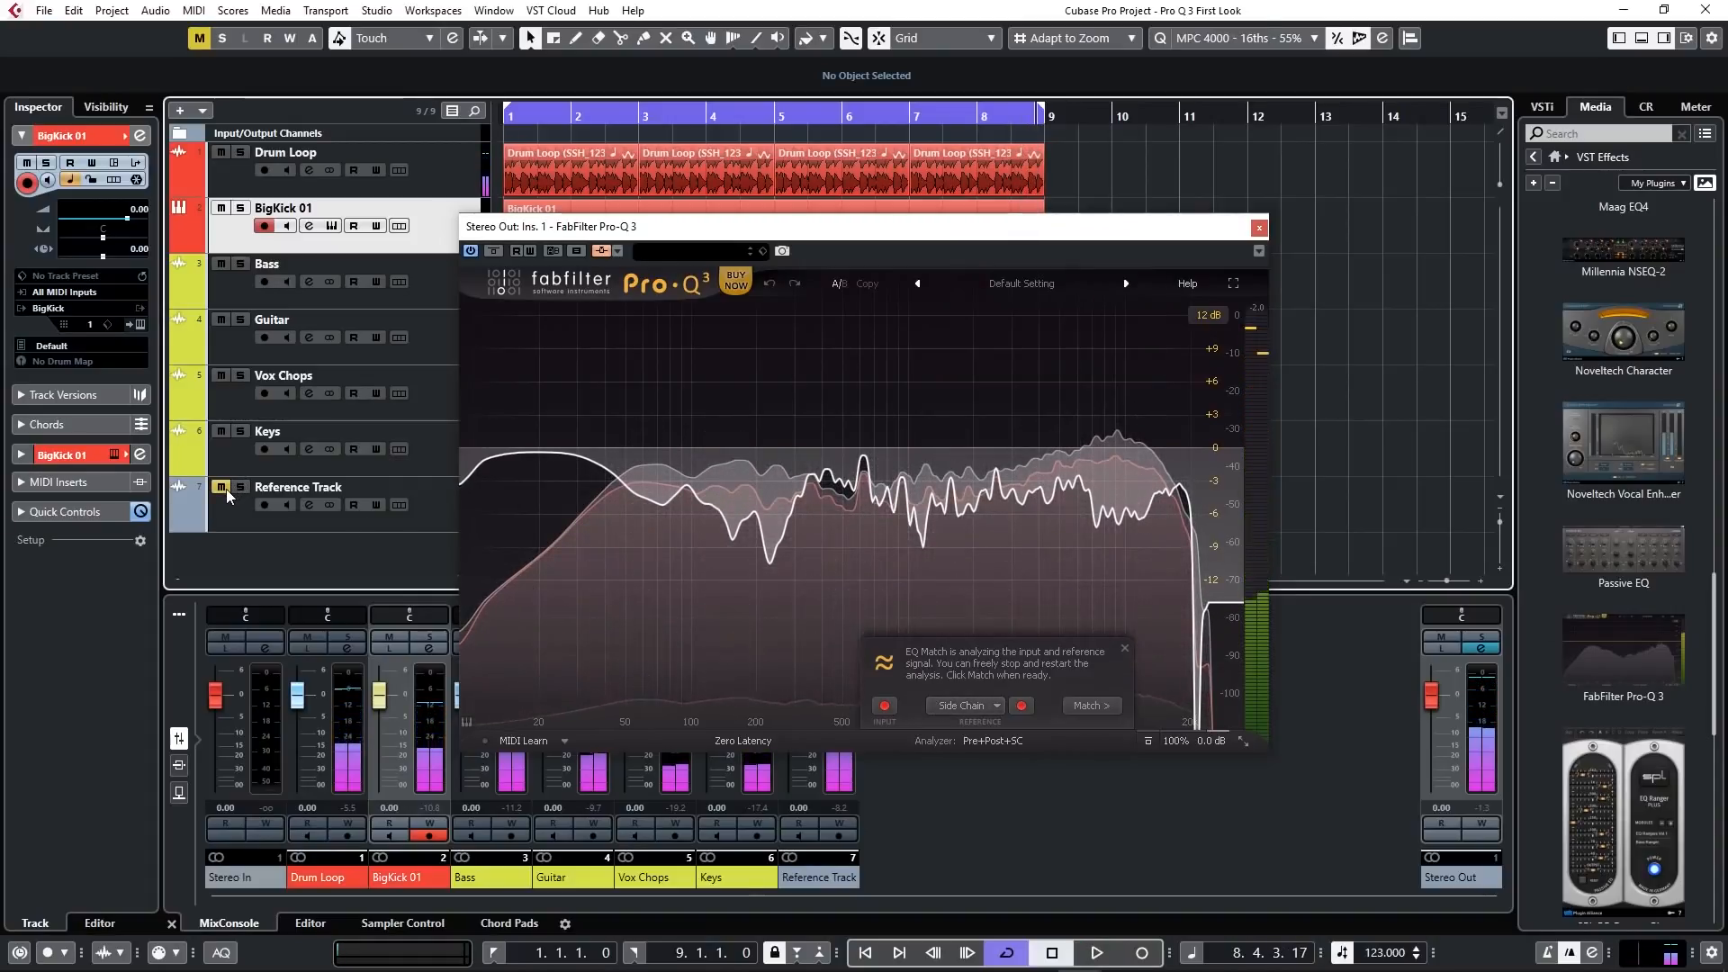
Toggle the Reference Track's mute and finish the EQ Match, accepting the matched bands
{"action": "left_click", "coordinate": [1091, 706]}
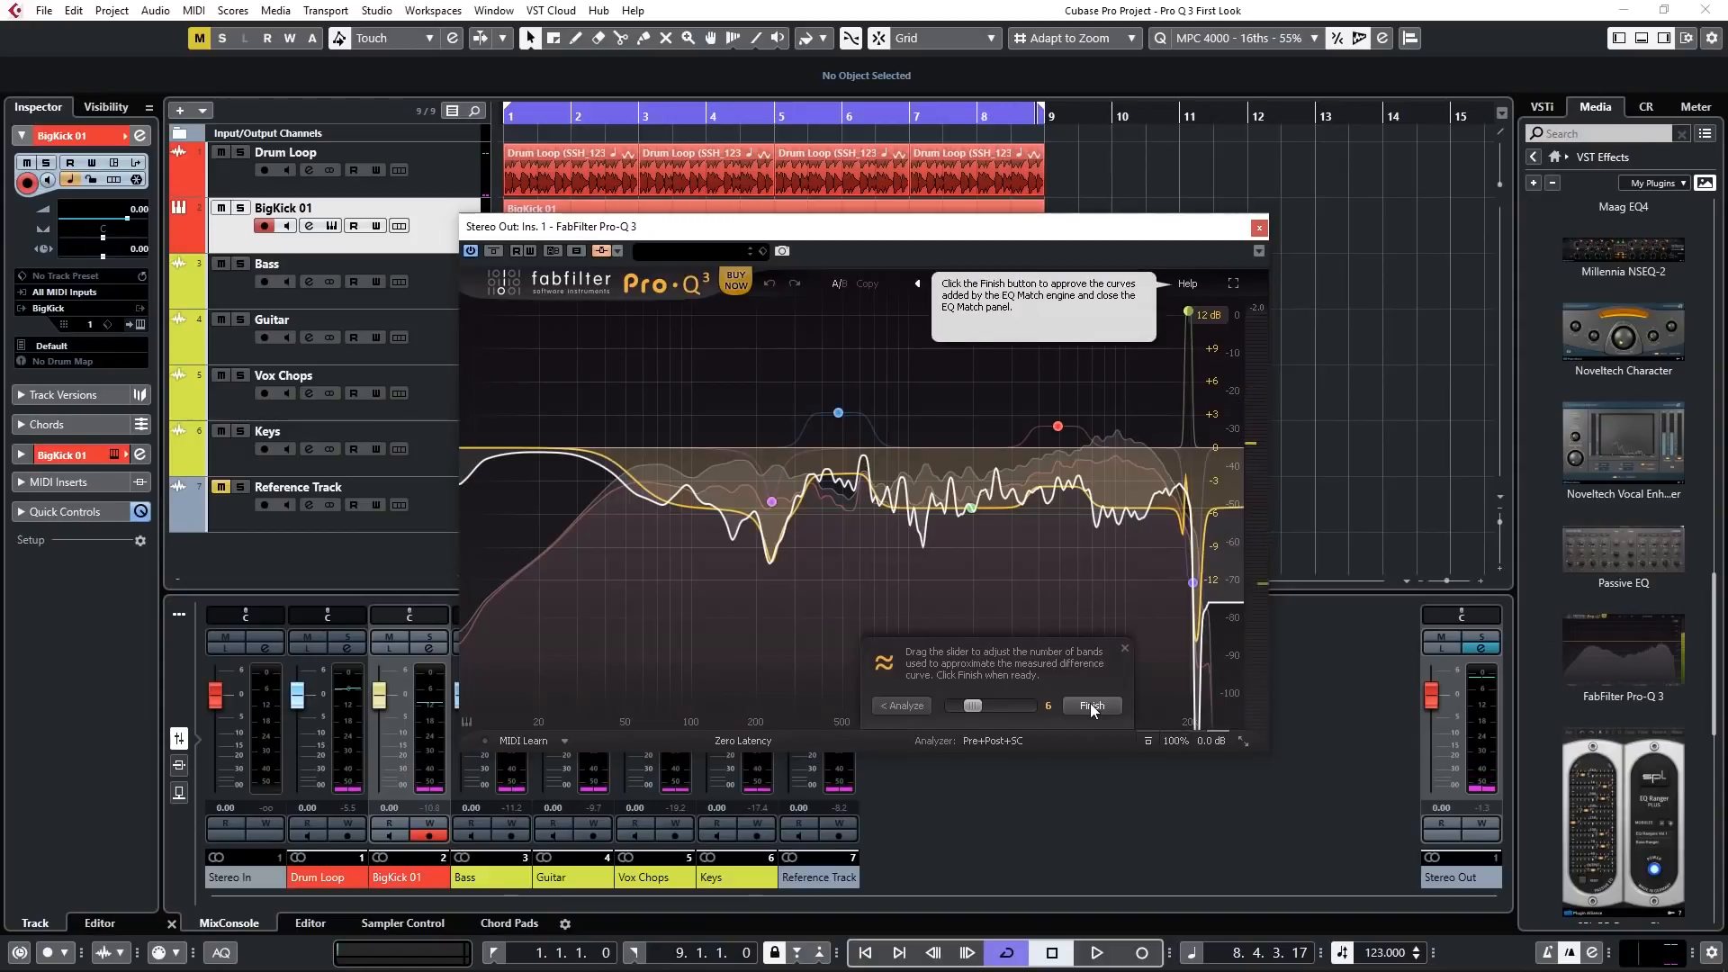
{"action": "left_click", "coordinate": [1095, 953]}
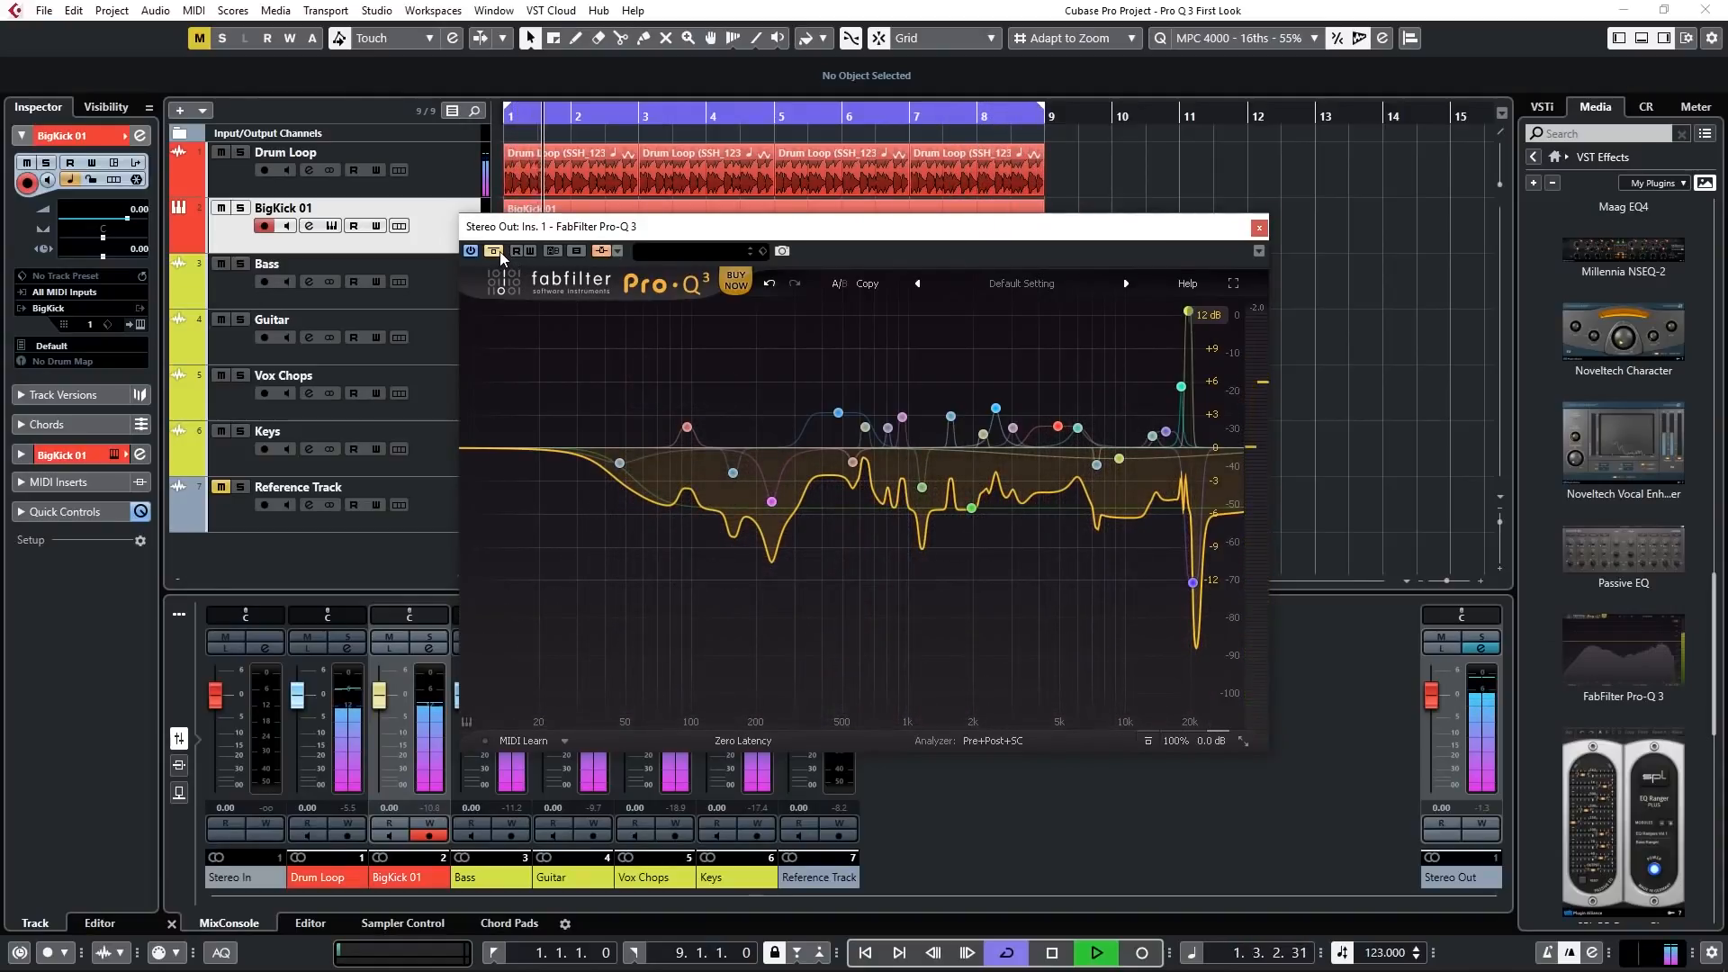
Lower Pro-Q 3's global Gain Scale so the matched bands flatten to a gentle correction
{"action": "left_click", "coordinate": [1095, 950]}
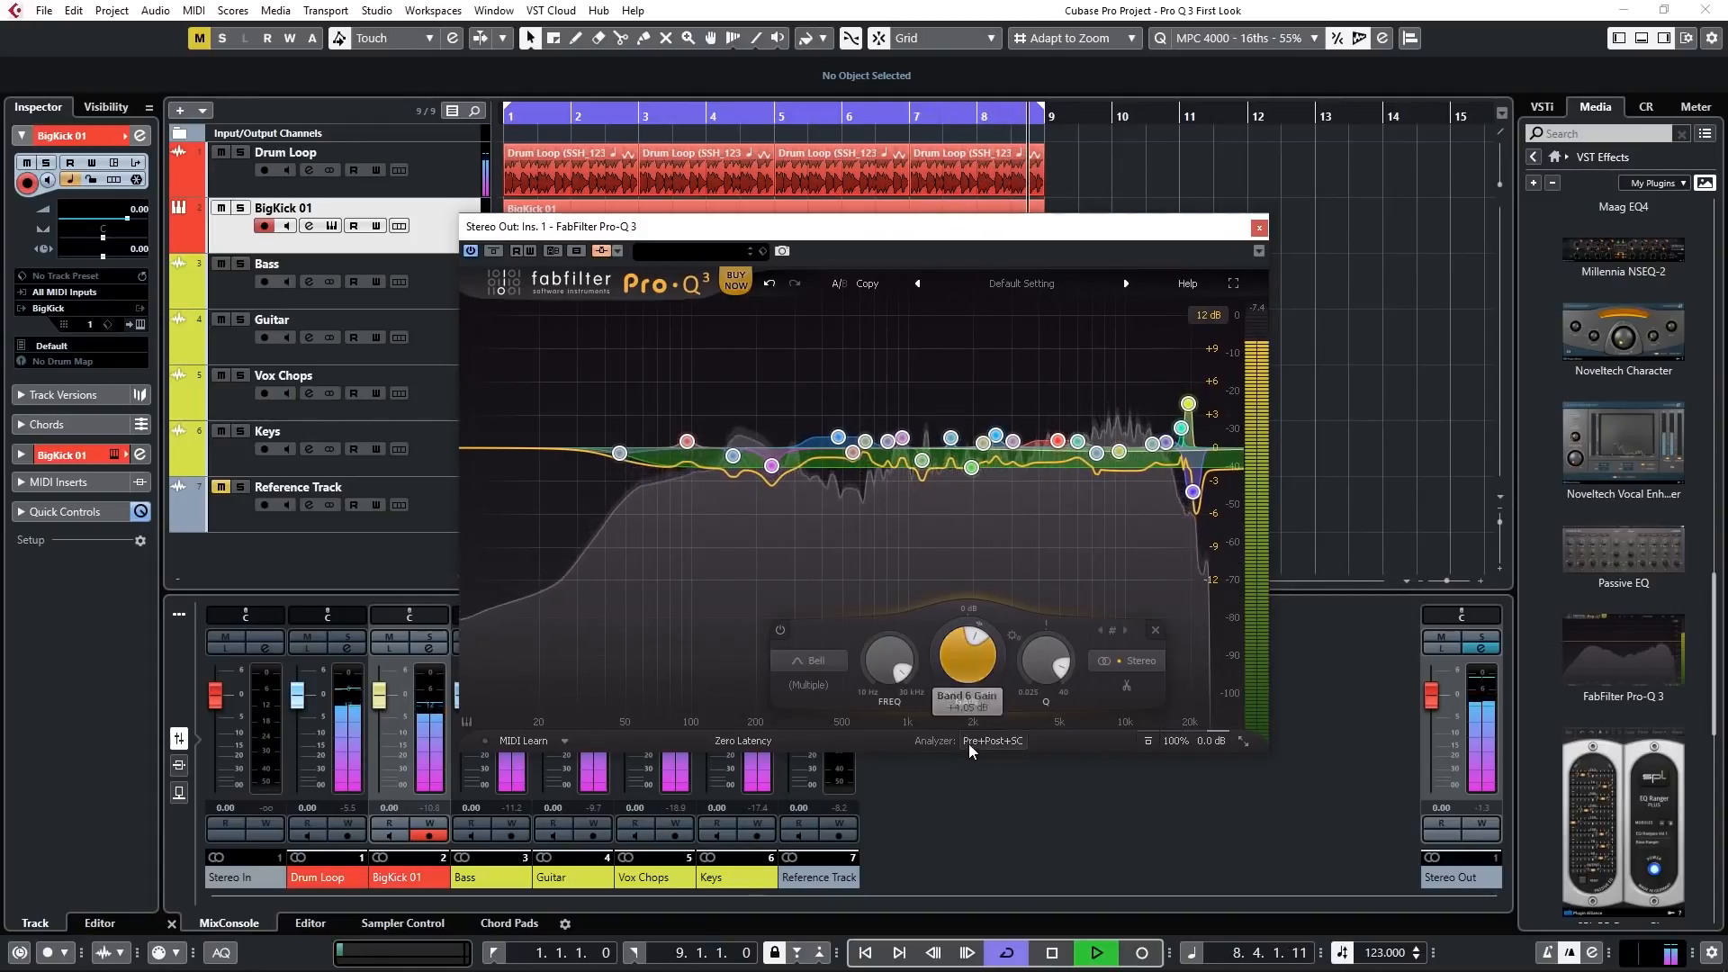
{"action": "mouse_move", "coordinate": [1195, 655]}
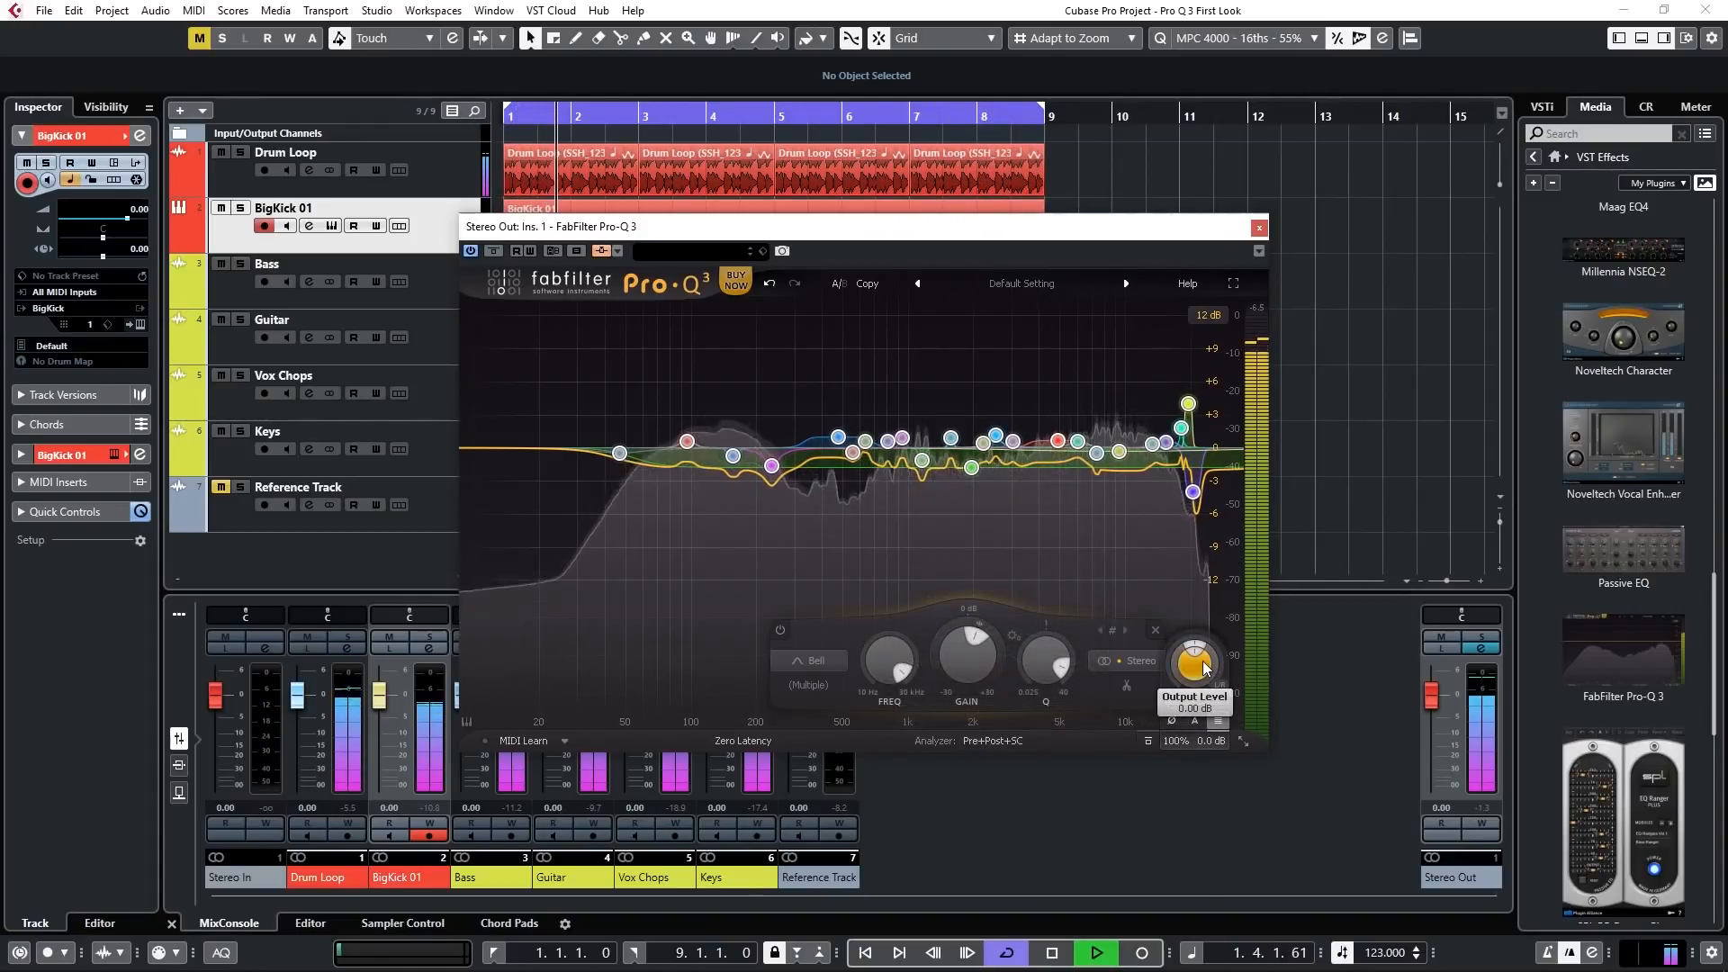